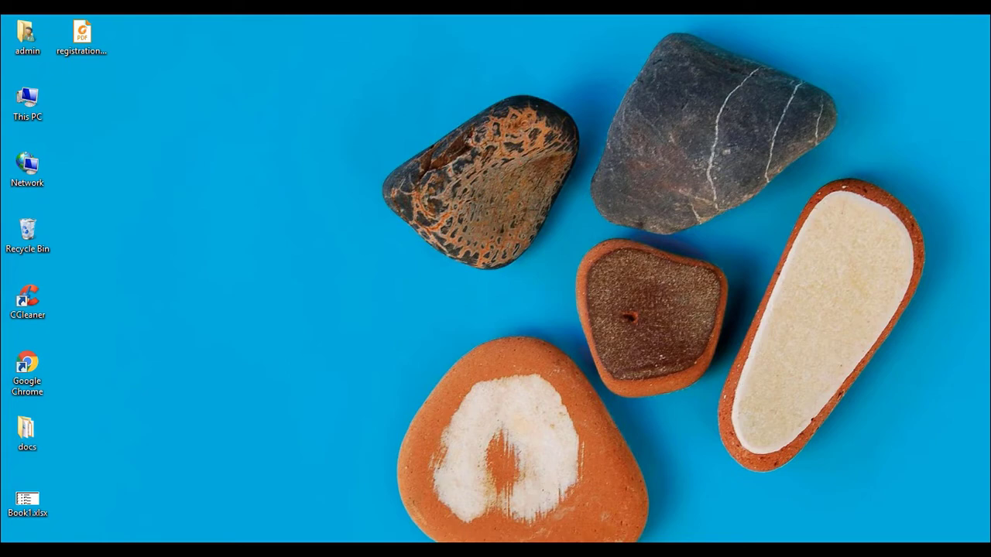
Launch Google Chrome from the desktop and enter multisim.com in the address bar
{"action": "double_click", "coordinate": [27, 367]}
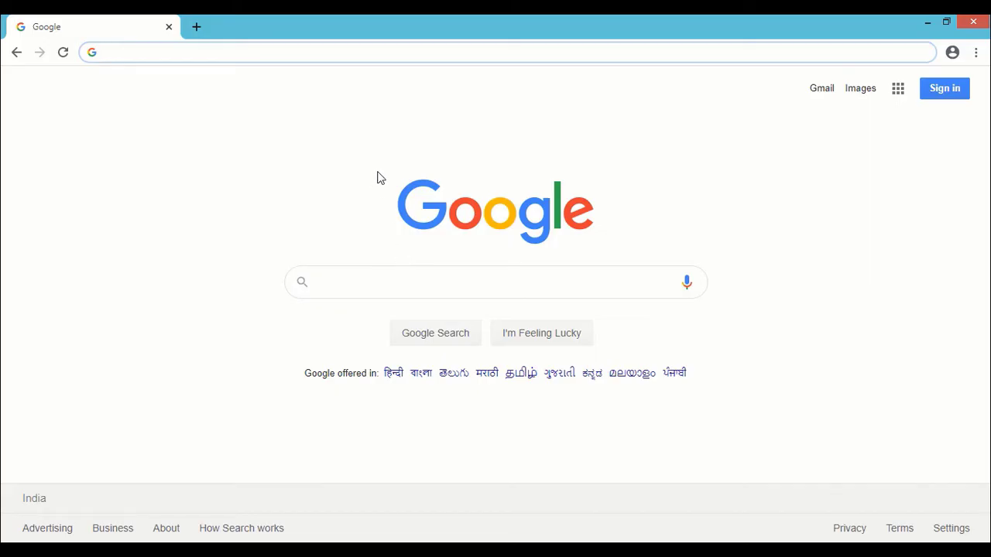
{"action": "type", "text": "multisim.com"}
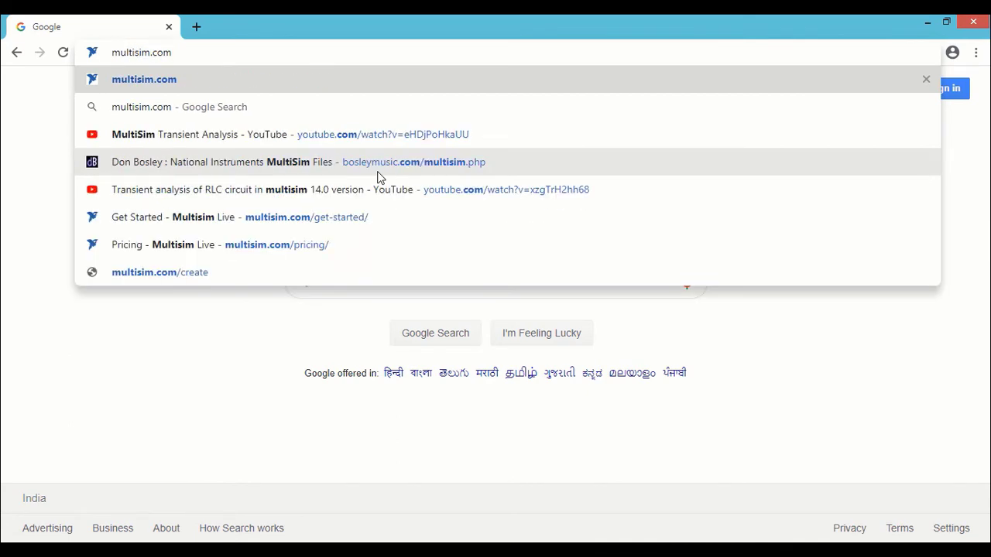
Load multisim.com and open the SEE HOW IT WORKS Get Started guide
{"action": "left_click", "coordinate": [144, 78]}
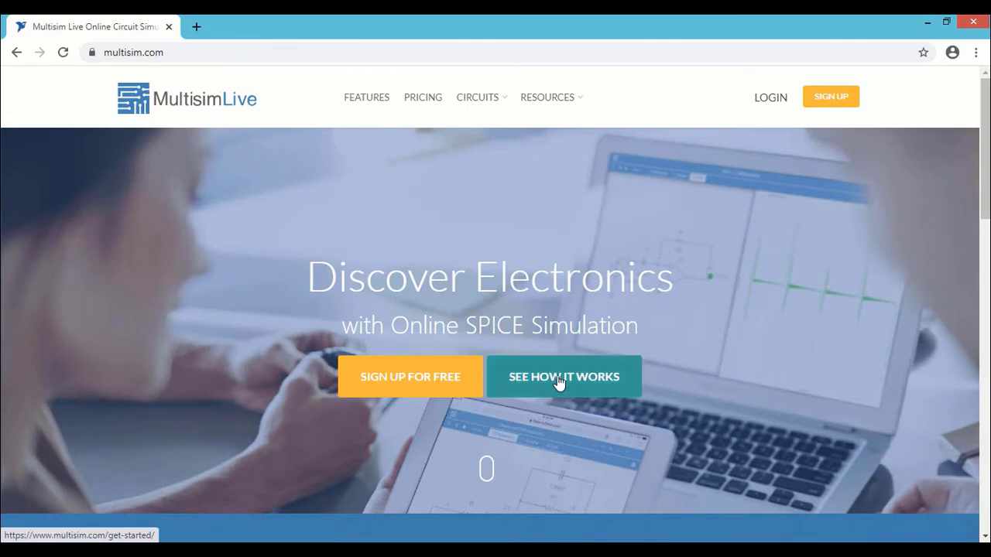
{"action": "left_click", "coordinate": [563, 376]}
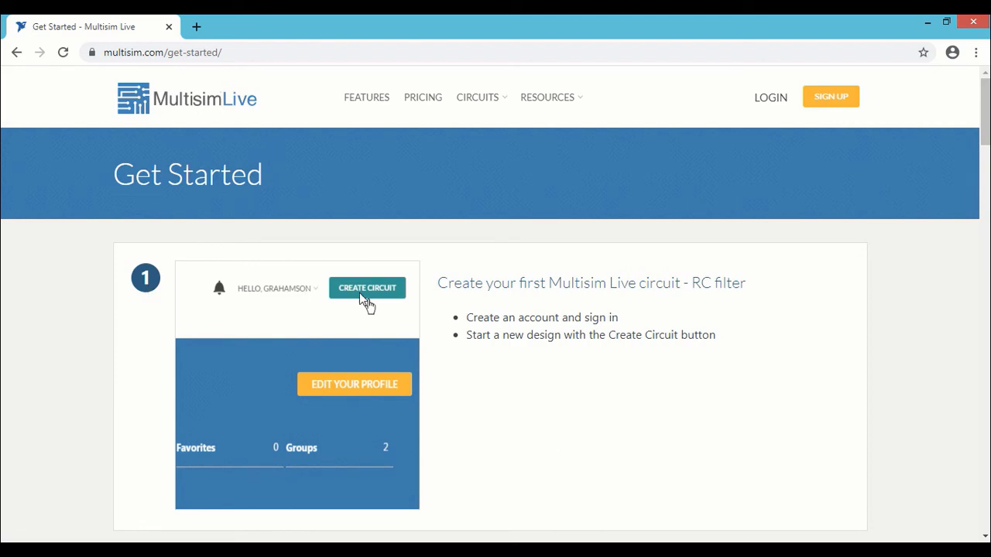
{"action": "mouse_move", "coordinate": [280, 302]}
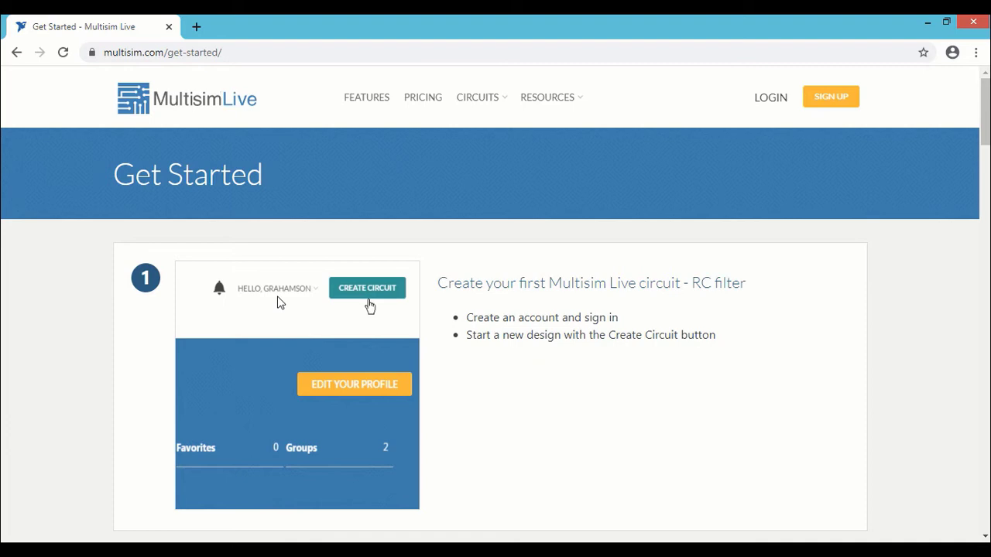
{"action": "mouse_move", "coordinate": [830, 101]}
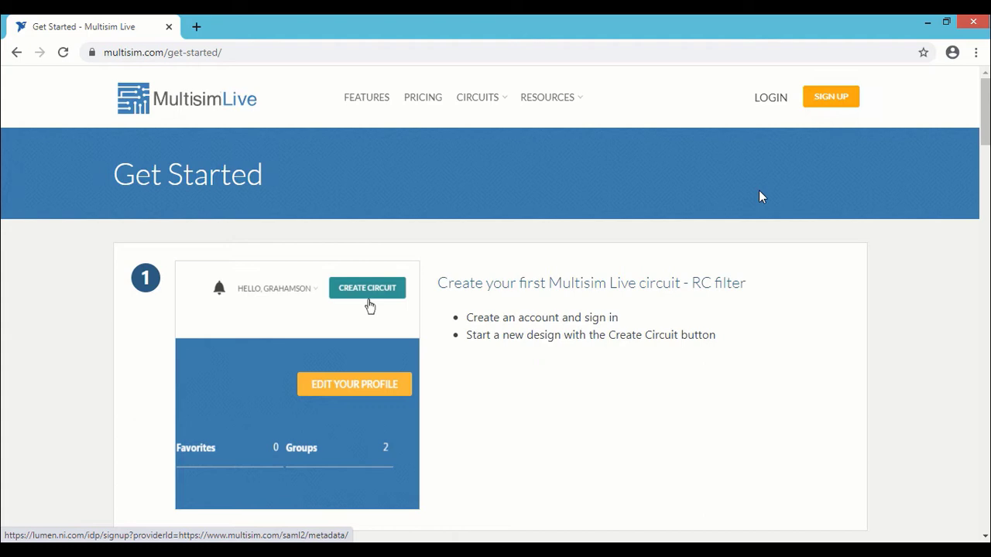
Scroll the Get Started guide through steps 2 to 5, up to the AC Sweep simulation
{"action": "scroll", "scroll_direction": "down", "scroll_amount": 3}
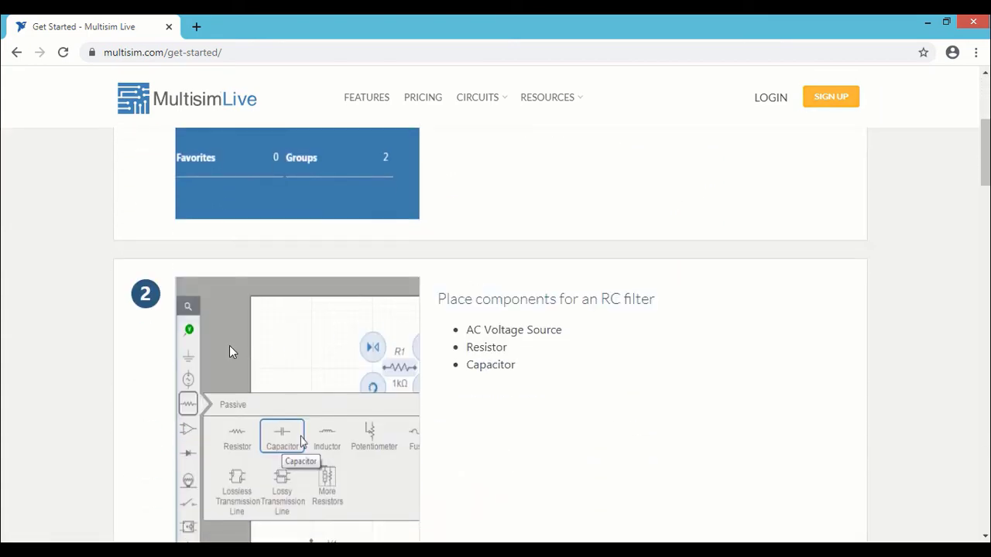
{"action": "mouse_move", "coordinate": [316, 375]}
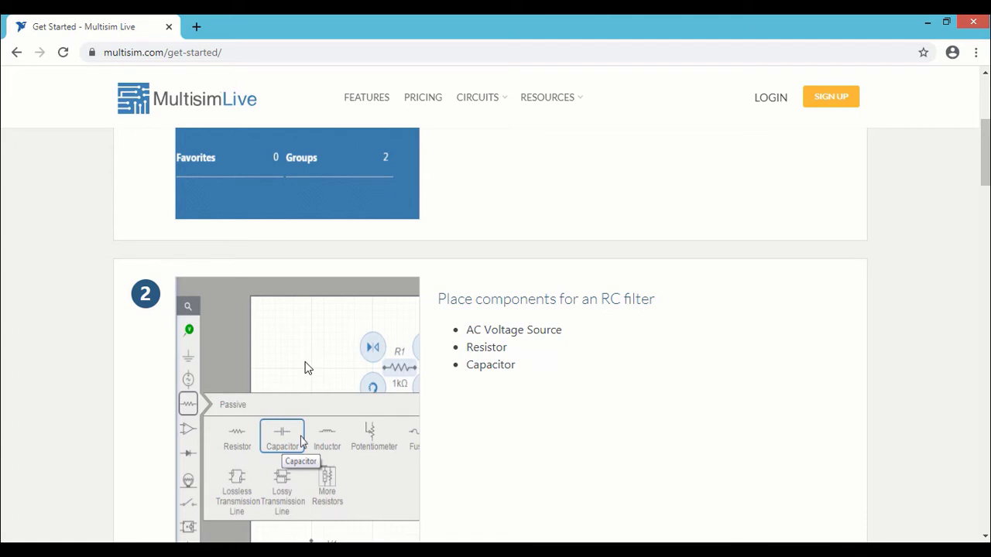
{"action": "scroll", "scroll_direction": "down", "scroll_amount": 3}
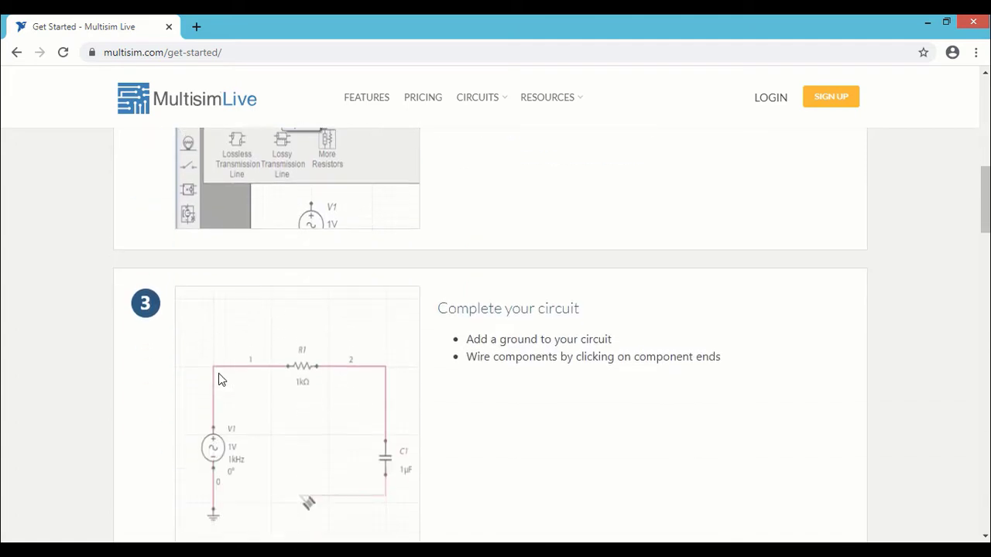
{"action": "scroll", "scroll_direction": "down", "scroll_amount": 3}
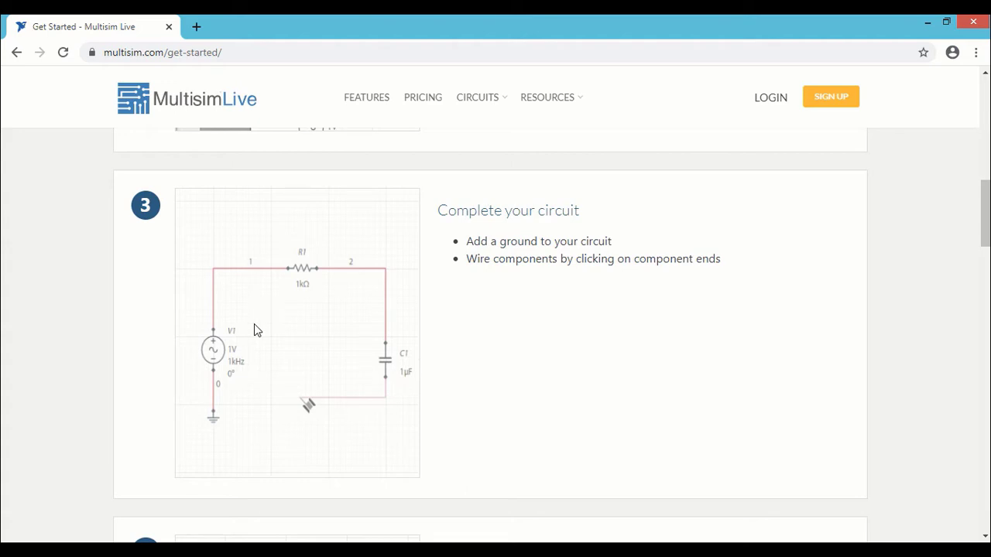
{"action": "scroll", "scroll_direction": "down", "scroll_amount": 3}
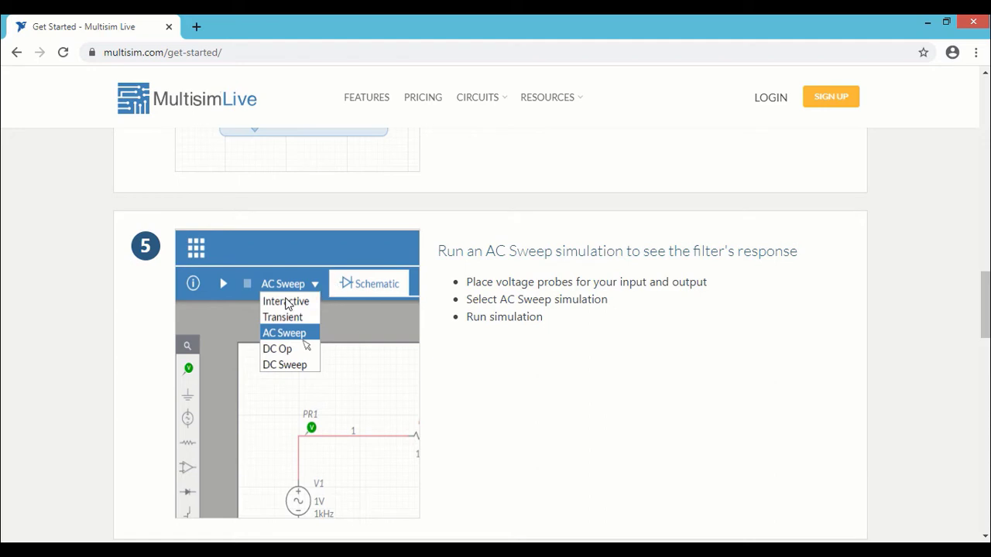
{"action": "mouse_move", "coordinate": [387, 333]}
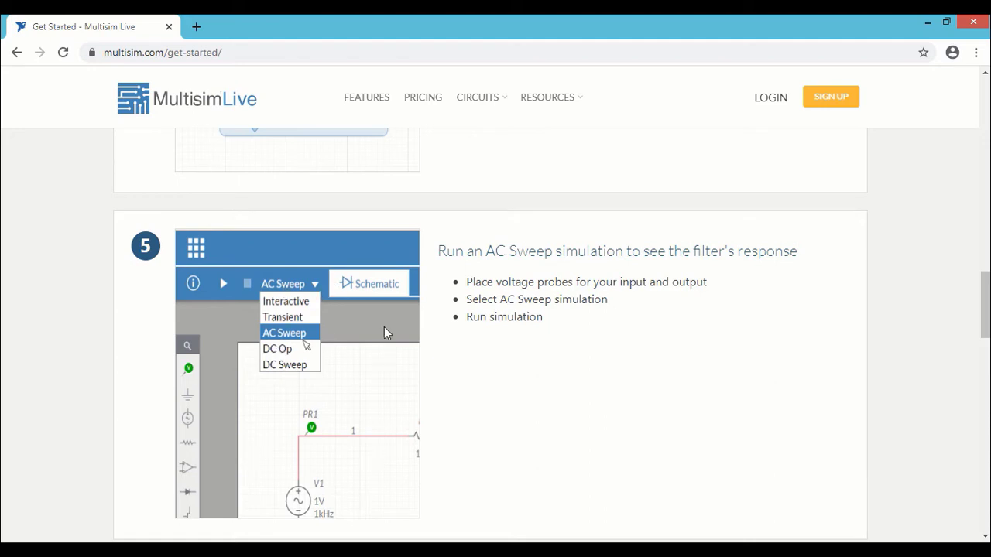
Scroll steps 6 to 9 to the page bottom, covering results, saving and groups
{"action": "scroll", "scroll_direction": "down", "scroll_amount": 3}
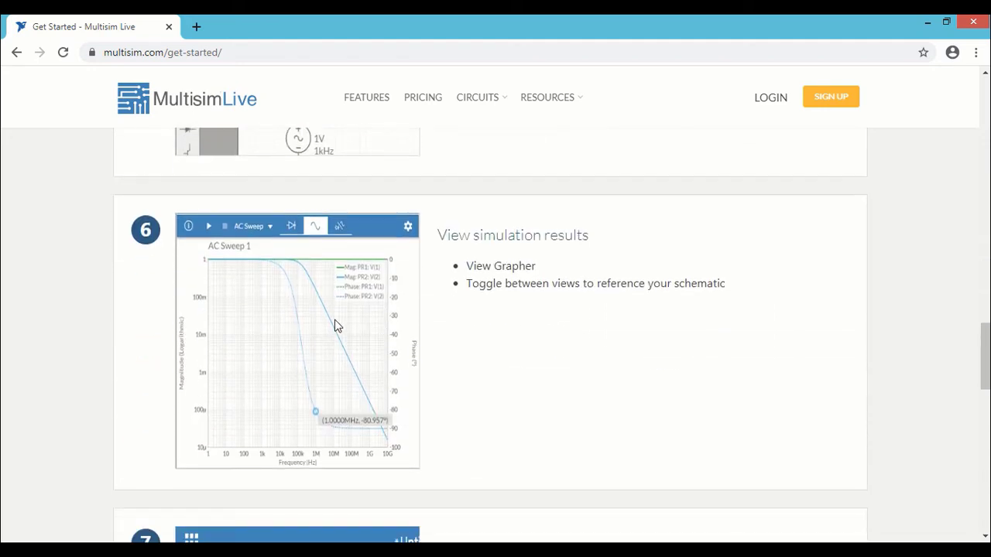
{"action": "mouse_move", "coordinate": [239, 296]}
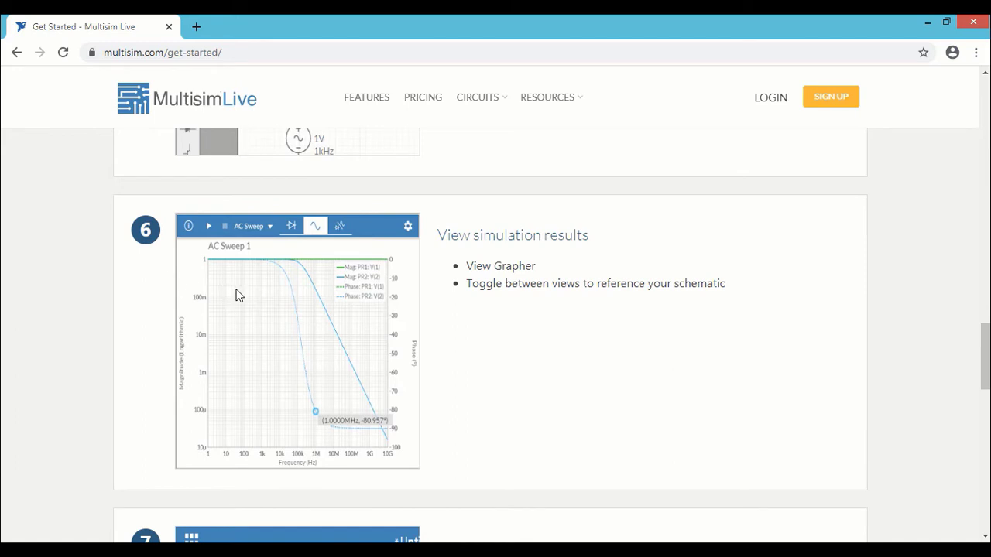
{"action": "scroll", "scroll_direction": "down", "scroll_amount": 3}
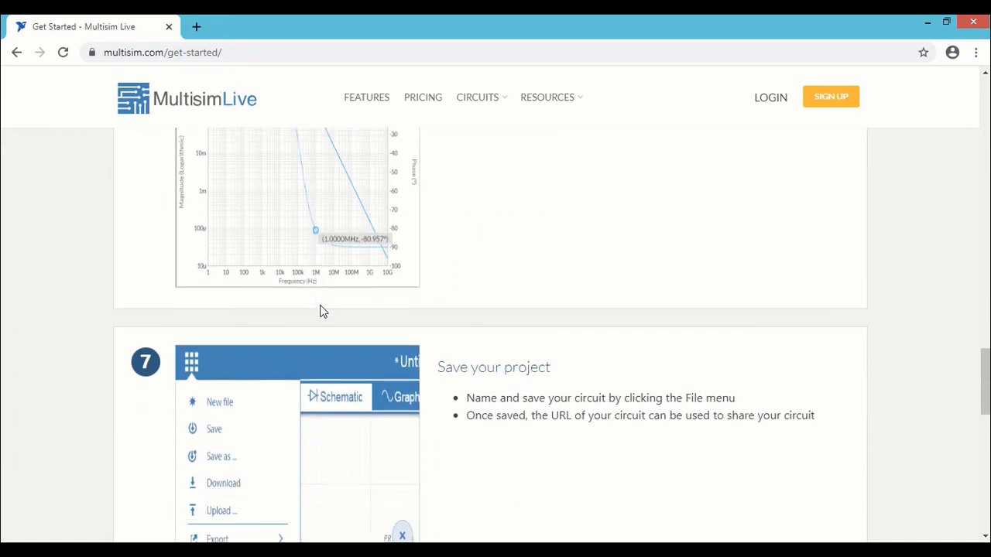
{"action": "scroll", "scroll_direction": "down", "scroll_amount": 3}
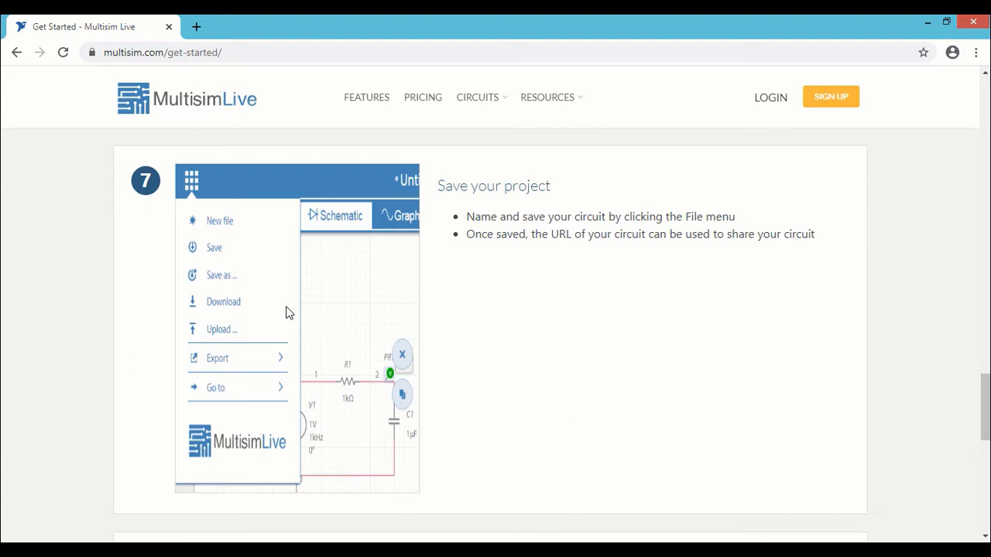
{"action": "scroll", "scroll_direction": "down", "scroll_amount": 3}
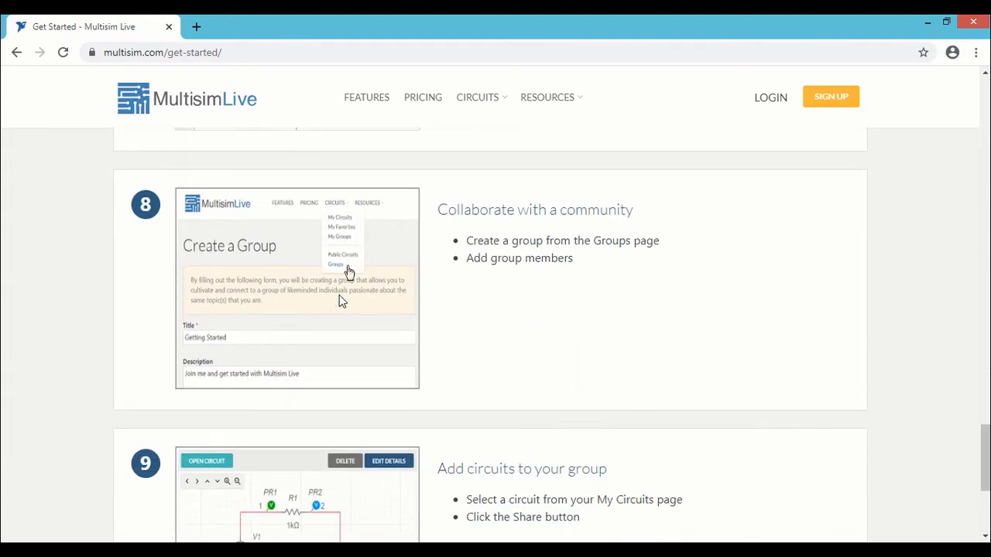
{"action": "mouse_move", "coordinate": [308, 292]}
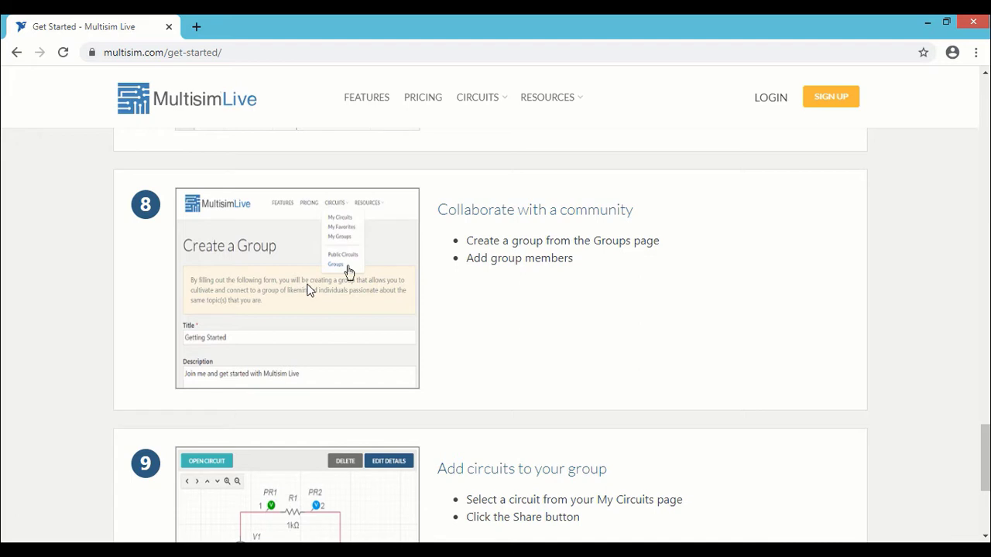
{"action": "mouse_move", "coordinate": [345, 238]}
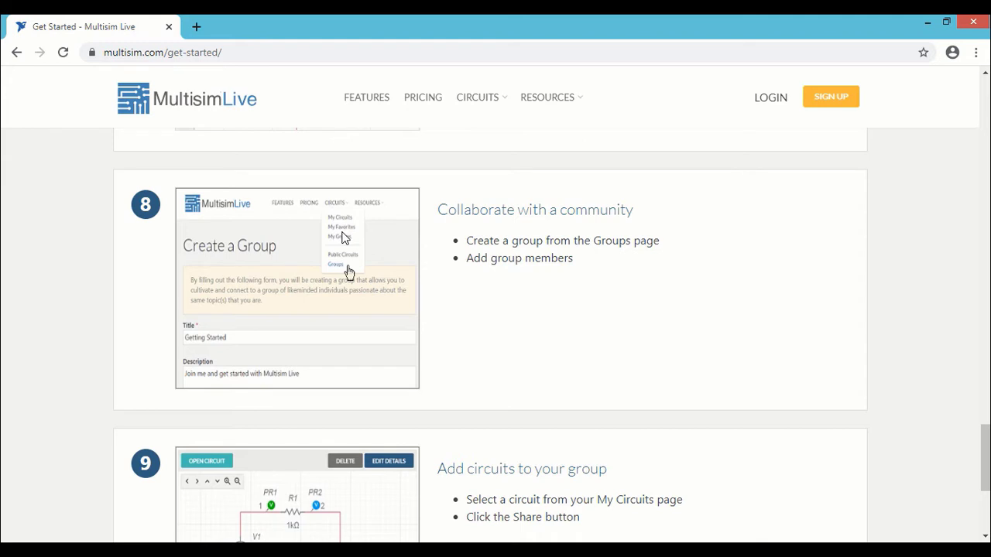
{"action": "scroll", "scroll_direction": "down", "scroll_amount": 3}
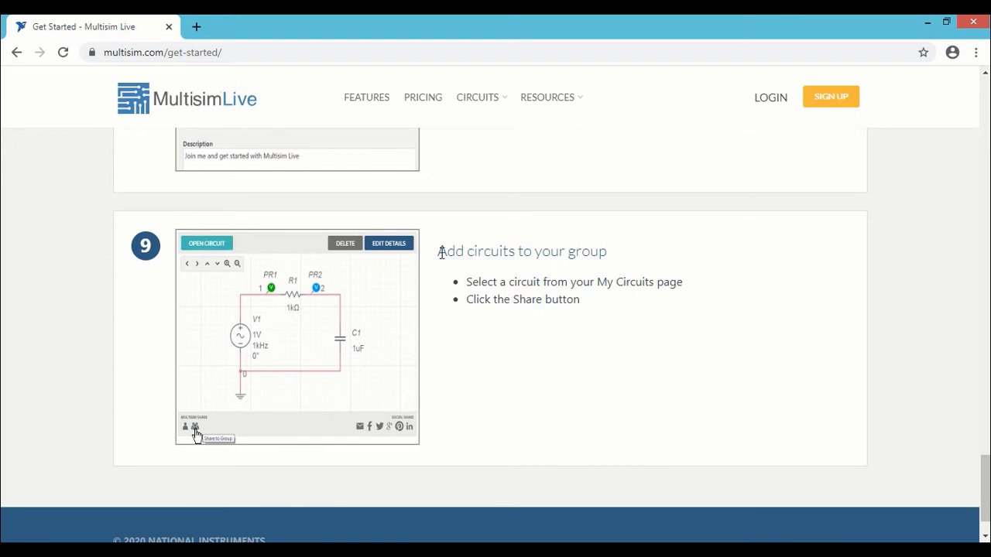
{"action": "scroll", "scroll_direction": "down", "scroll_amount": 3}
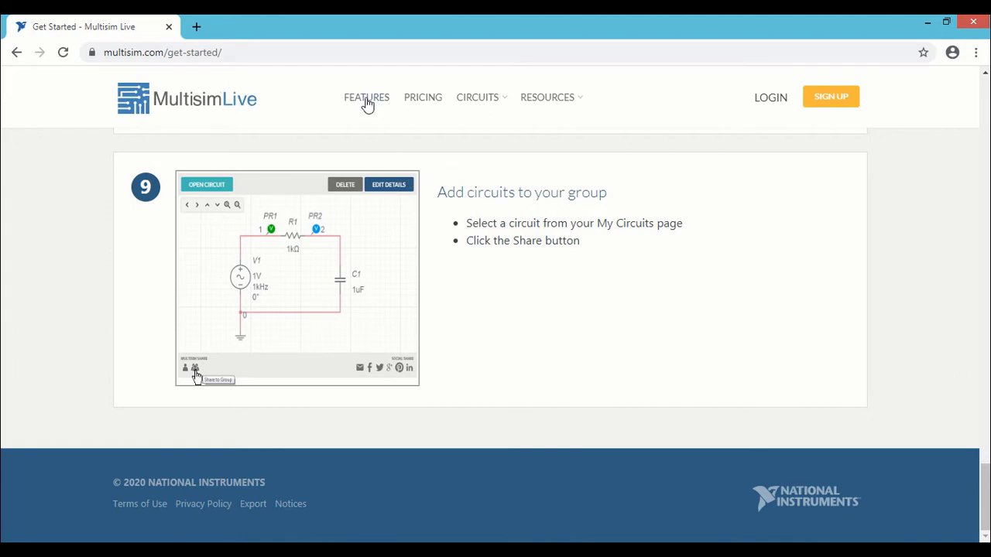
Open Features and highlight 'anywhere, anytime' and 'No Installation' while reading to SPICE
{"action": "left_click", "coordinate": [366, 97]}
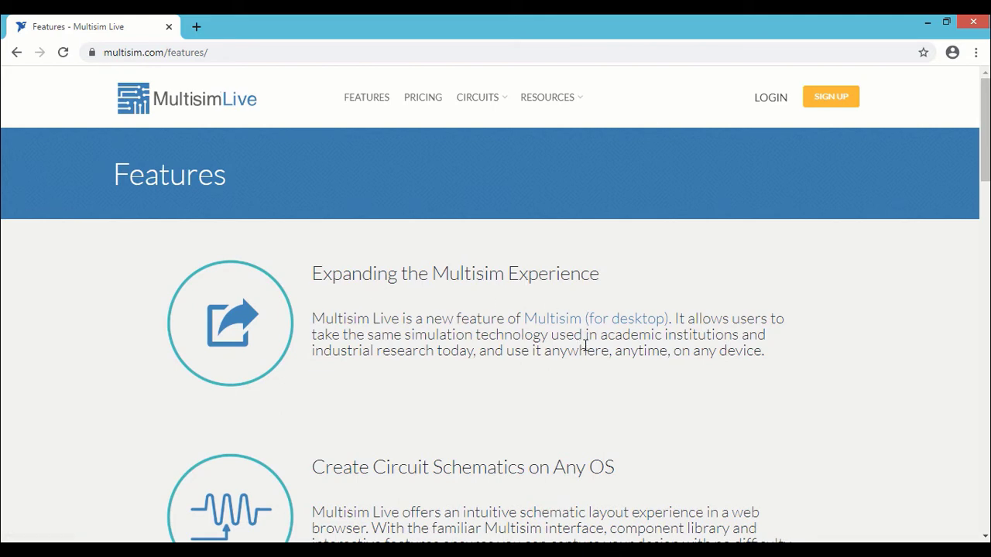
{"action": "double_click", "coordinate": [576, 349]}
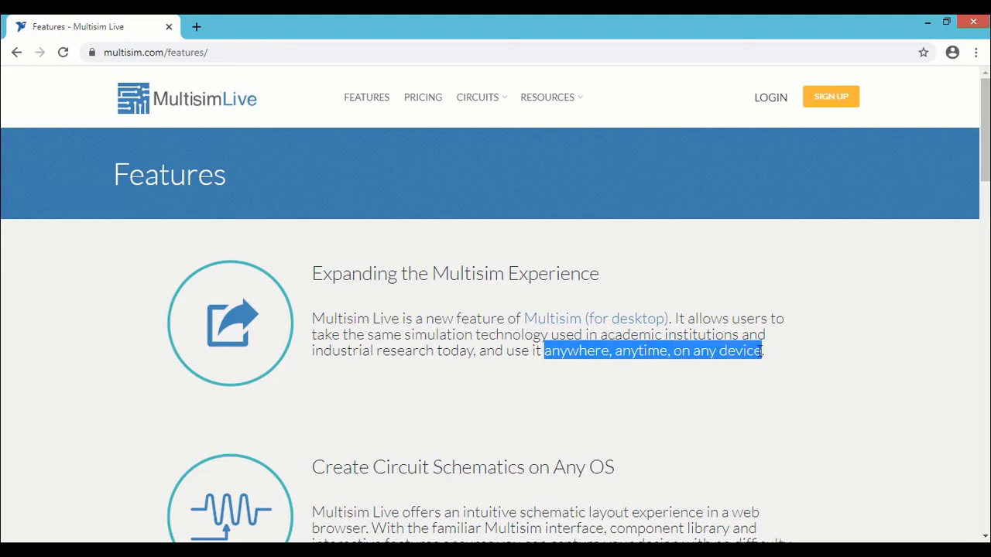
{"action": "scroll", "scroll_direction": "down", "scroll_amount": 3}
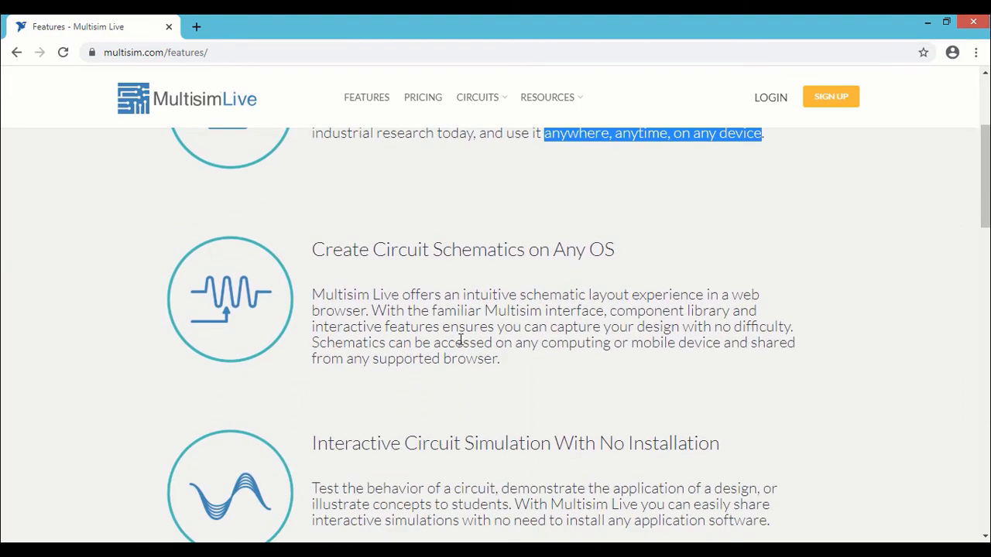
{"action": "mouse_move", "coordinate": [555, 249]}
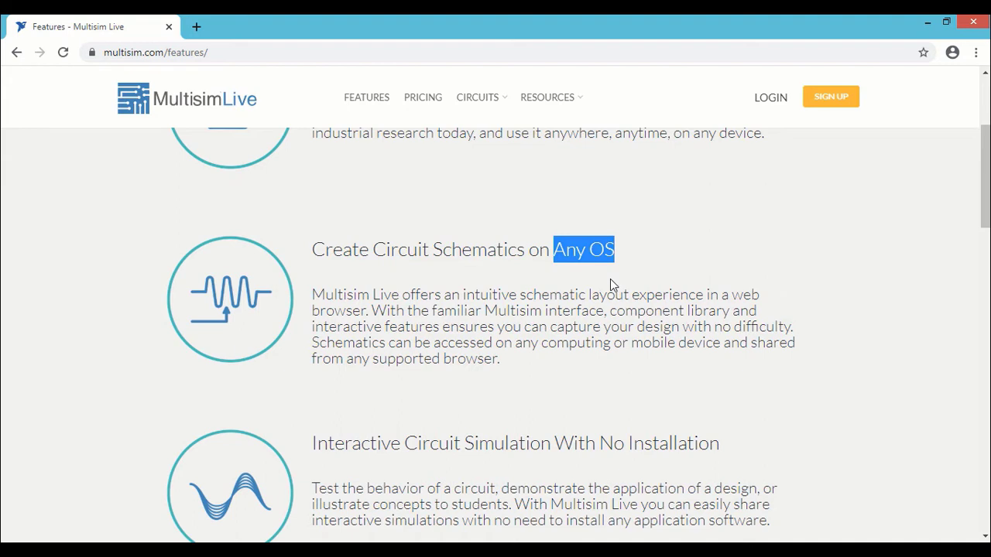
{"action": "scroll", "scroll_direction": "down", "scroll_amount": 3}
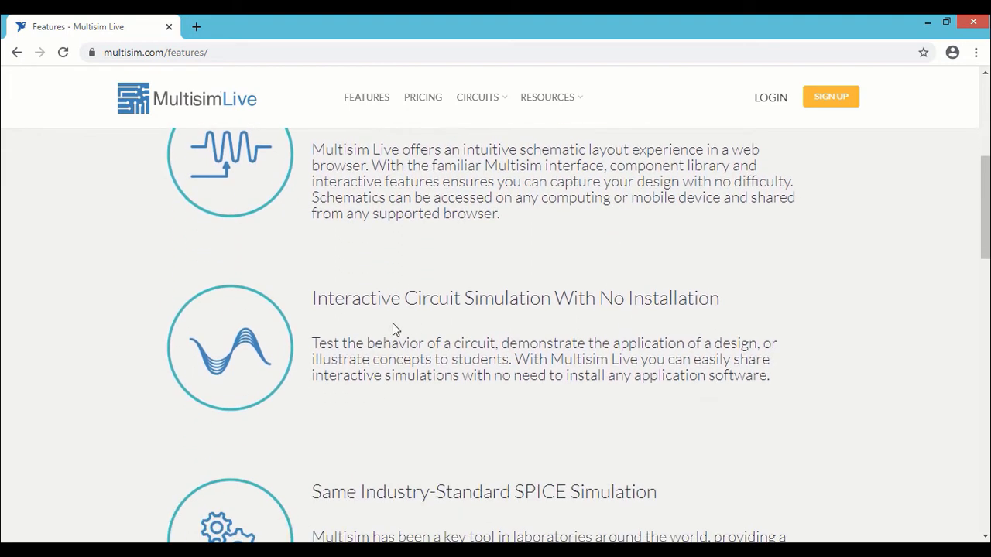
{"action": "mouse_move", "coordinate": [567, 296]}
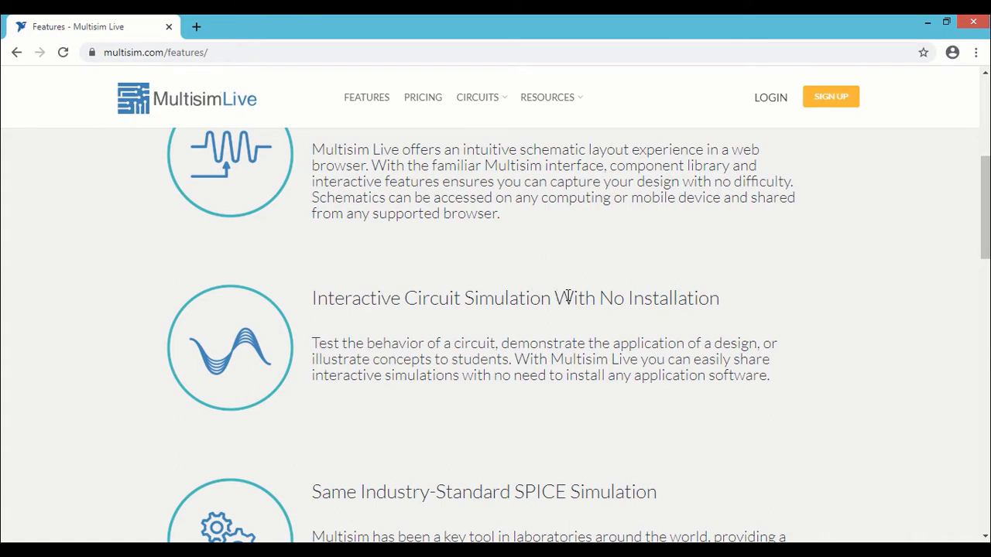
{"action": "left_click_drag", "start_coordinate": [598, 298], "coordinate": [716, 298]}
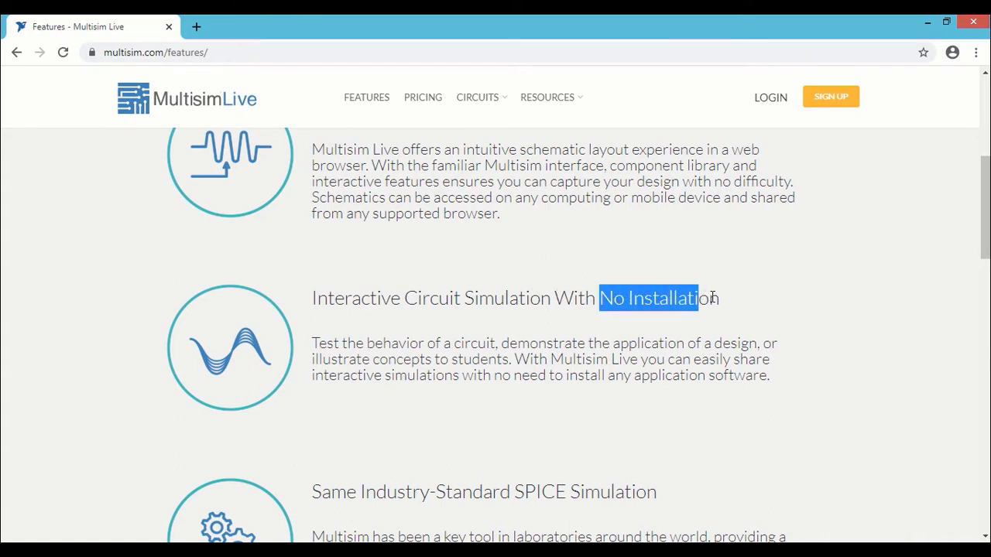
{"action": "scroll", "scroll_direction": "down", "scroll_amount": 3}
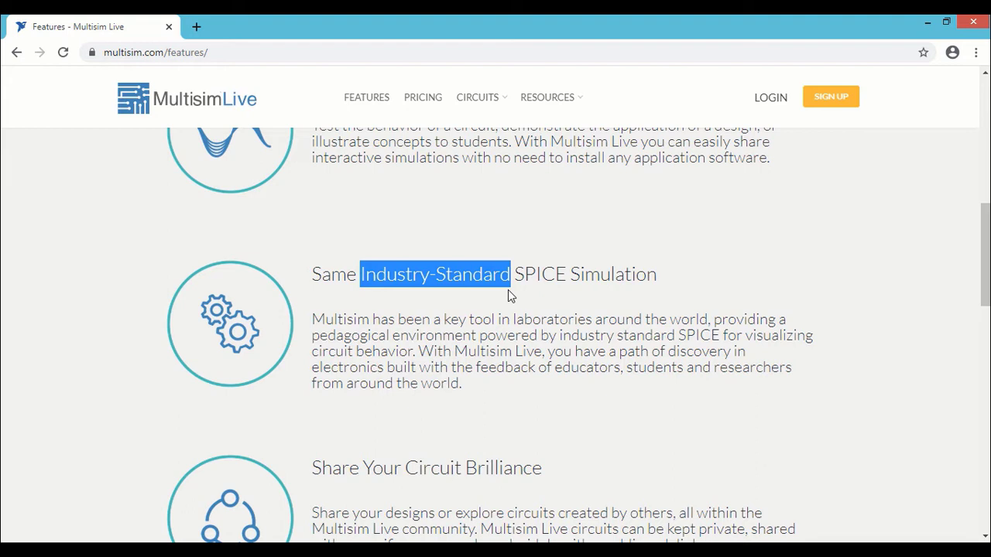
{"action": "scroll", "scroll_direction": "down", "scroll_amount": 3}
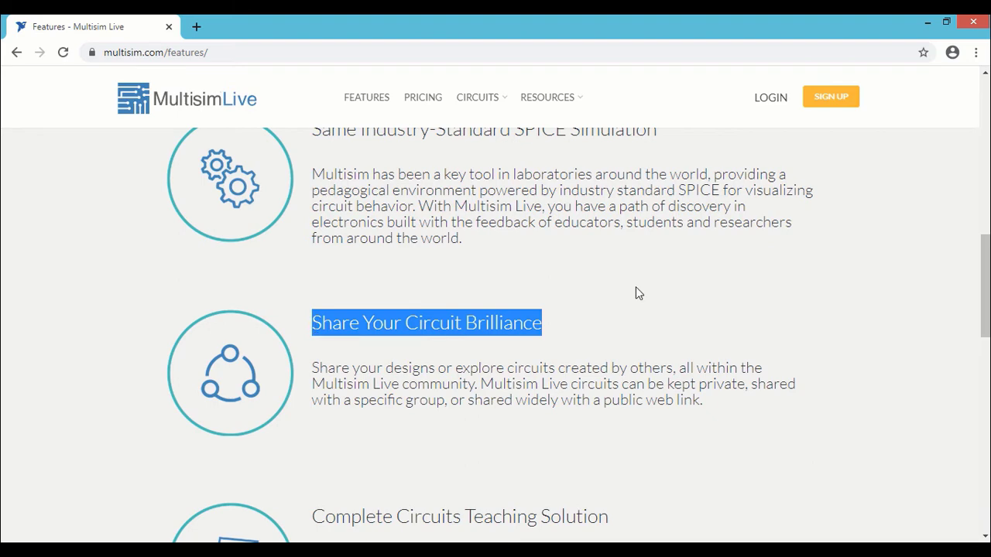
{"action": "scroll", "scroll_direction": "down", "scroll_amount": 3}
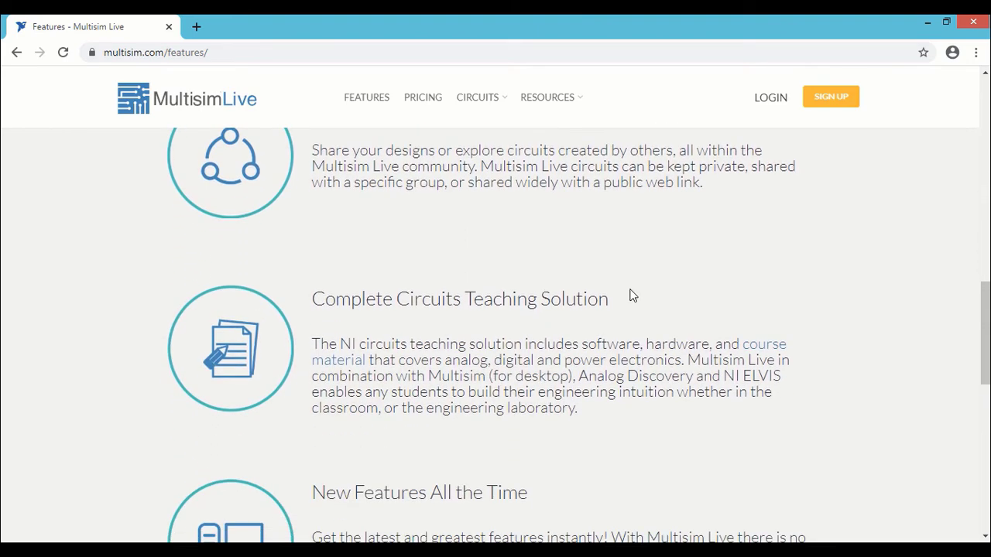
{"action": "mouse_move", "coordinate": [325, 326]}
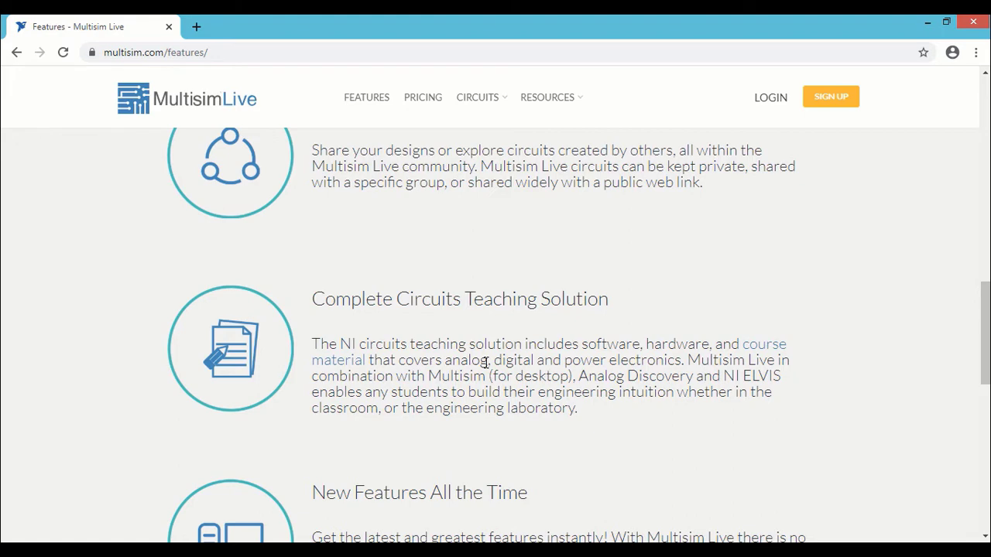
{"action": "scroll", "scroll_direction": "down", "scroll_amount": 3}
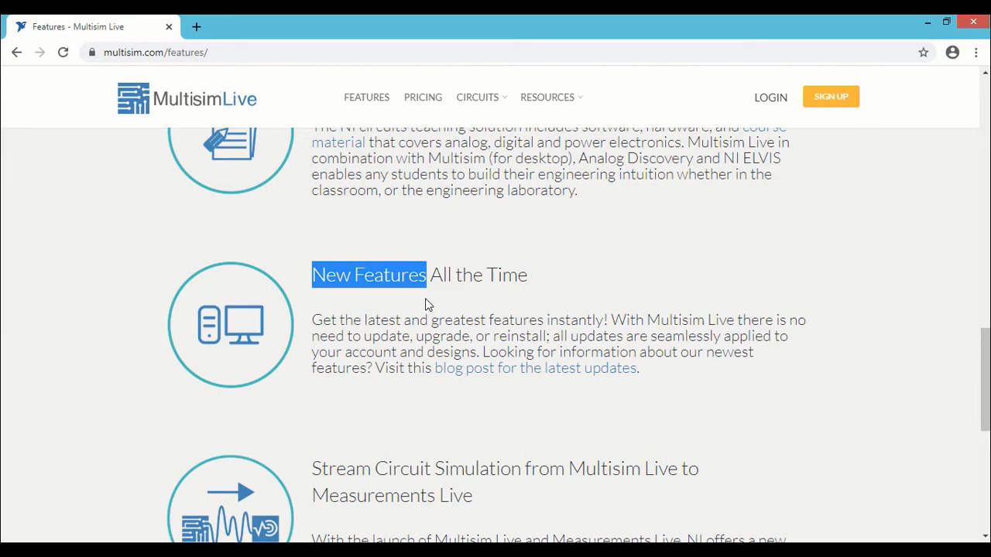
{"action": "double_click", "coordinate": [438, 336]}
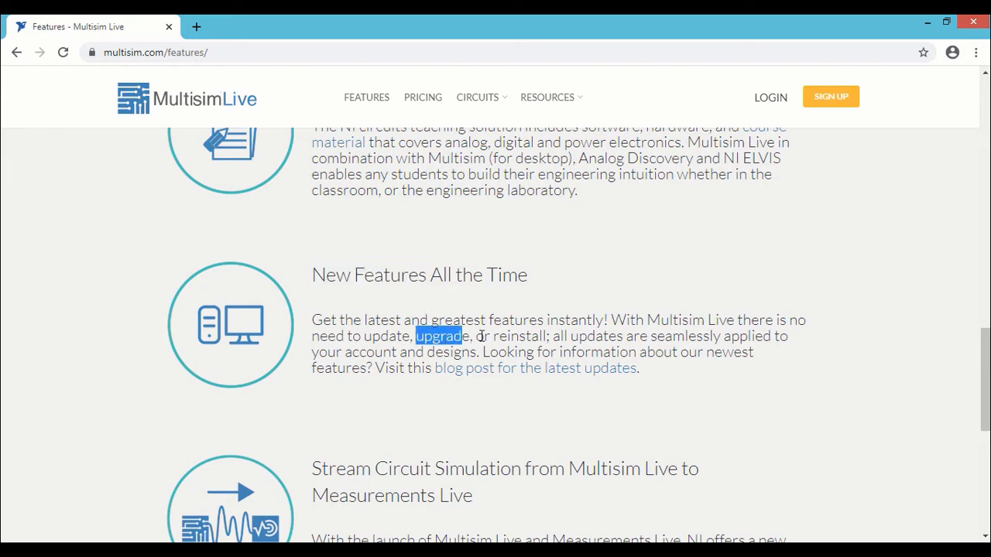
{"action": "scroll", "scroll_direction": "down", "scroll_amount": 3}
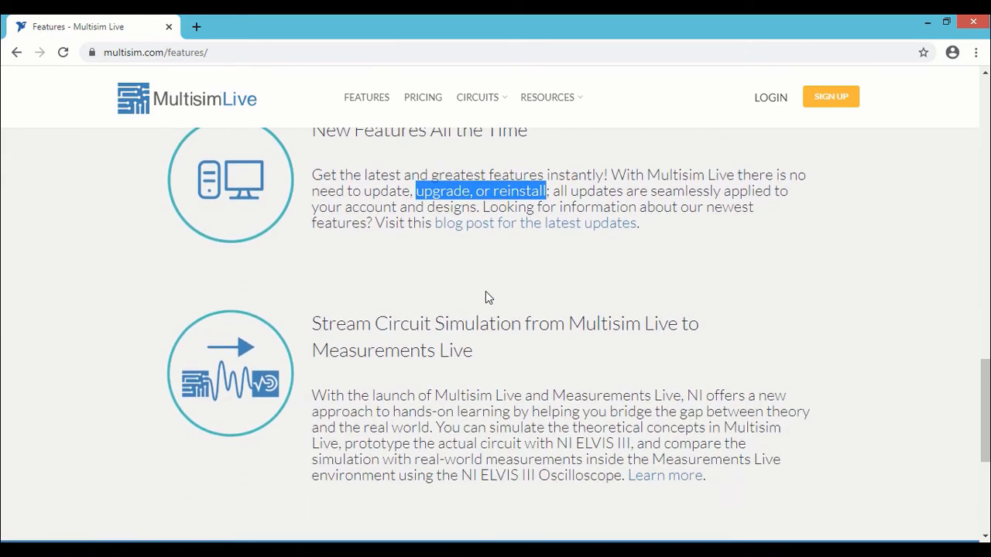
{"action": "scroll", "scroll_direction": "down", "scroll_amount": 3}
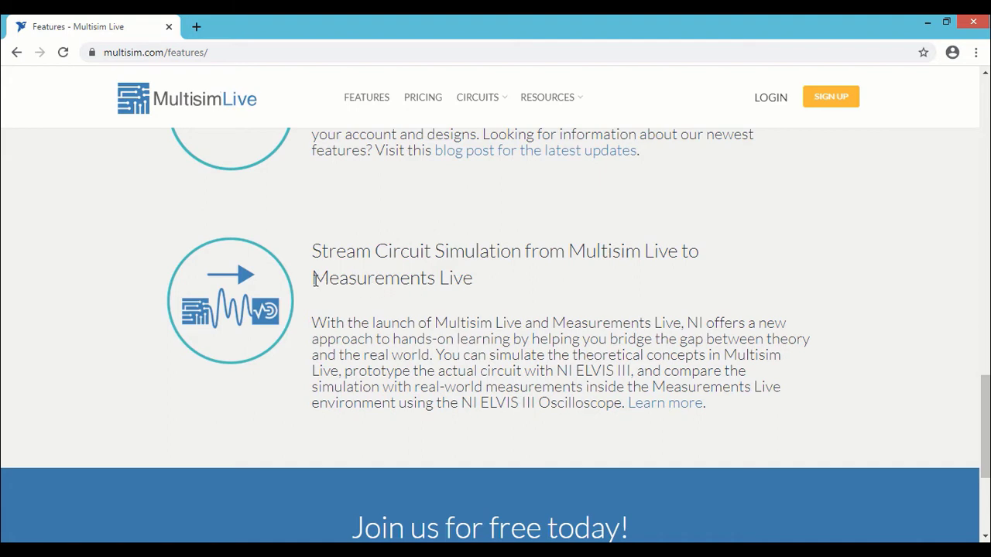
{"action": "mouse_move", "coordinate": [614, 357]}
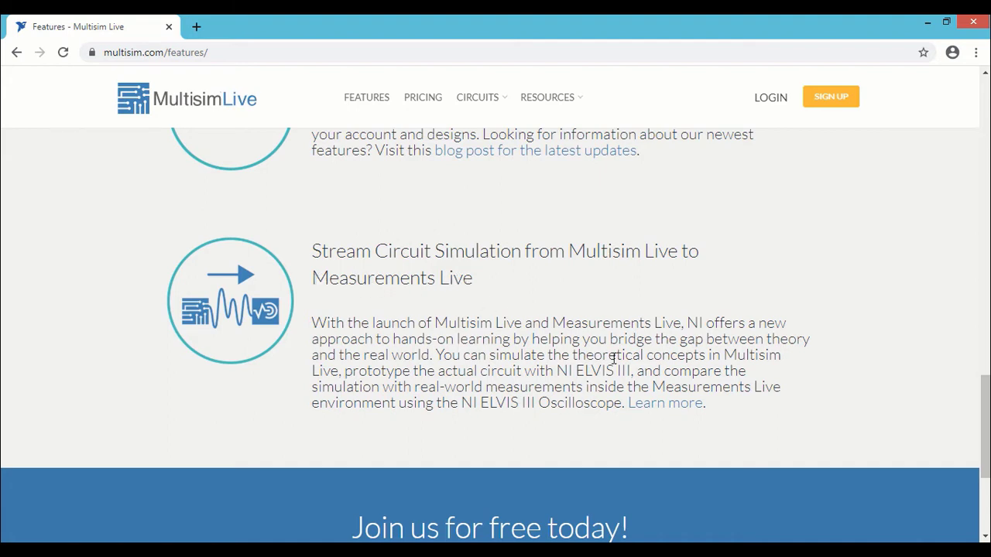
{"action": "scroll", "scroll_direction": "up", "scroll_amount": 3}
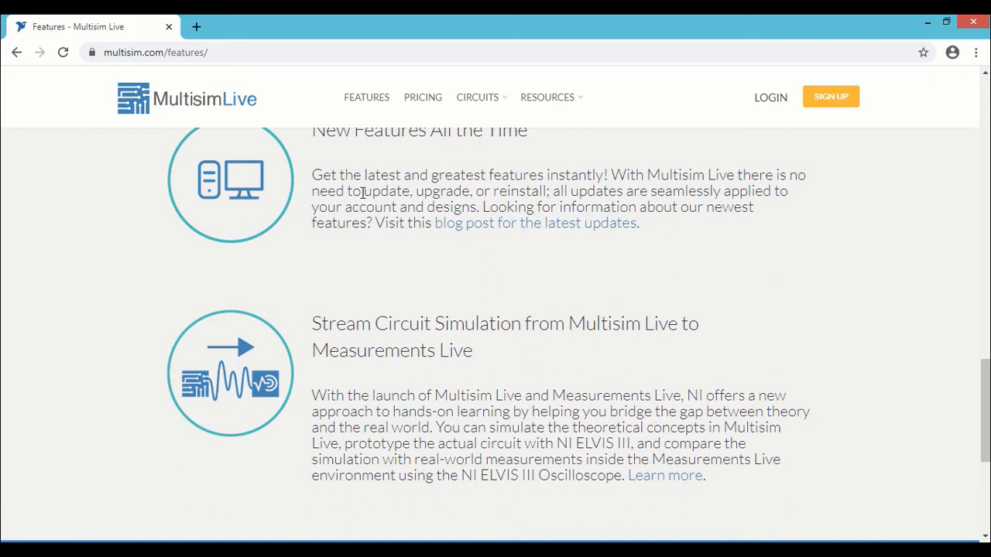
{"action": "mouse_move", "coordinate": [423, 96]}
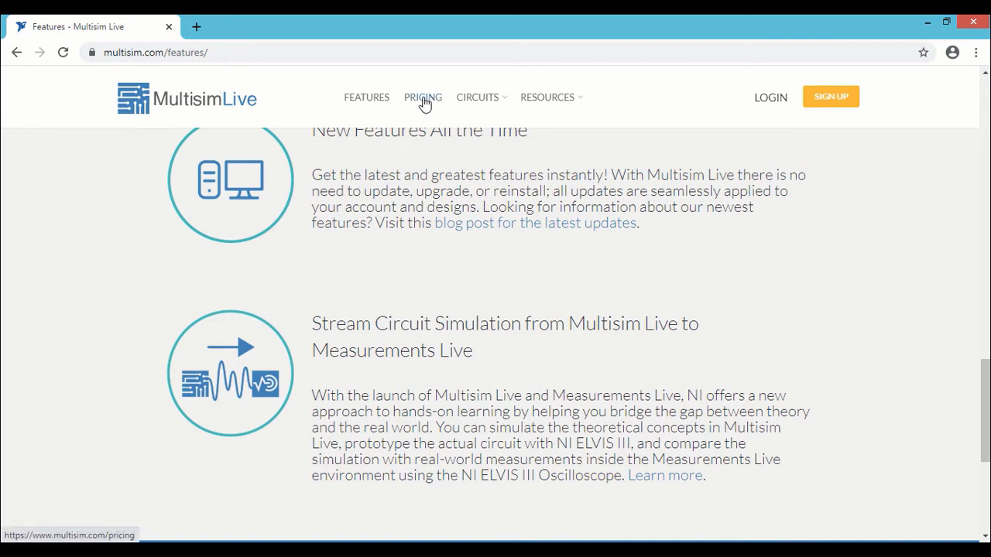
Open Pricing and read the free versus premium comparison table down to Expression Plotter
{"action": "left_click", "coordinate": [423, 97]}
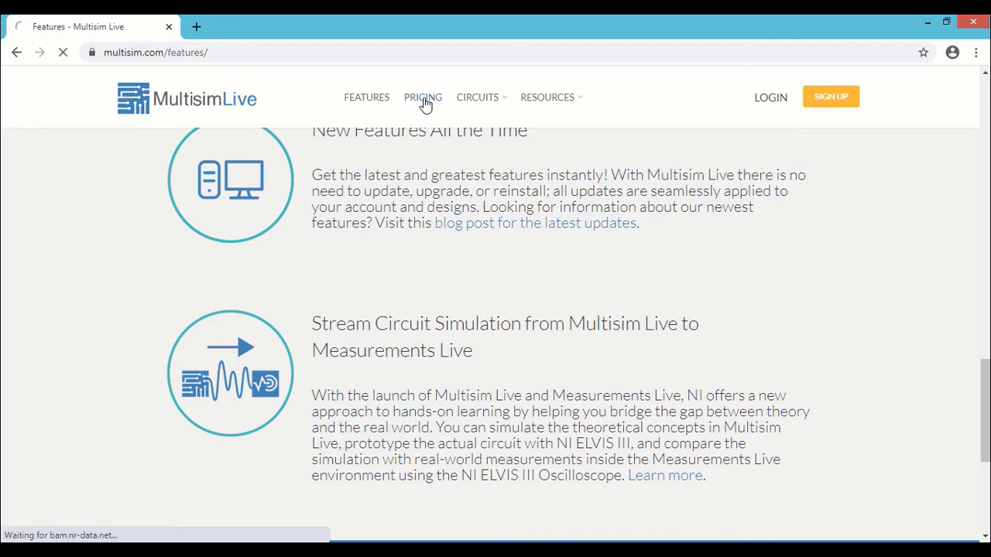
{"action": "left_click", "coordinate": [423, 97]}
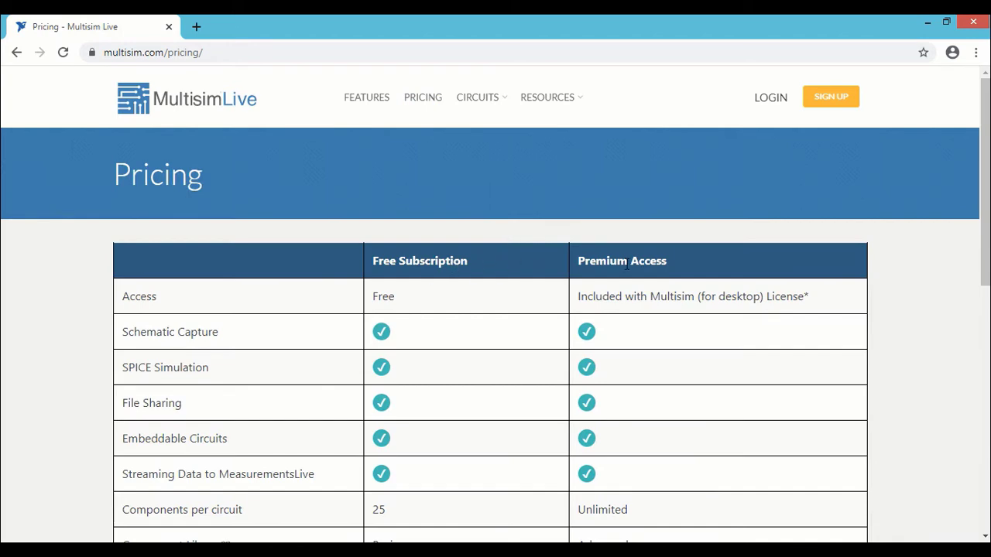
{"action": "scroll", "scroll_direction": "down", "scroll_amount": 3}
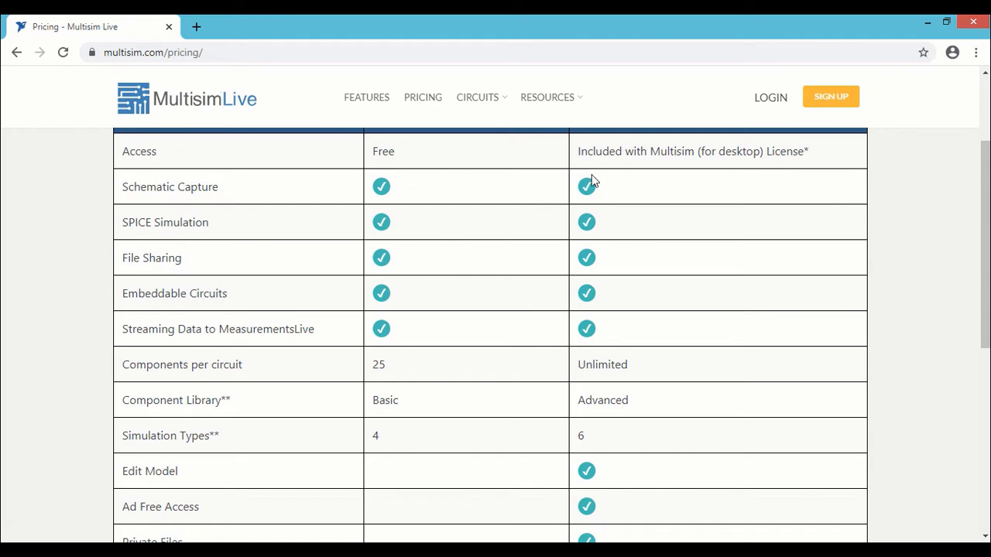
{"action": "mouse_move", "coordinate": [263, 379]}
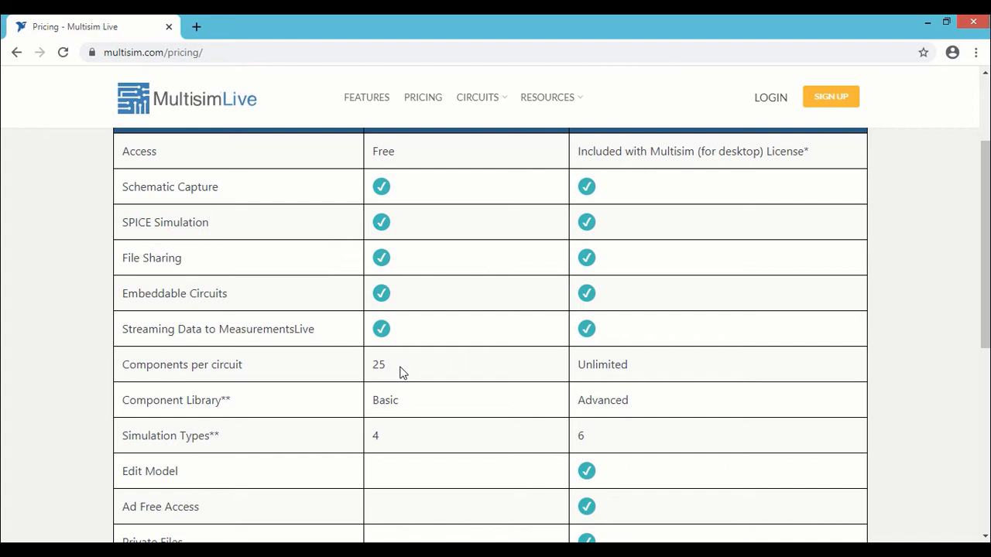
{"action": "mouse_move", "coordinate": [282, 410]}
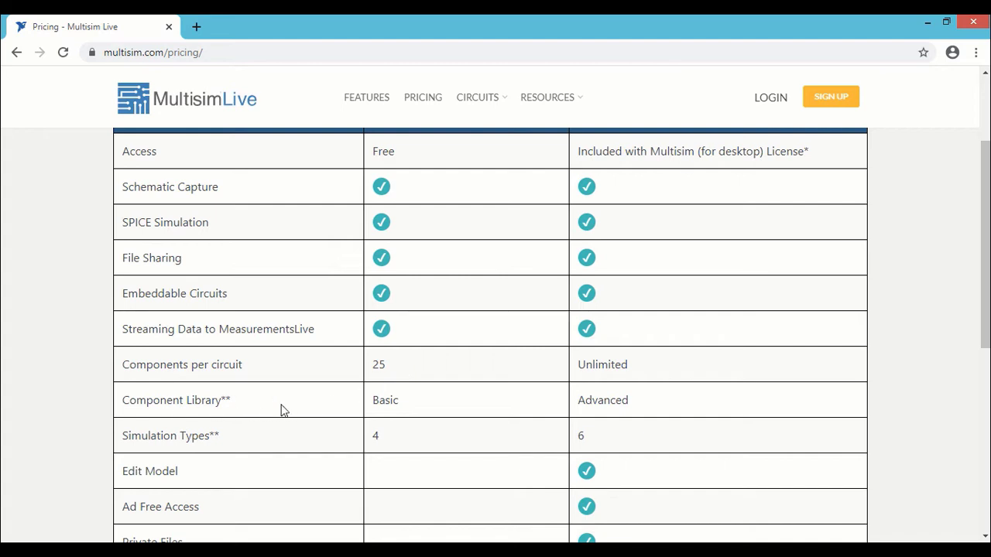
{"action": "mouse_move", "coordinate": [408, 406]}
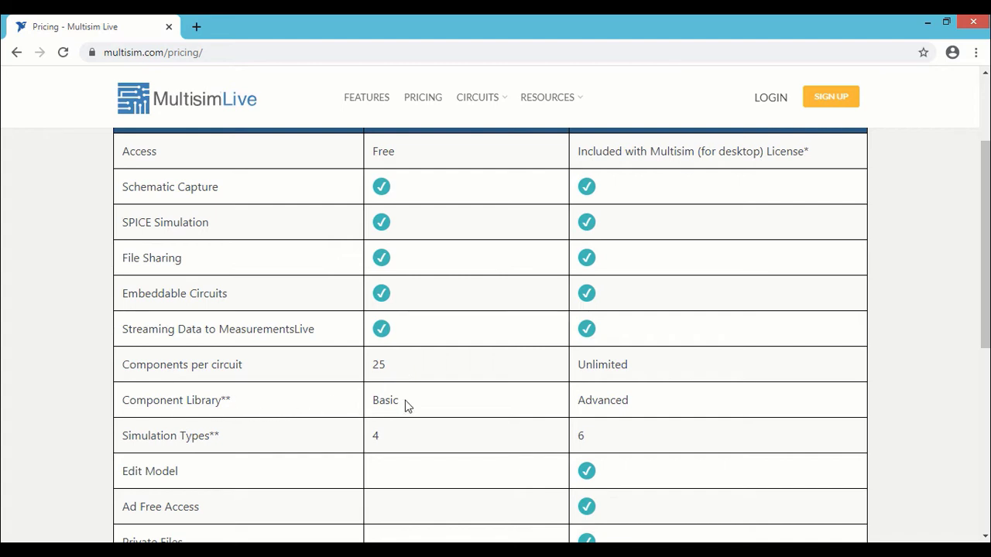
{"action": "mouse_move", "coordinate": [234, 433]}
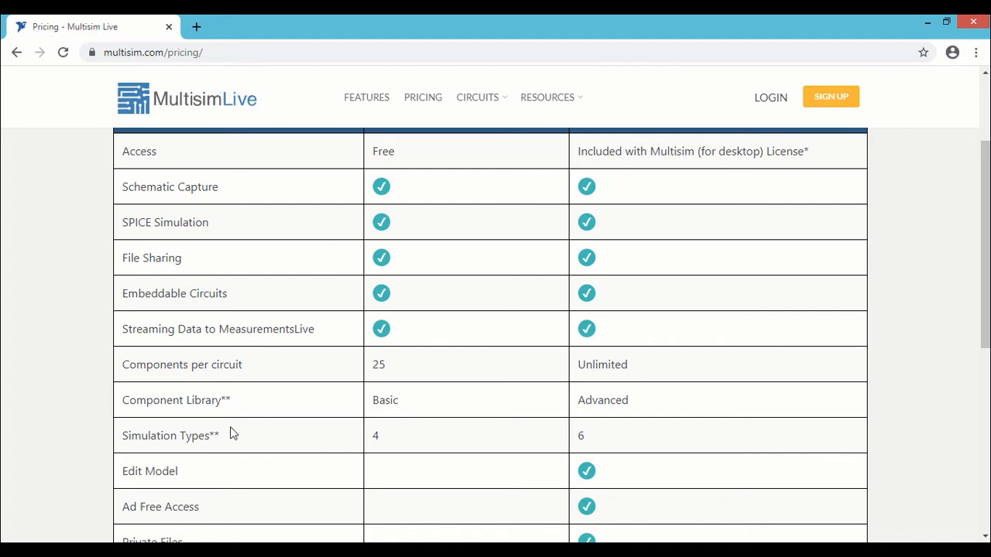
{"action": "mouse_move", "coordinate": [228, 436]}
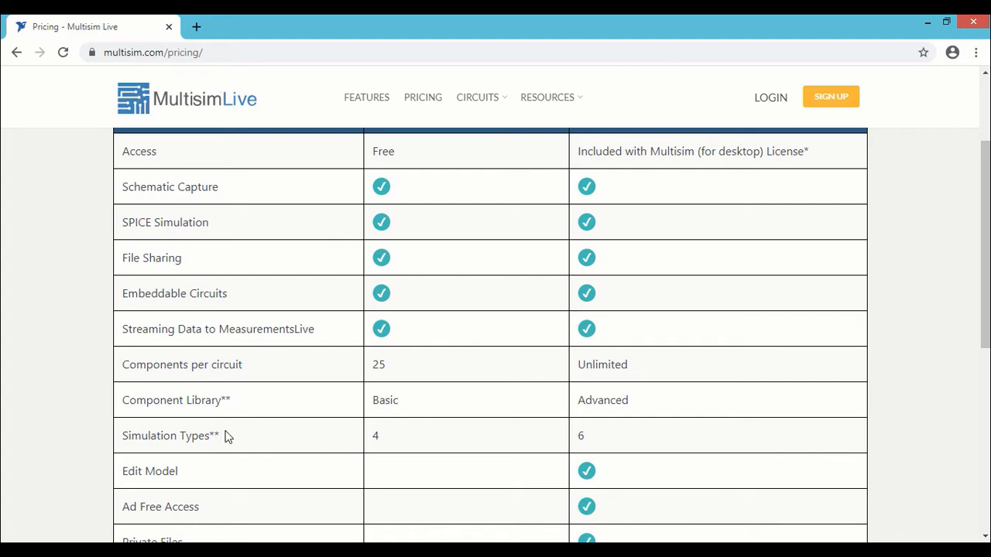
{"action": "mouse_move", "coordinate": [482, 411]}
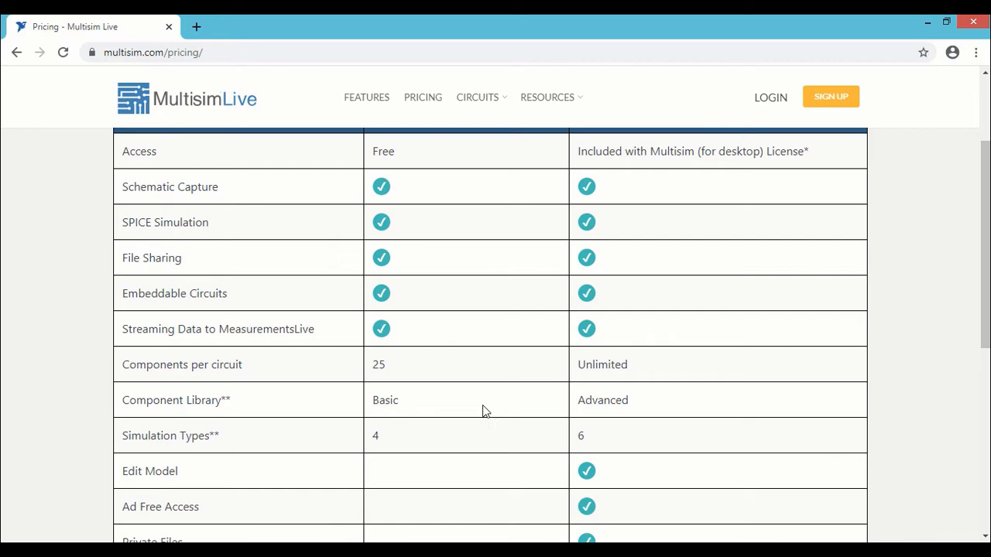
{"action": "mouse_move", "coordinate": [597, 442]}
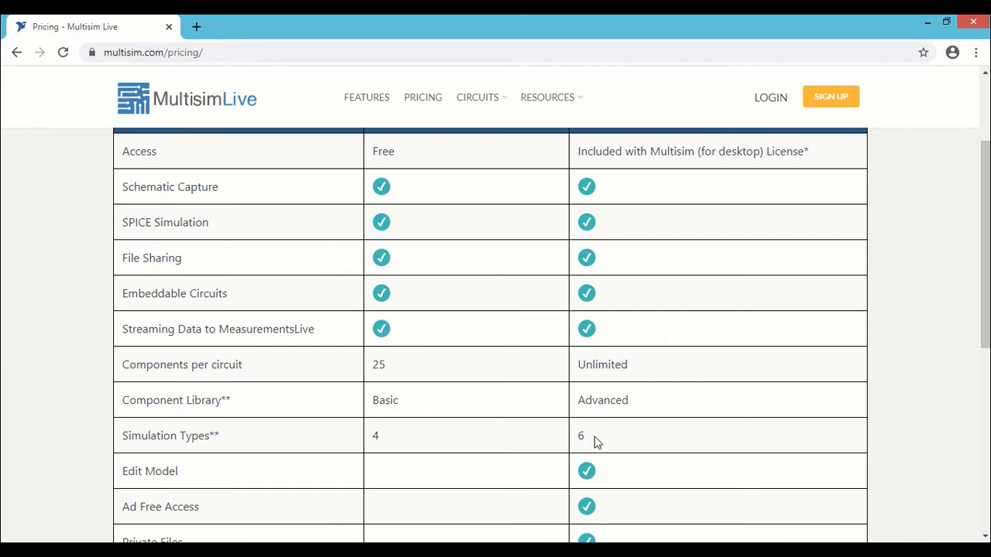
{"action": "scroll", "scroll_direction": "down", "scroll_amount": 3}
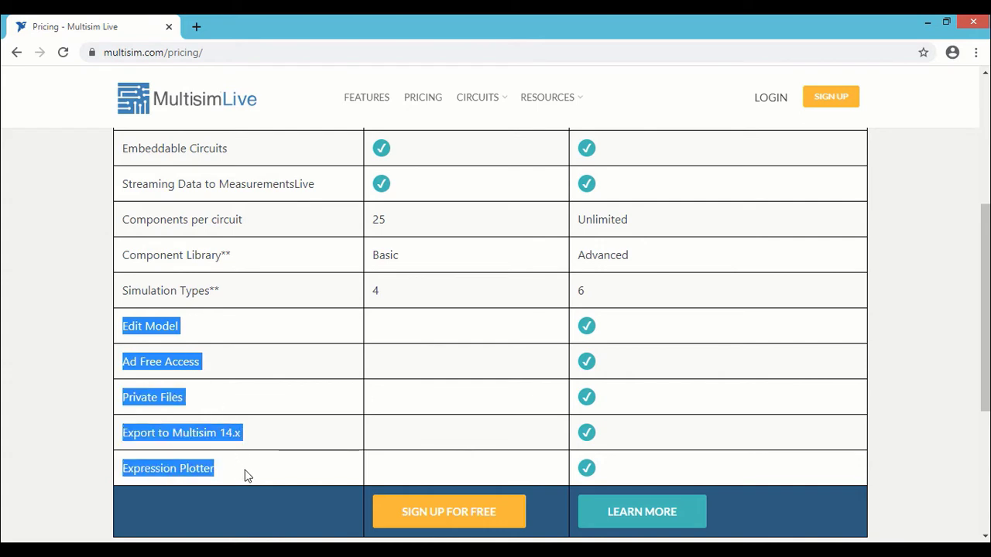
{"action": "mouse_move", "coordinate": [269, 450]}
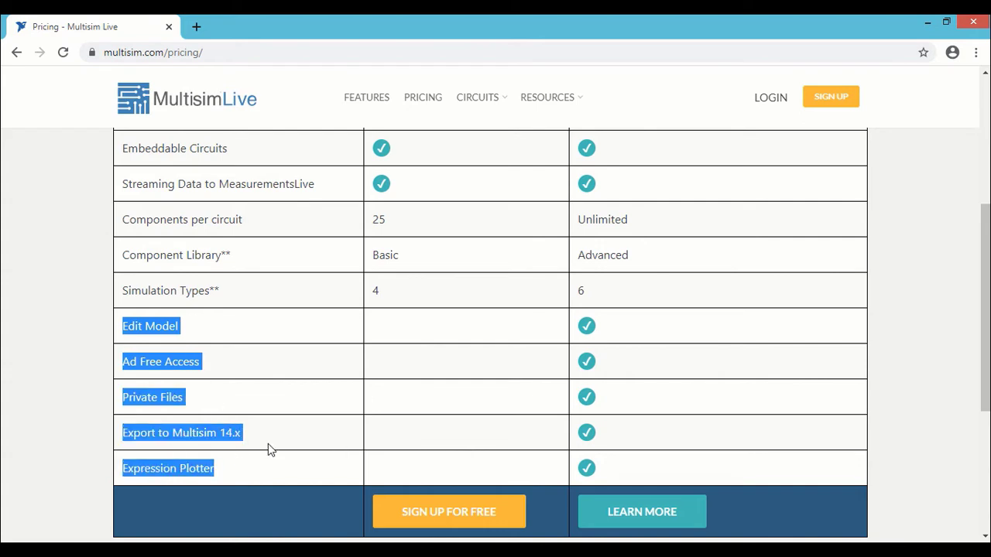
{"action": "mouse_move", "coordinate": [611, 225]}
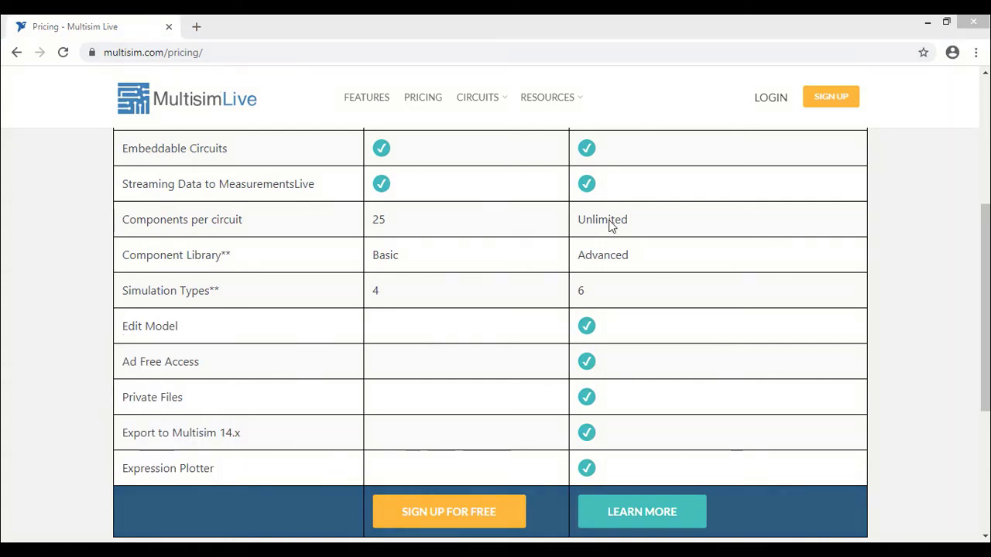
{"action": "mouse_move", "coordinate": [478, 96]}
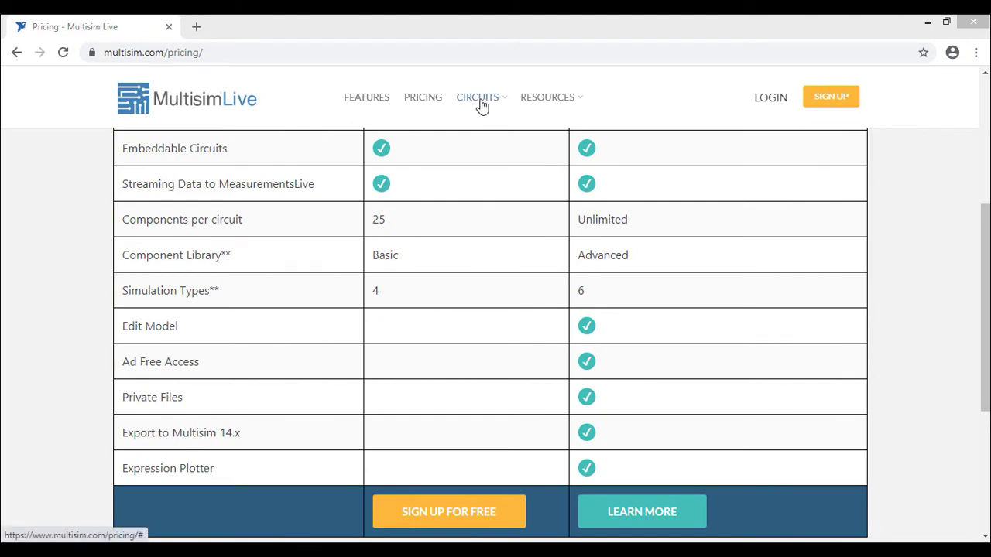
Open Public Circuits from the CIRCUITS menu and click into the search box
{"action": "left_click", "coordinate": [478, 97]}
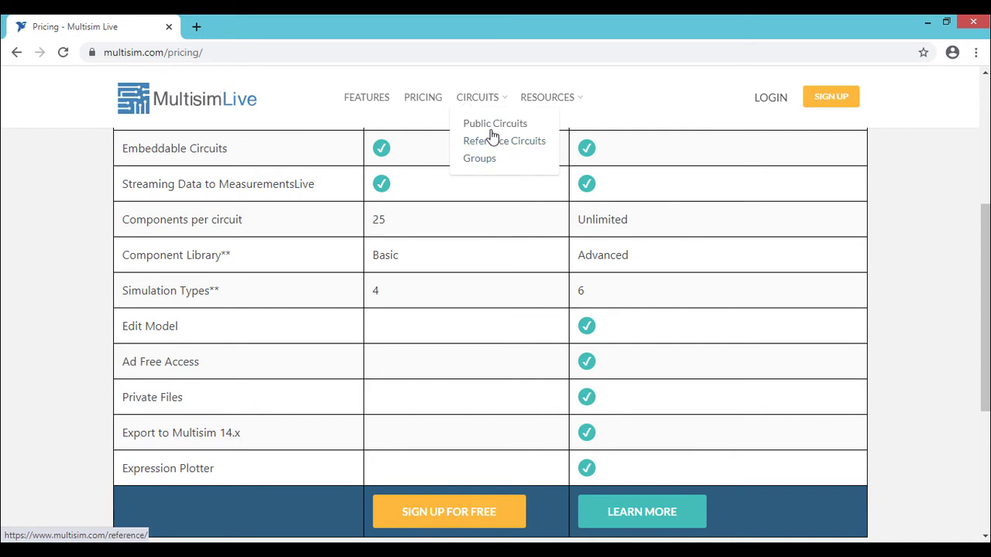
{"action": "left_click", "coordinate": [503, 140]}
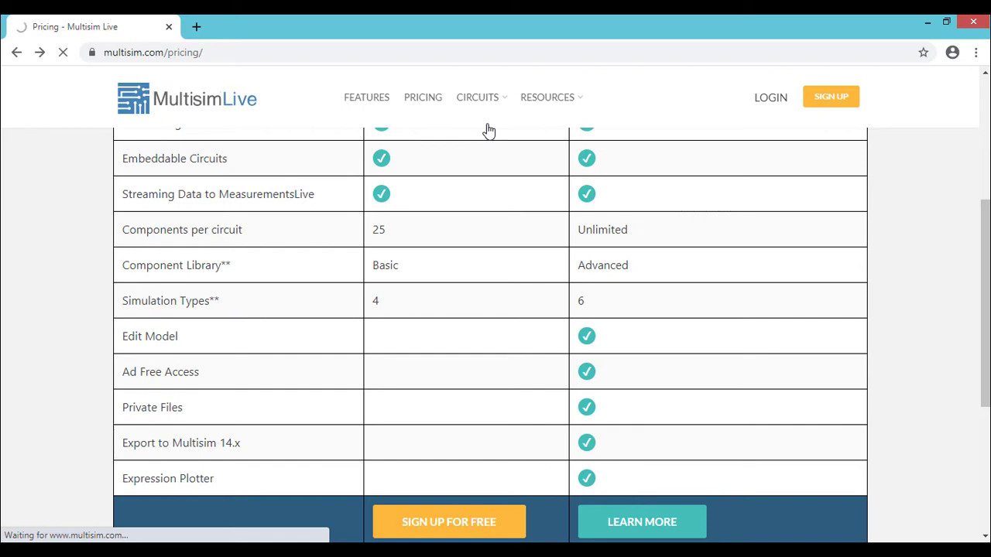
{"action": "left_click", "coordinate": [477, 97]}
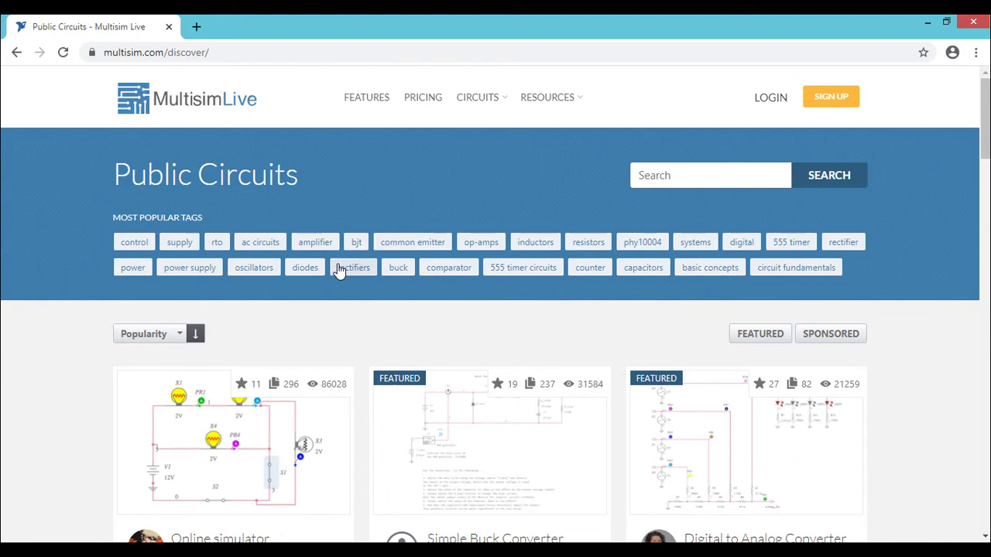
{"action": "mouse_move", "coordinate": [122, 252]}
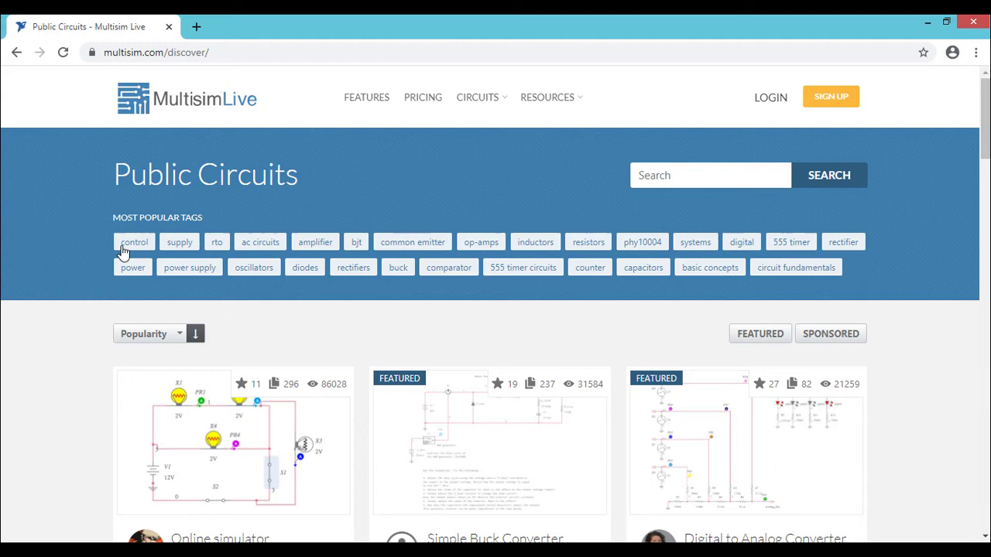
{"action": "mouse_move", "coordinate": [566, 214]}
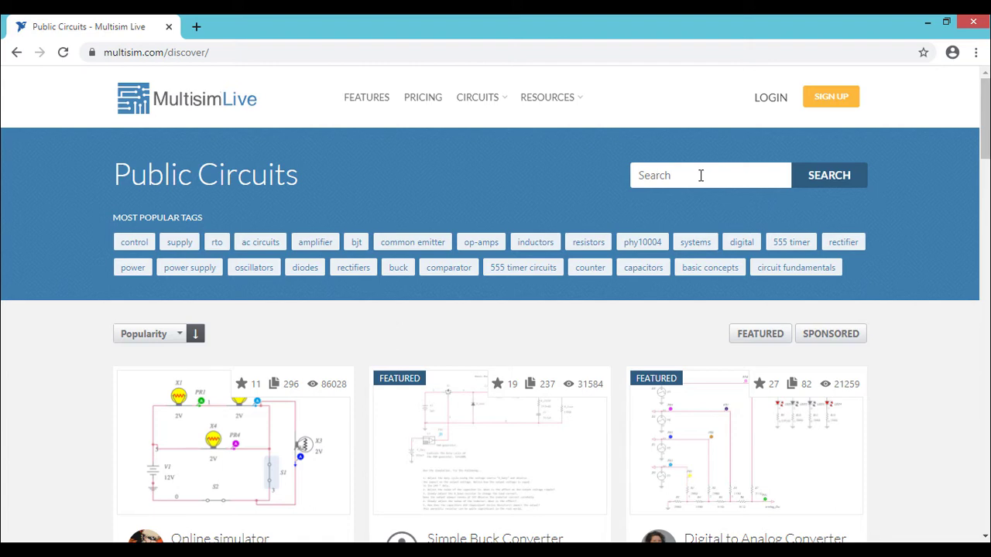
{"action": "left_click", "coordinate": [477, 97]}
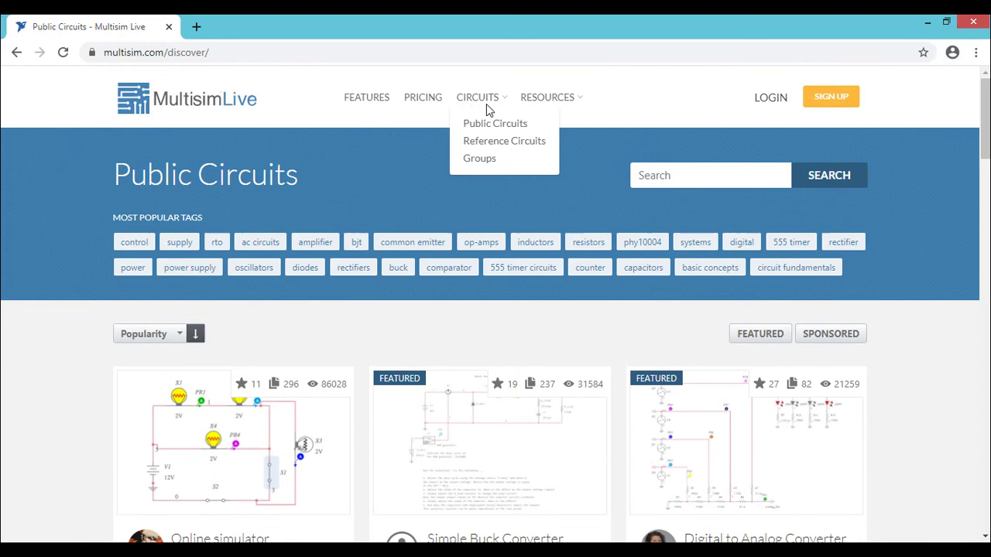
Open the Reference Circuits listing from the site navigation
{"action": "left_click", "coordinate": [495, 123]}
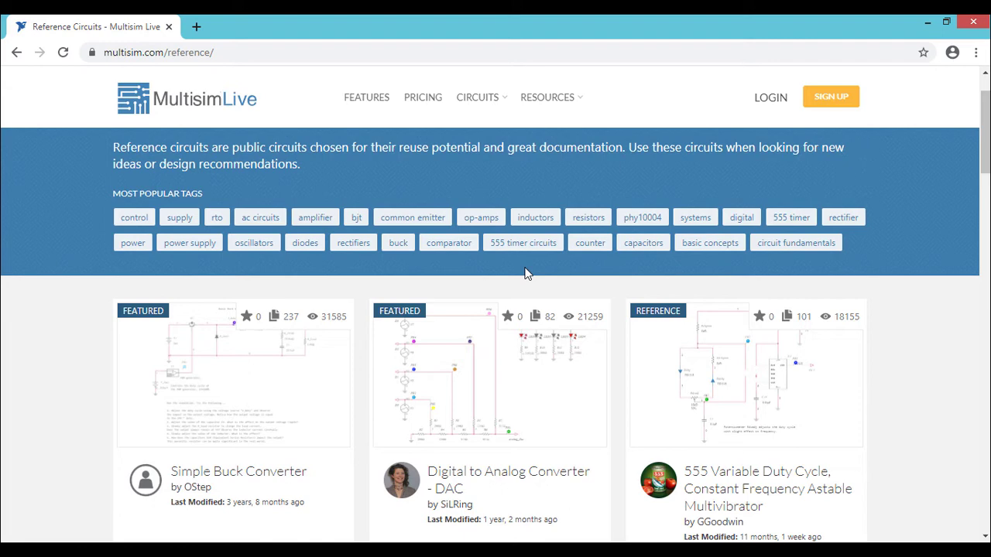
{"action": "mouse_move", "coordinate": [515, 154]}
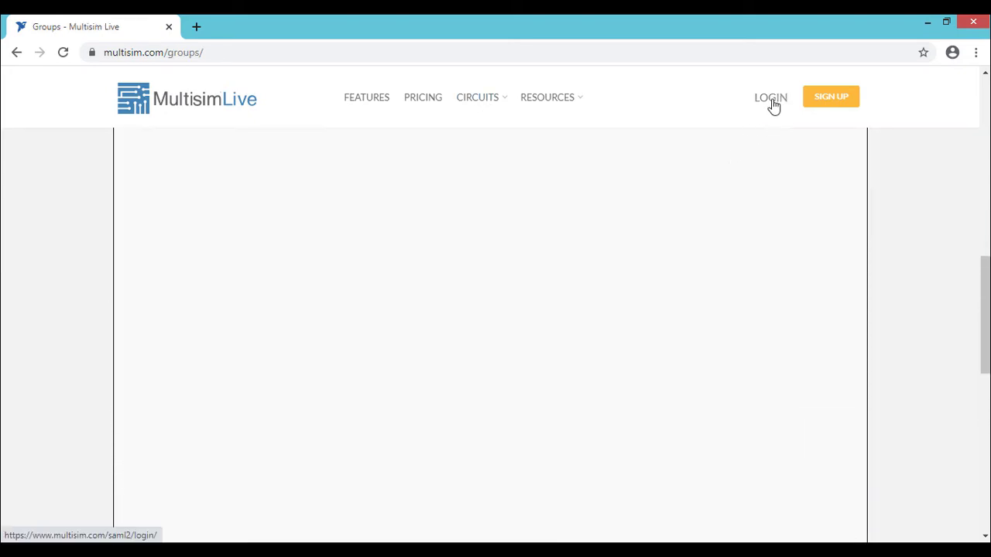
Log in with the account password to reach the contributor profile page
{"action": "left_click", "coordinate": [770, 96]}
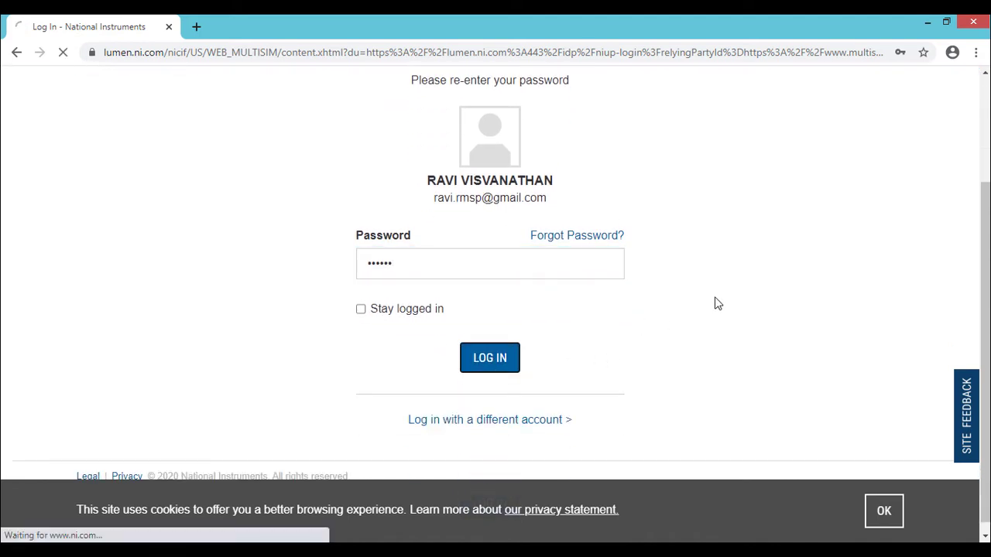
{"action": "left_click", "coordinate": [490, 358]}
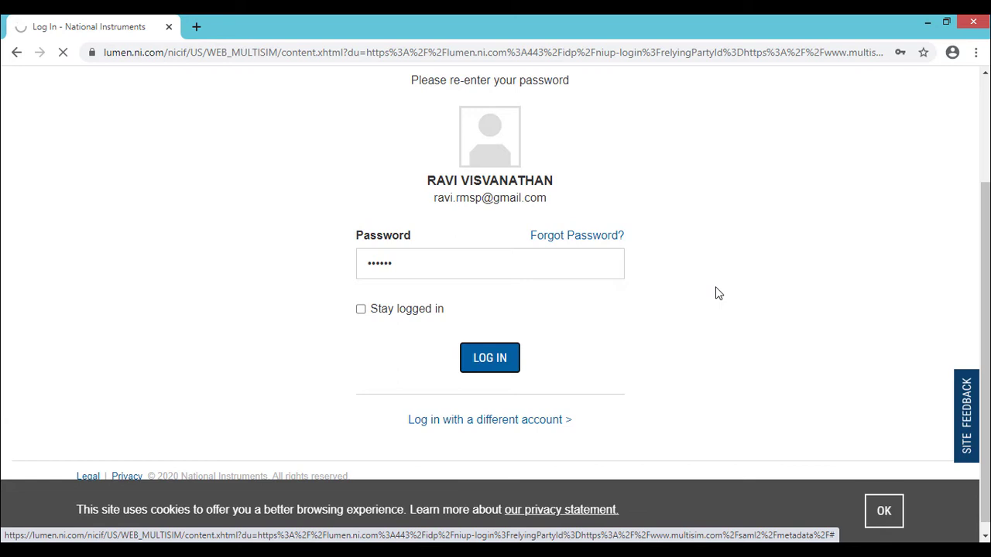
{"action": "left_click", "coordinate": [489, 358]}
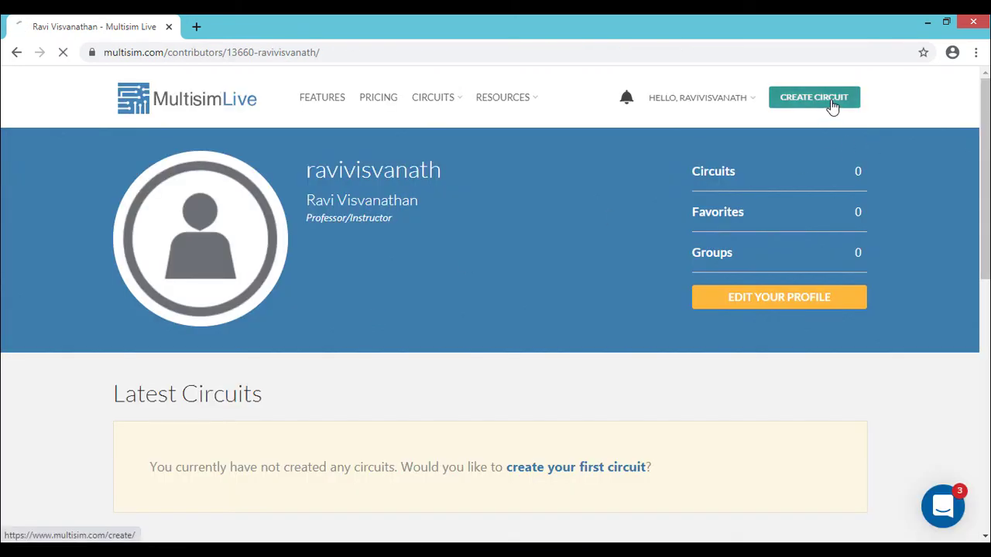
Create a blank circuit and rename it from Untitled Circuit to 'Low Pass Filter'
{"action": "left_click", "coordinate": [813, 97]}
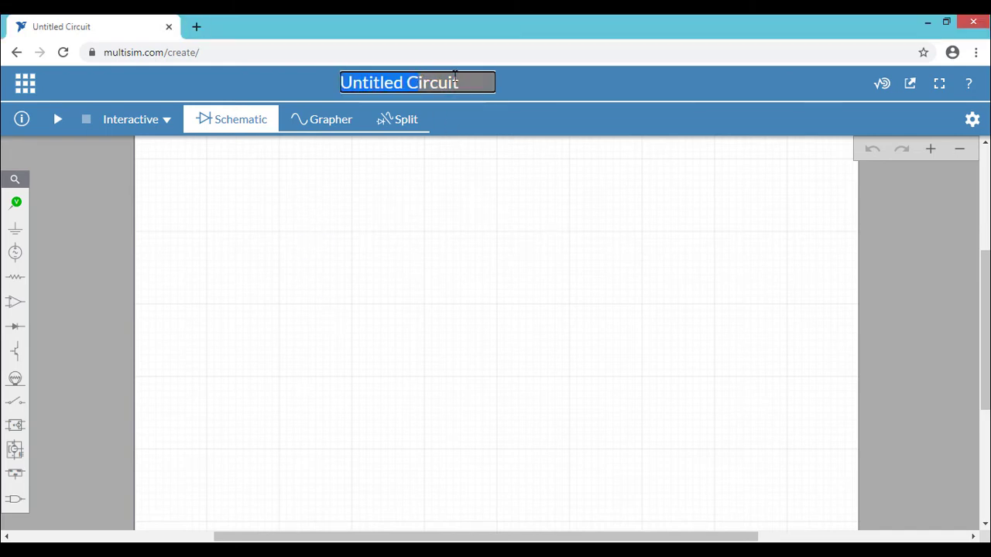
{"action": "type", "text": "Low Pass Filt"}
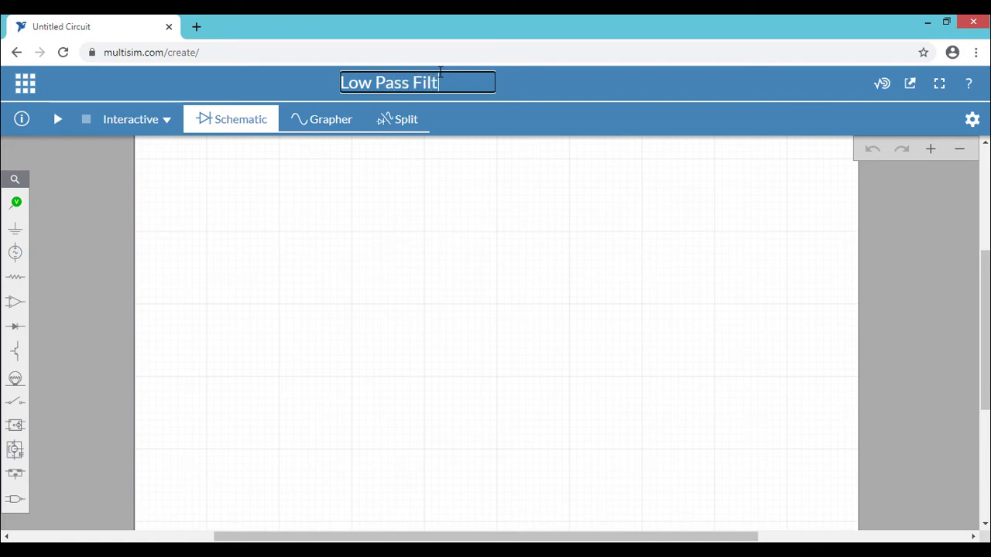
{"action": "type", "text": "er"}
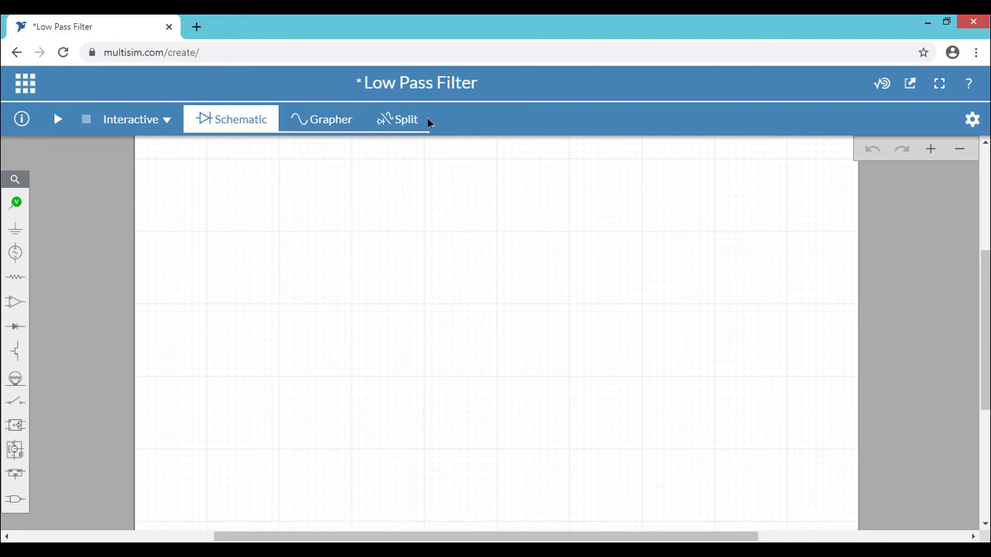
{"action": "mouse_move", "coordinate": [240, 119]}
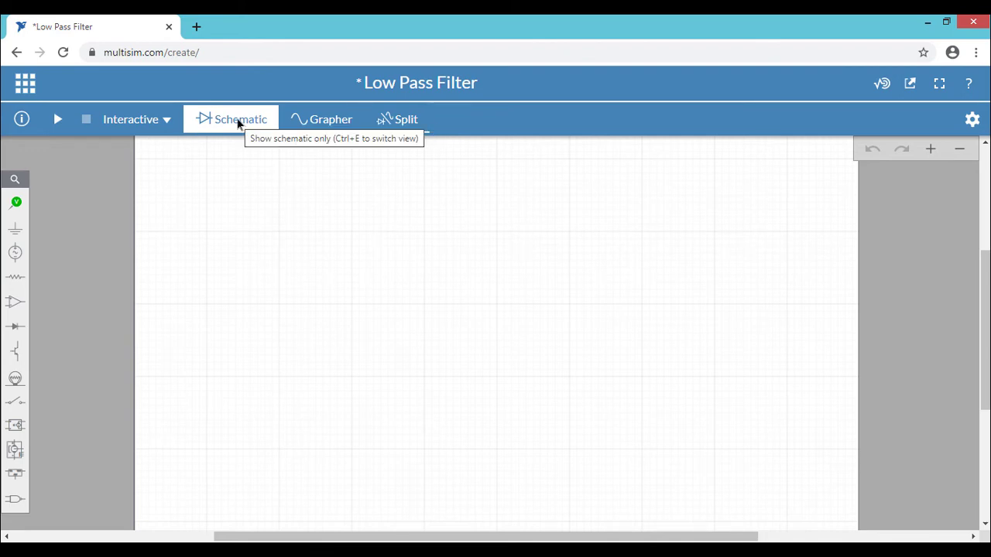
Show the schematic and grapher side by side, then review the Interactive analysis list
{"action": "left_click", "coordinate": [331, 120]}
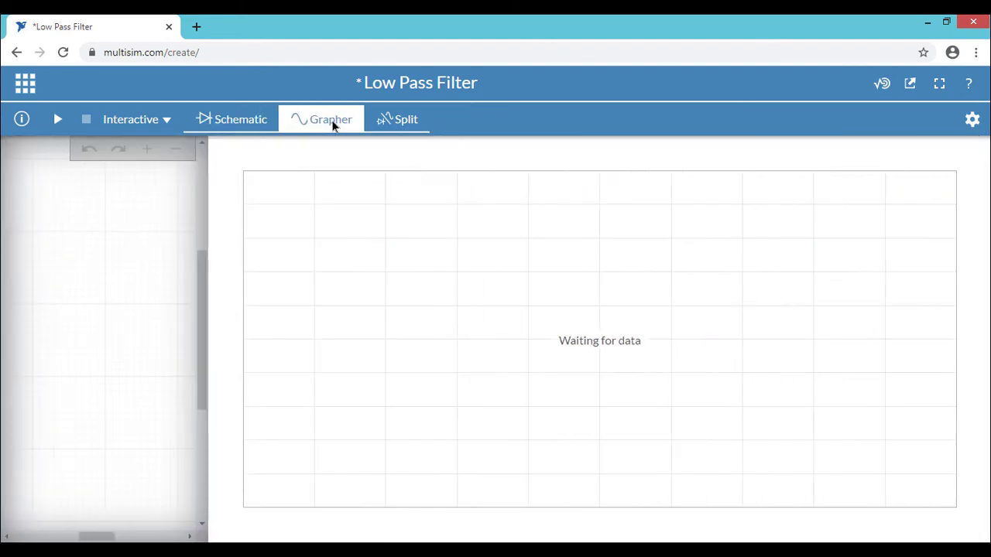
{"action": "left_click", "coordinate": [330, 119]}
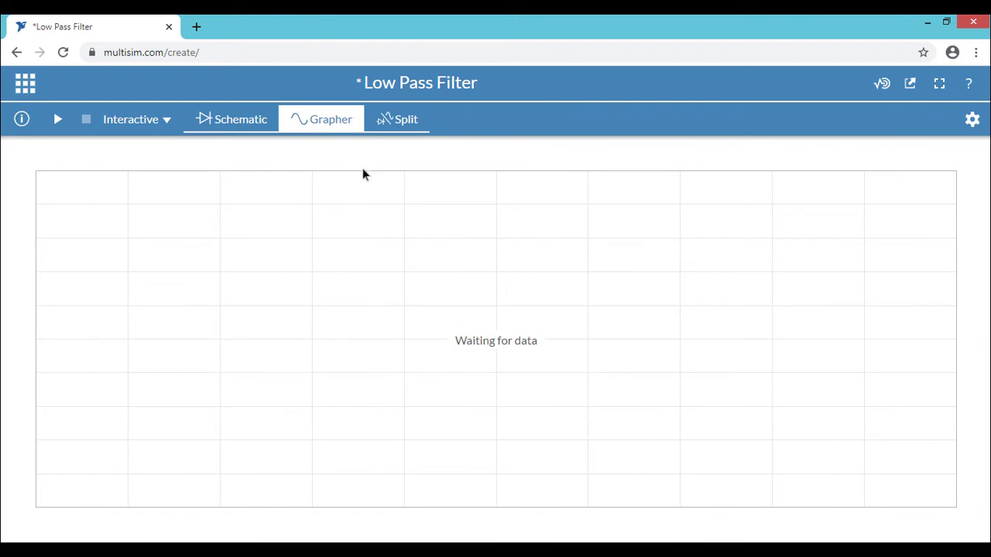
{"action": "left_click", "coordinate": [406, 119]}
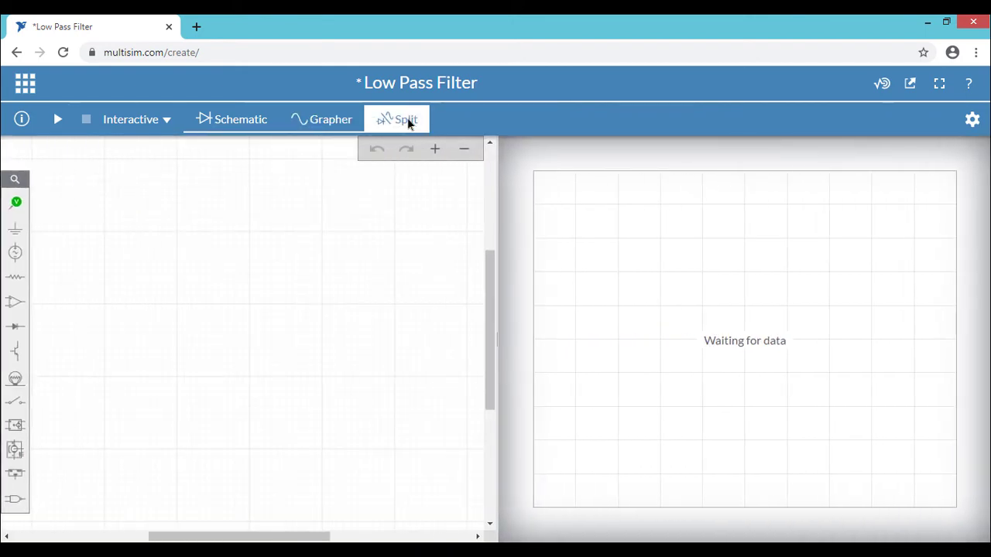
{"action": "mouse_move", "coordinate": [696, 251]}
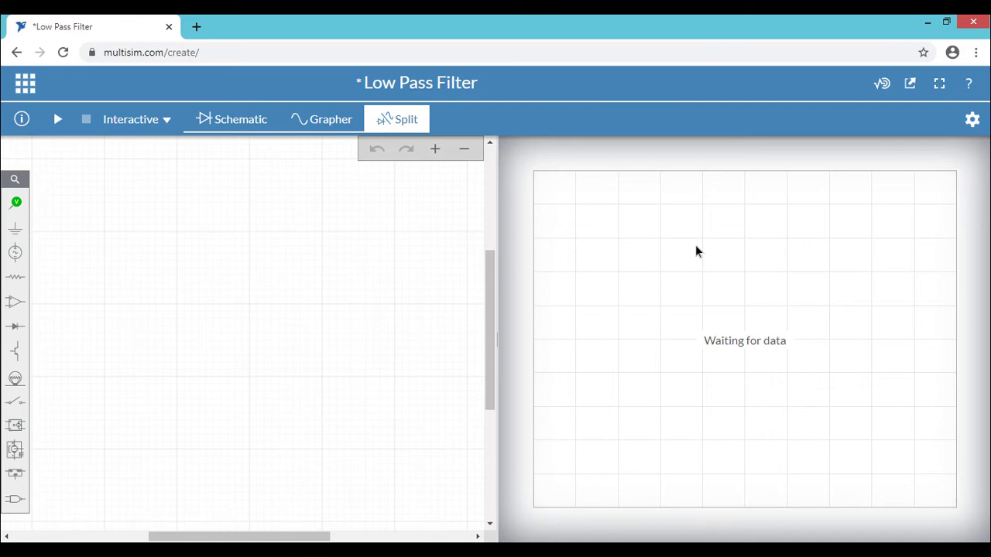
{"action": "mouse_move", "coordinate": [227, 179]}
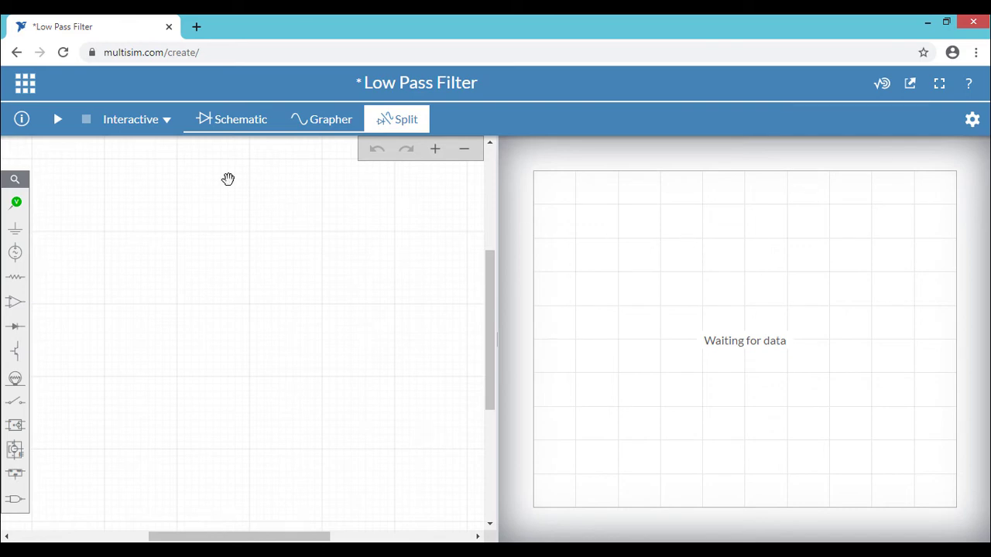
{"action": "left_click", "coordinate": [131, 119]}
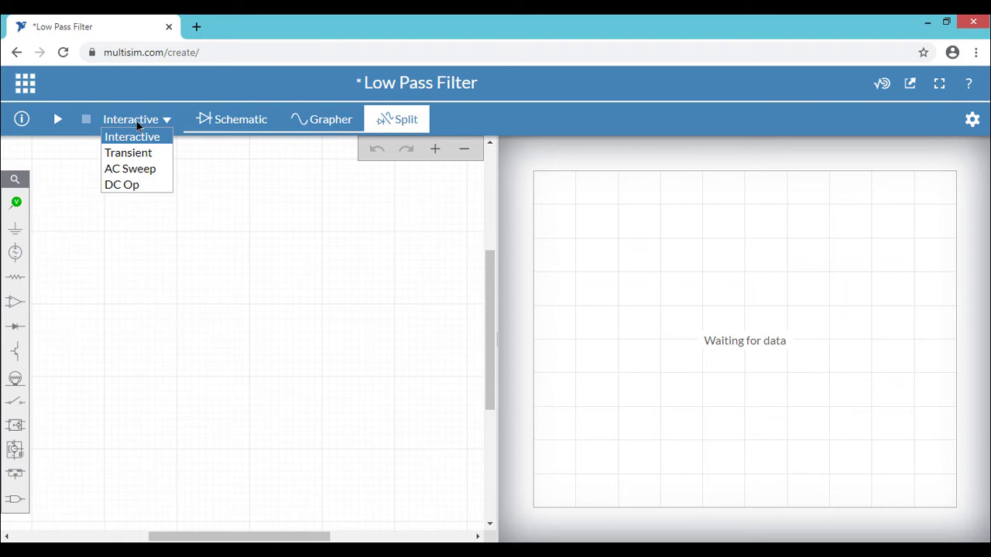
{"action": "left_click", "coordinate": [131, 136]}
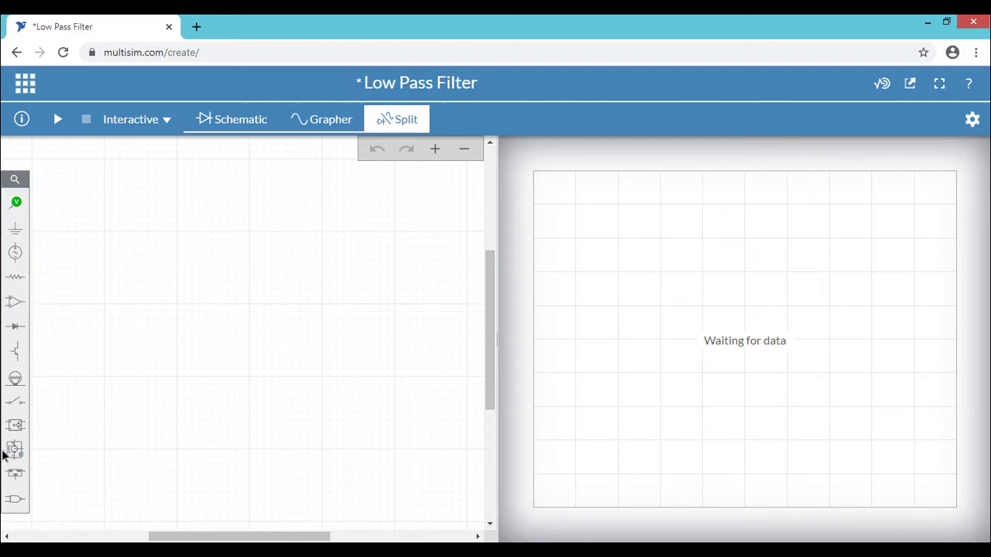
{"action": "mouse_move", "coordinate": [184, 266]}
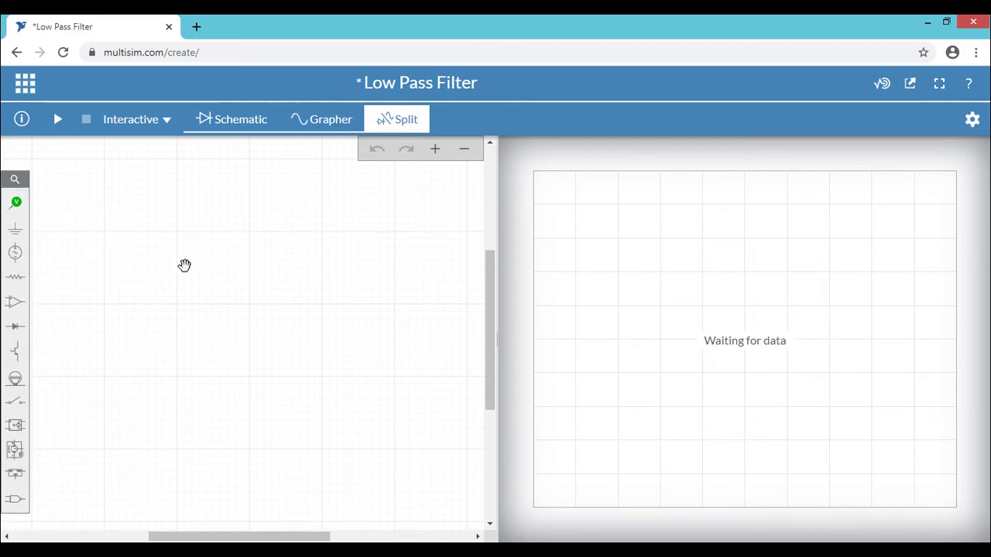
Show the schematic full-width and open the Sources component group
{"action": "left_click", "coordinate": [240, 119]}
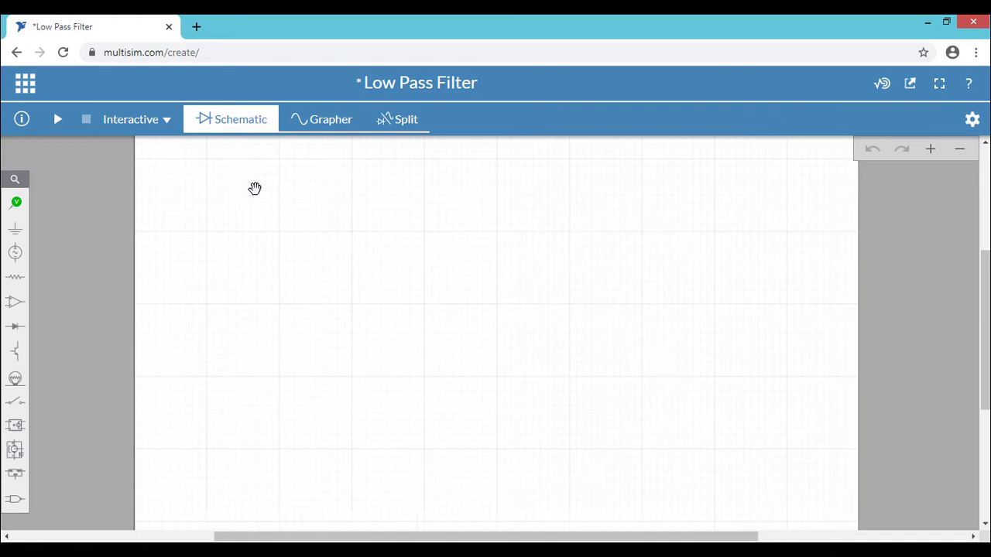
{"action": "mouse_move", "coordinate": [276, 282]}
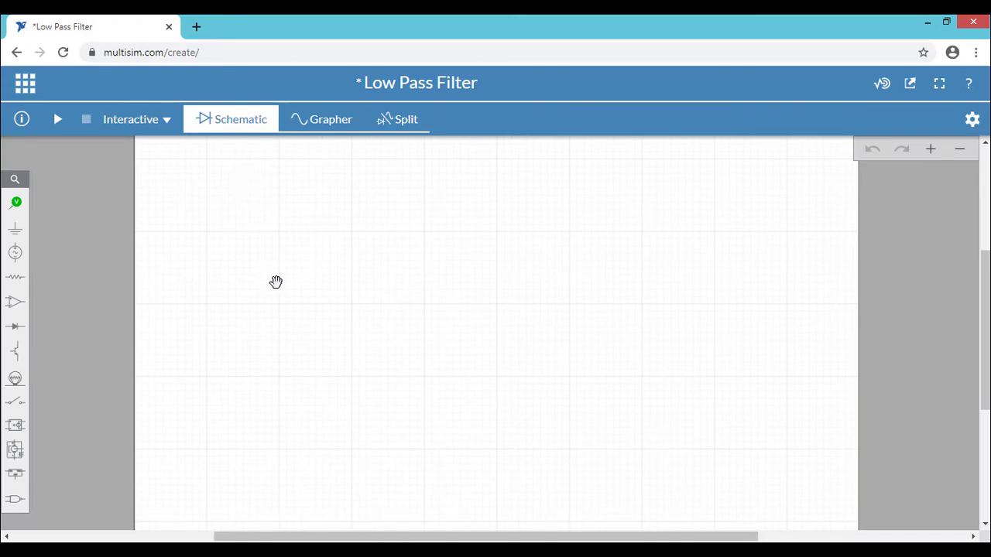
{"action": "mouse_move", "coordinate": [65, 254]}
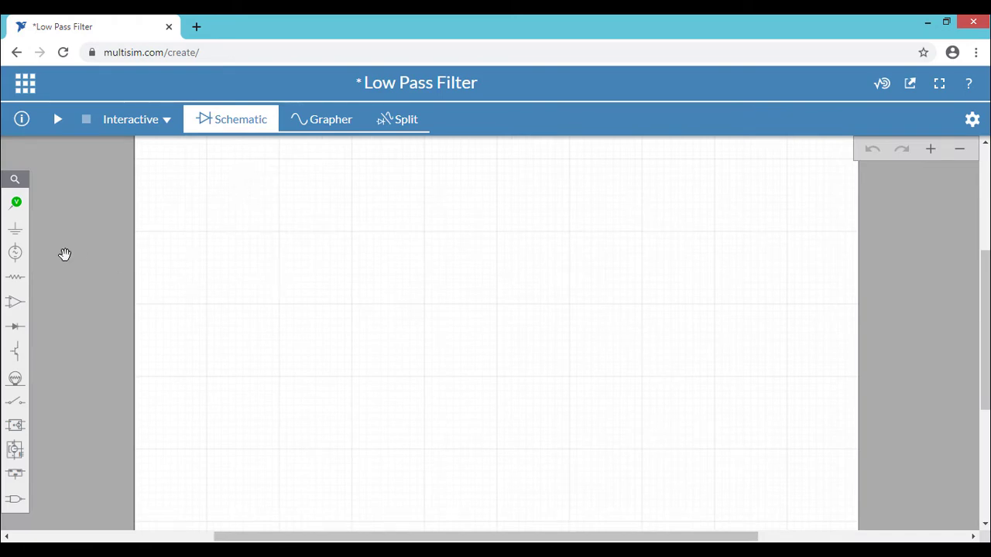
{"action": "left_click", "coordinate": [15, 253]}
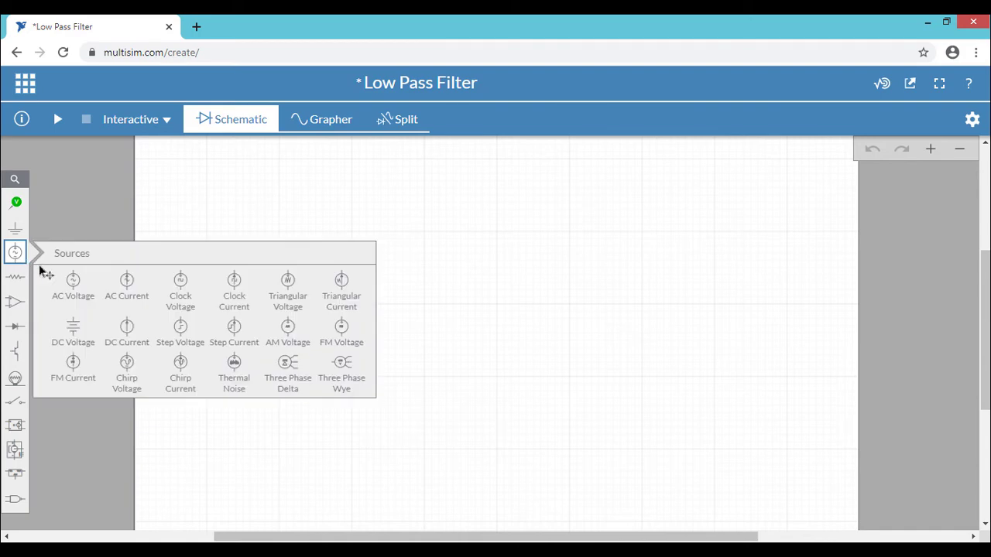
Drop the AC voltage source V1 (1 V, 1 kHz) onto the schematic
{"action": "left_click", "coordinate": [287, 281]}
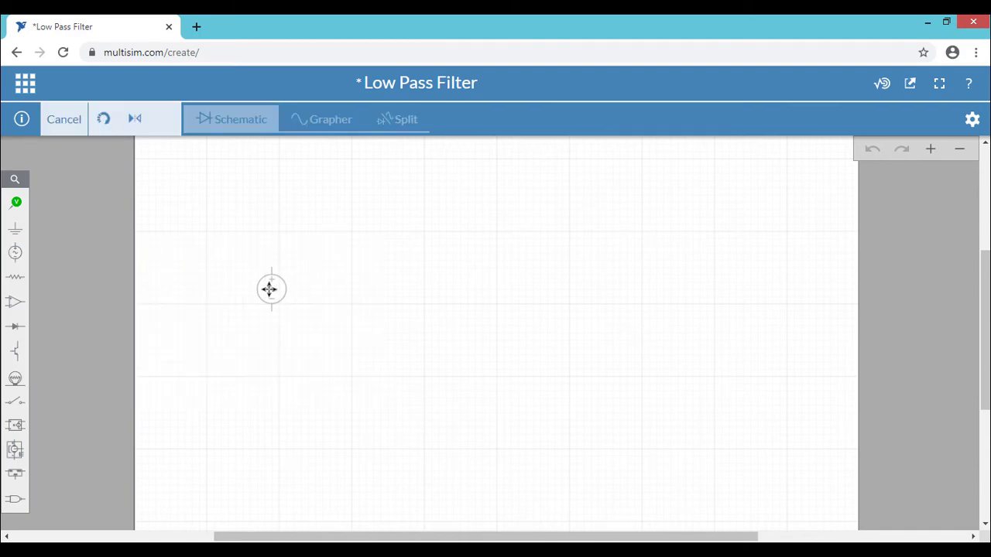
{"action": "left_click", "coordinate": [264, 289]}
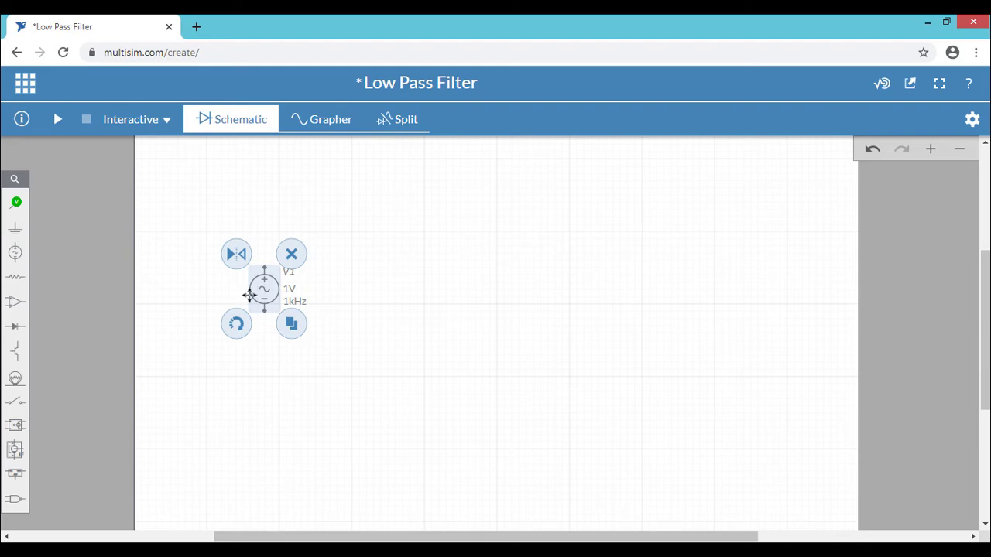
{"action": "mouse_move", "coordinate": [220, 281]}
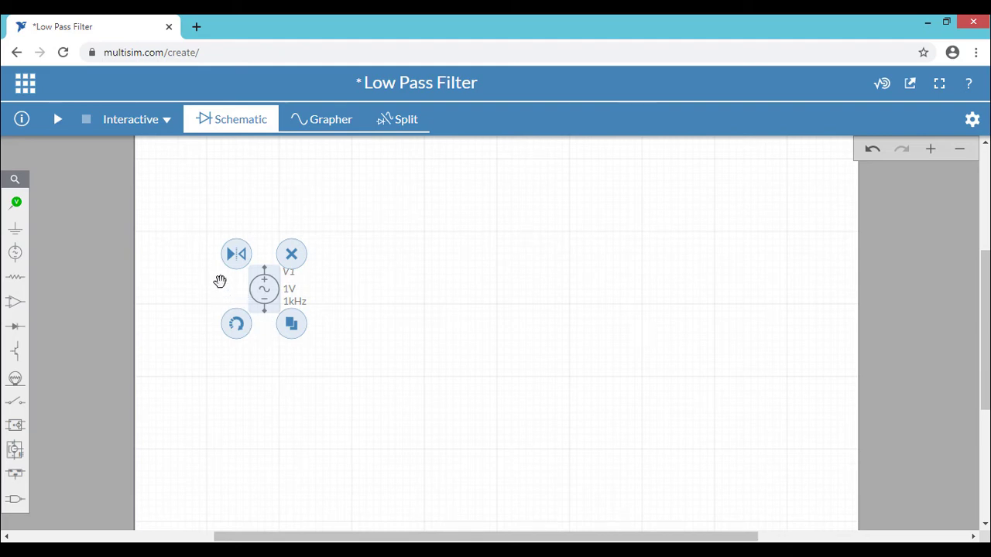
{"action": "mouse_move", "coordinate": [243, 284]}
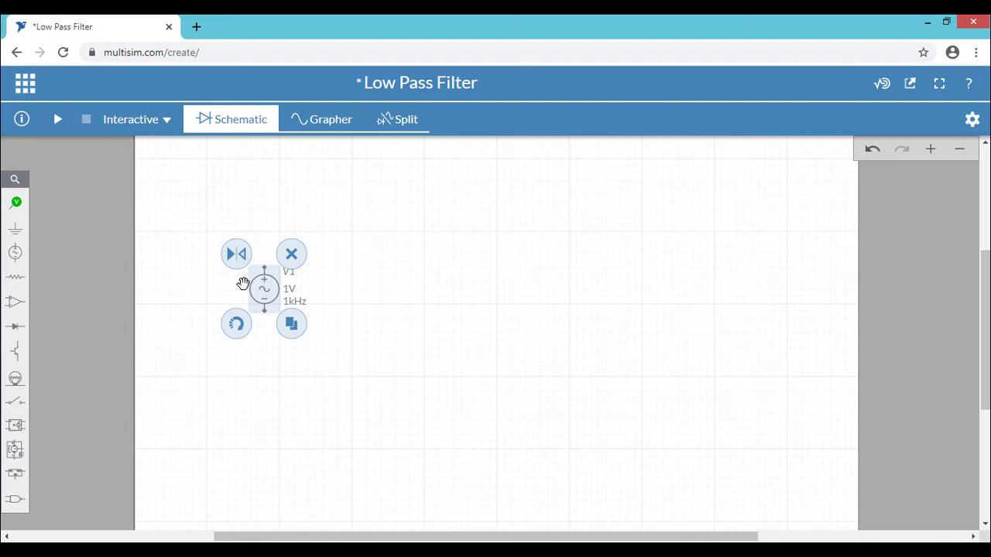
{"action": "mouse_move", "coordinate": [236, 254]}
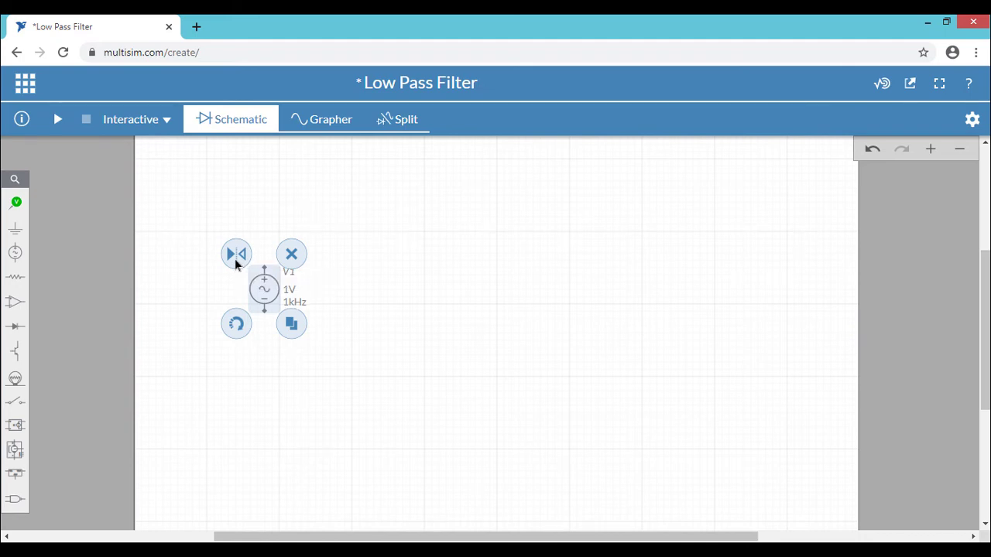
{"action": "mouse_move", "coordinate": [286, 315]}
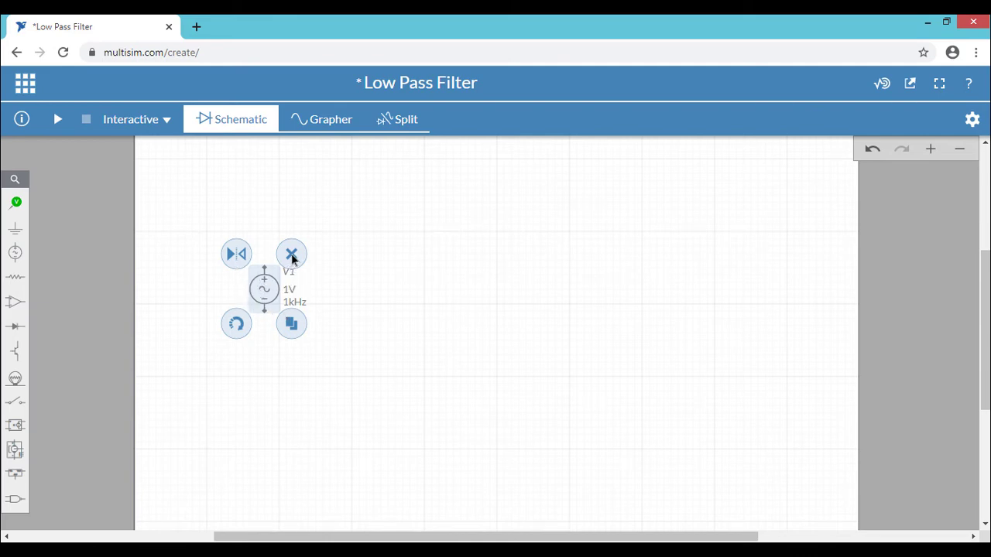
{"action": "mouse_move", "coordinate": [291, 254]}
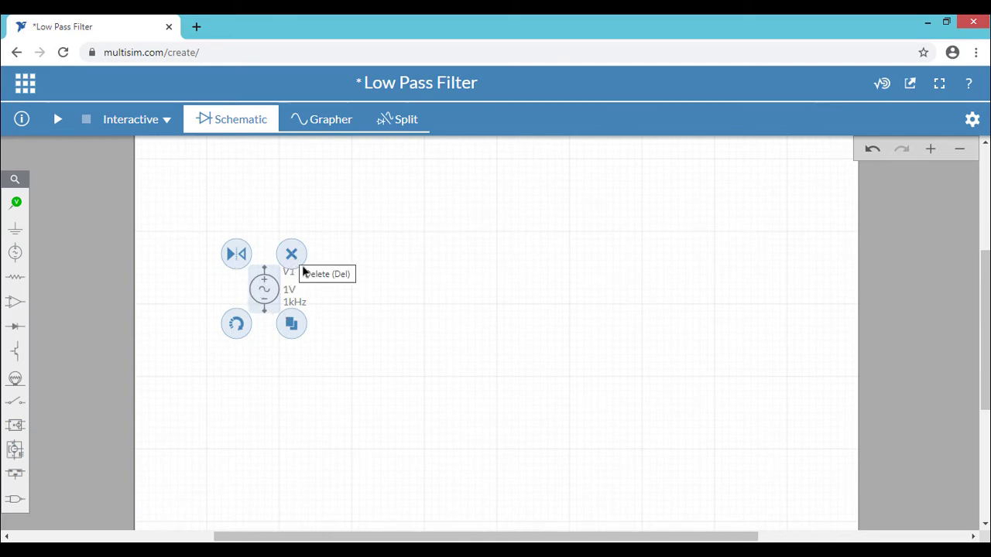
{"action": "mouse_move", "coordinate": [236, 324]}
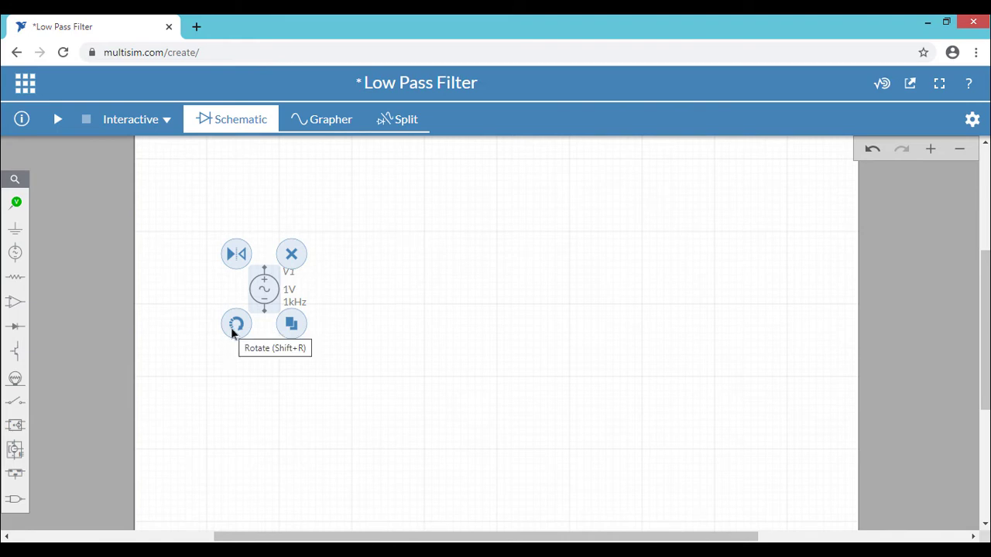
{"action": "mouse_move", "coordinate": [291, 324]}
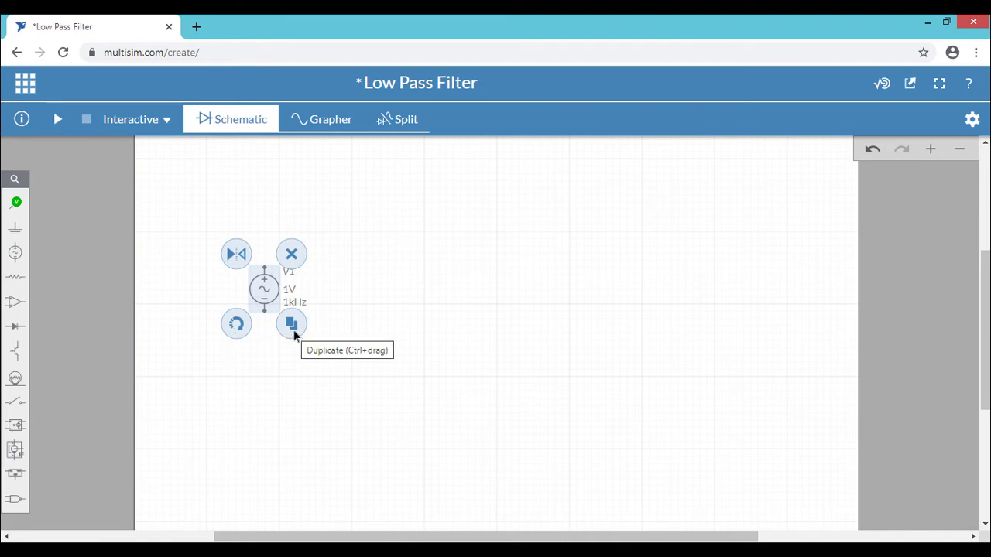
{"action": "mouse_move", "coordinate": [49, 284]}
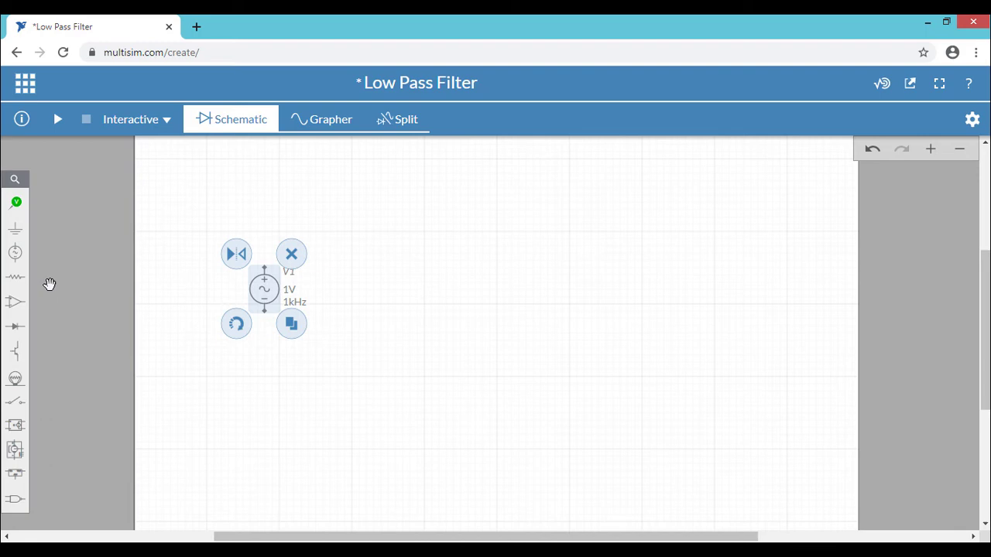
{"action": "left_click", "coordinate": [15, 277]}
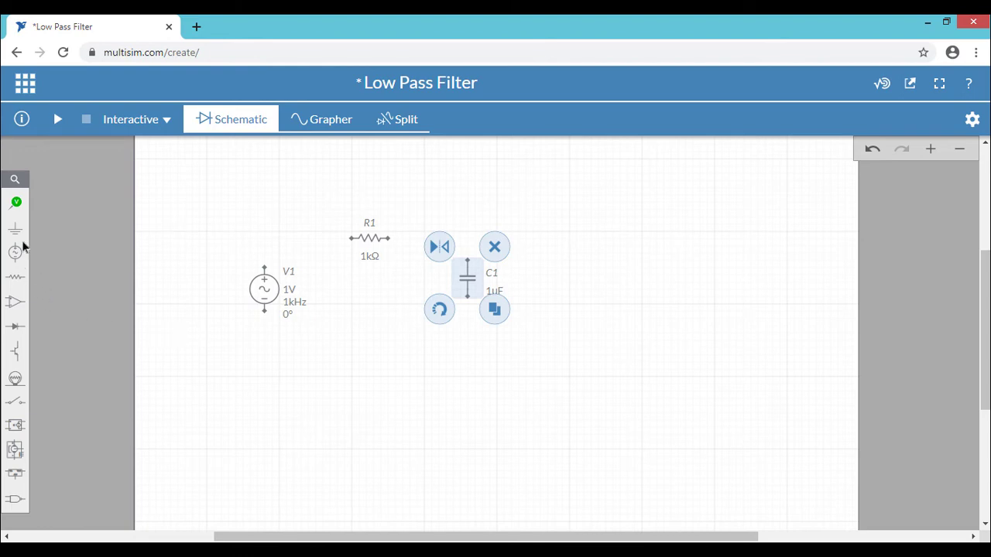
Place a ground symbol below the resistor and capacitor, then deselect it
{"action": "left_click", "coordinate": [15, 228]}
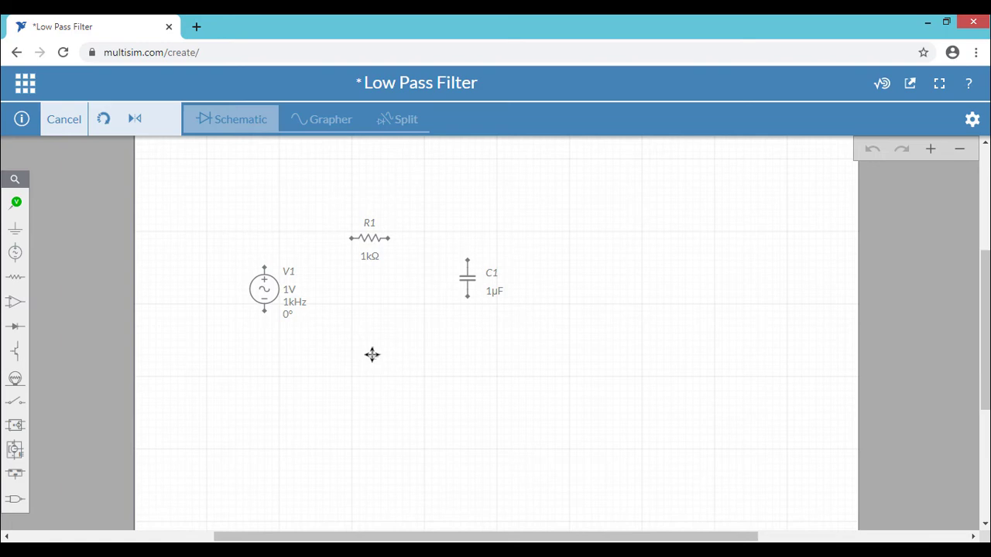
{"action": "left_click", "coordinate": [372, 355]}
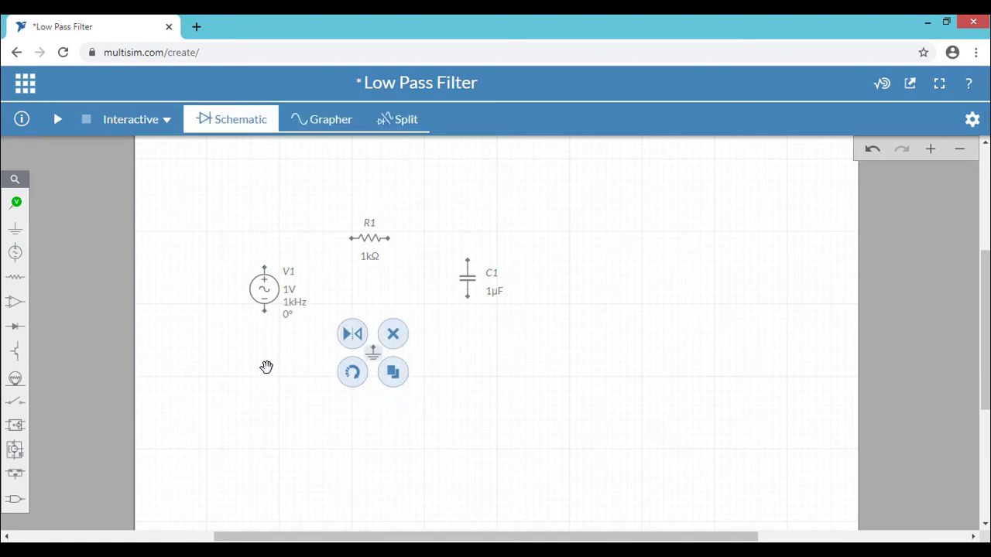
{"action": "left_click", "coordinate": [393, 333]}
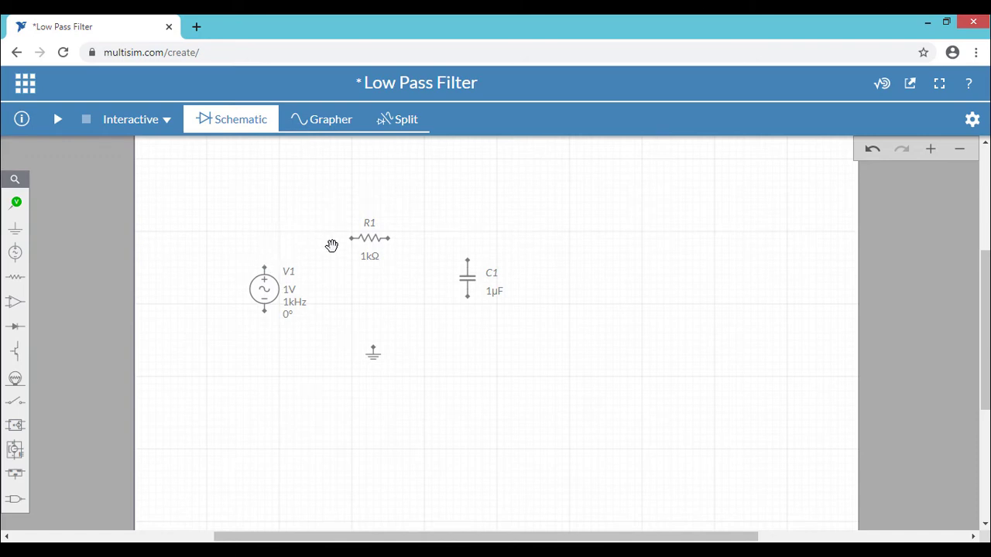
{"action": "mouse_move", "coordinate": [400, 248]}
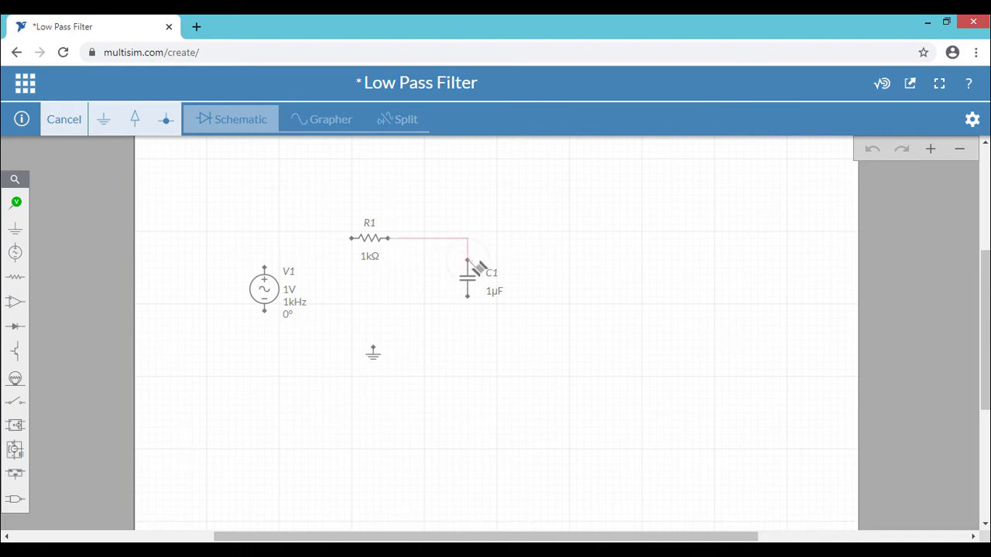
Wire the resistor's right end to capacitor C1 to complete the loop
{"action": "left_click", "coordinate": [467, 255]}
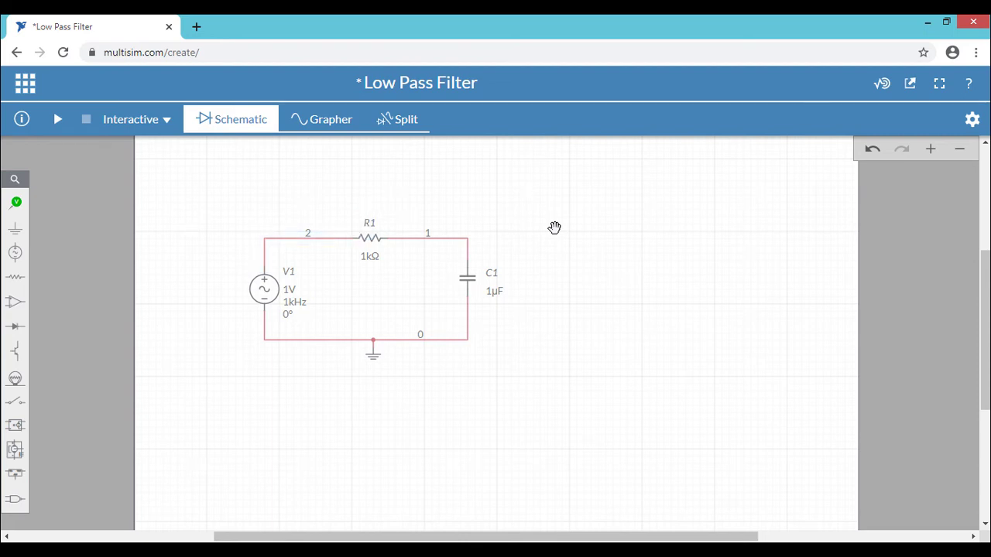
{"action": "mouse_move", "coordinate": [370, 237]}
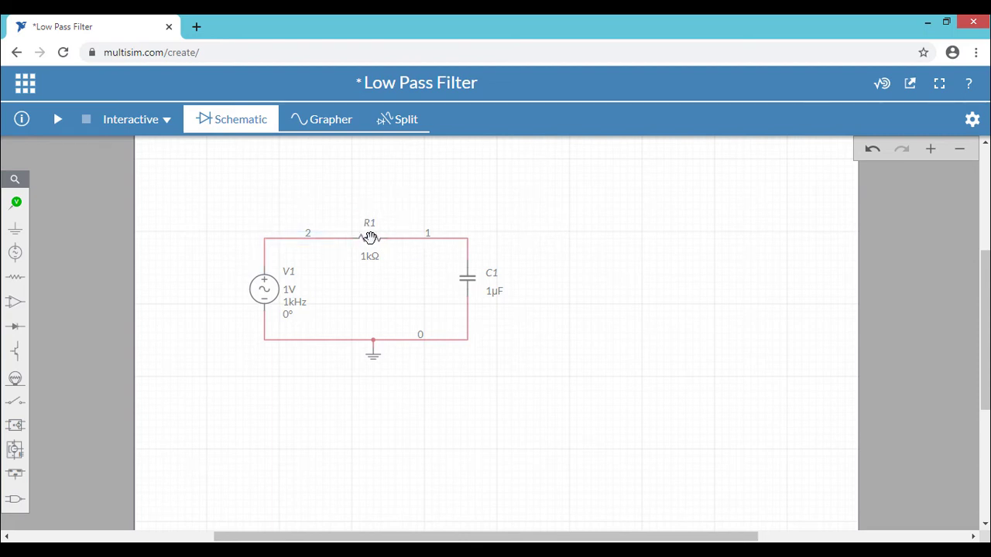
{"action": "left_click", "coordinate": [369, 238]}
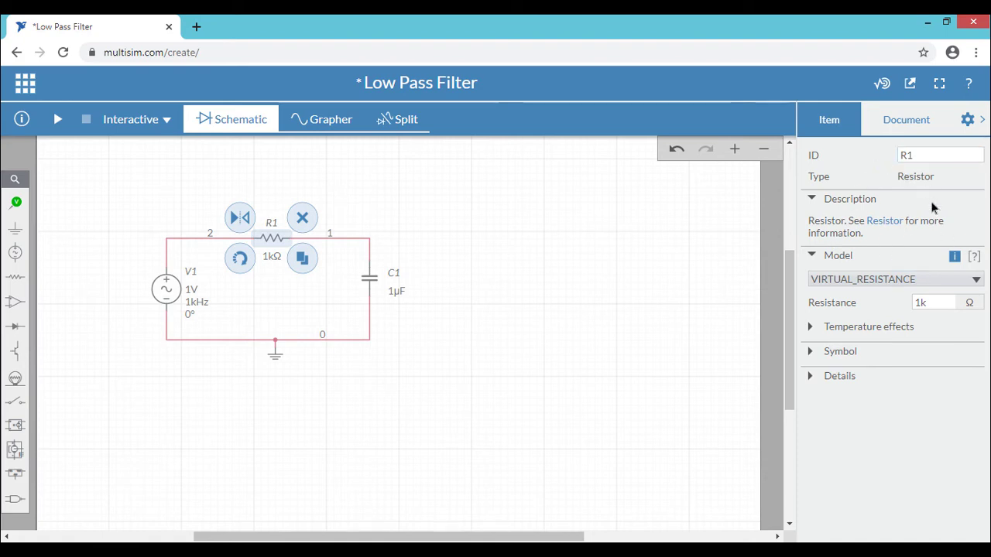
{"action": "mouse_move", "coordinate": [886, 202]}
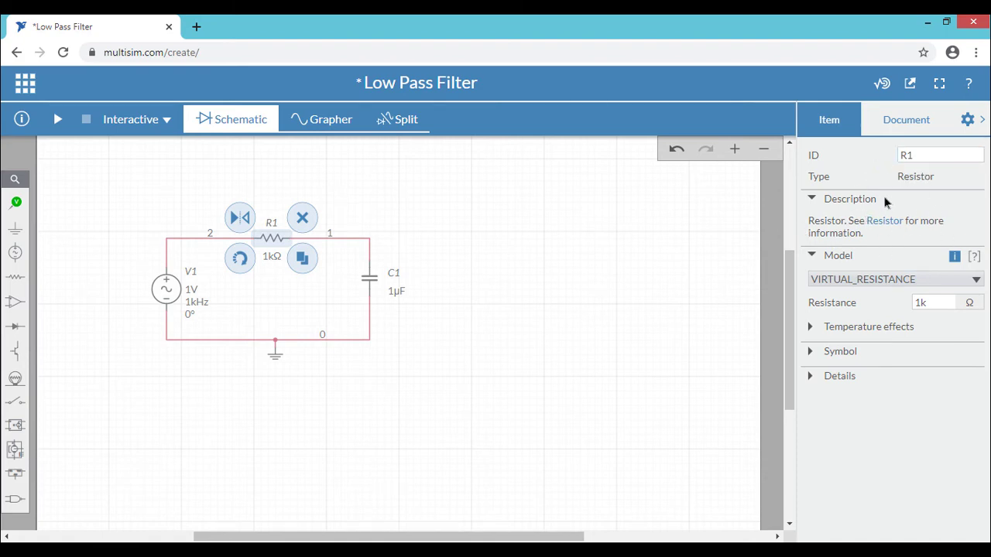
{"action": "left_click", "coordinate": [939, 154]}
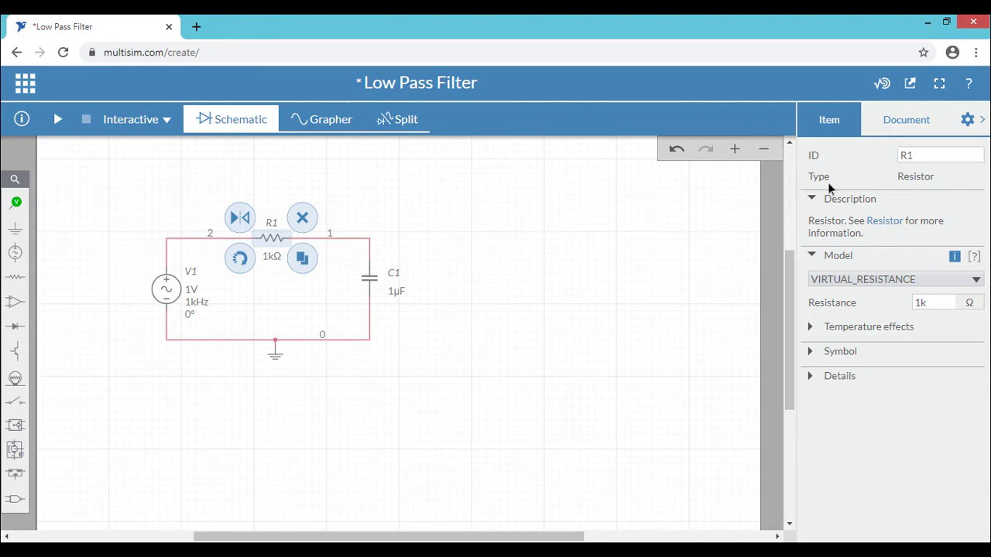
{"action": "left_click", "coordinate": [932, 301]}
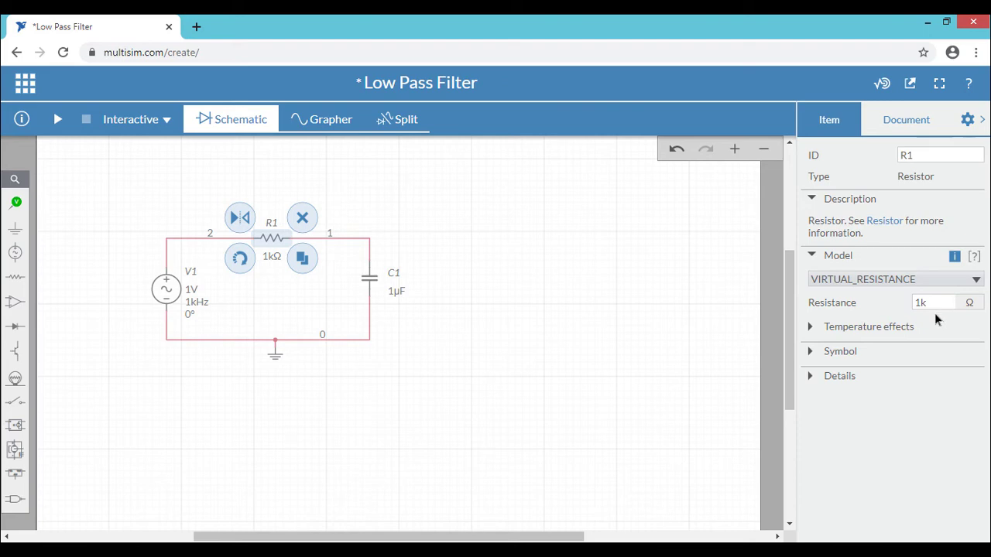
{"action": "mouse_move", "coordinate": [616, 333]}
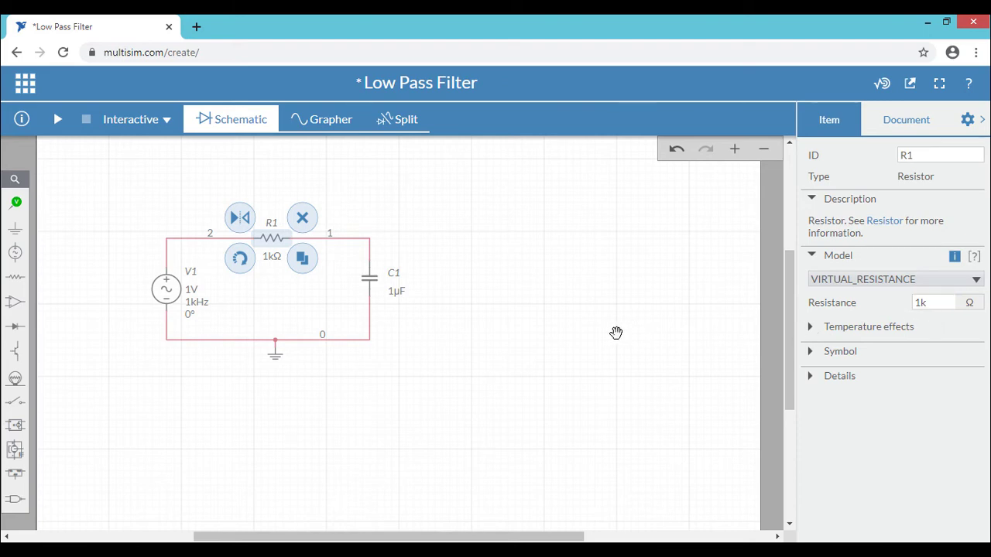
{"action": "left_click", "coordinate": [906, 120]}
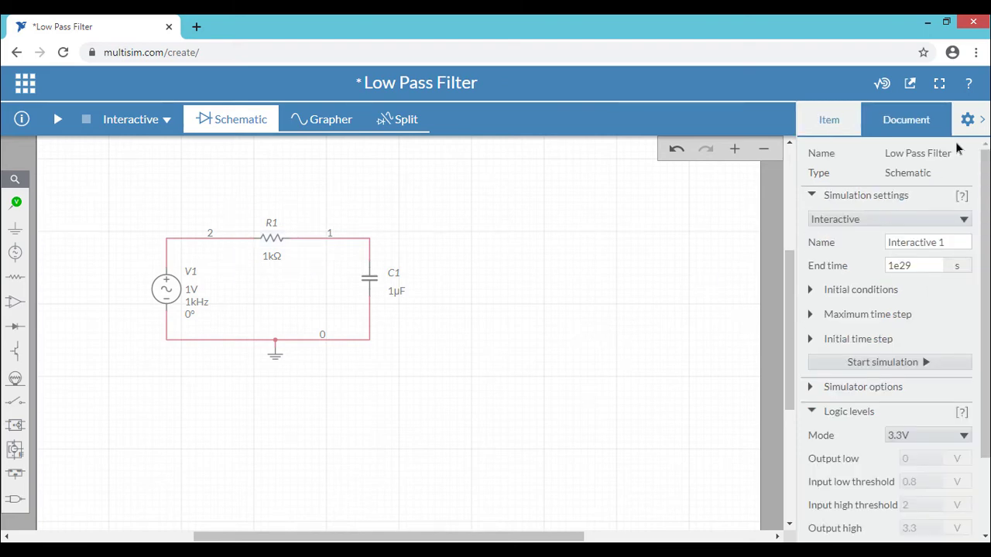
{"action": "left_click", "coordinate": [967, 118]}
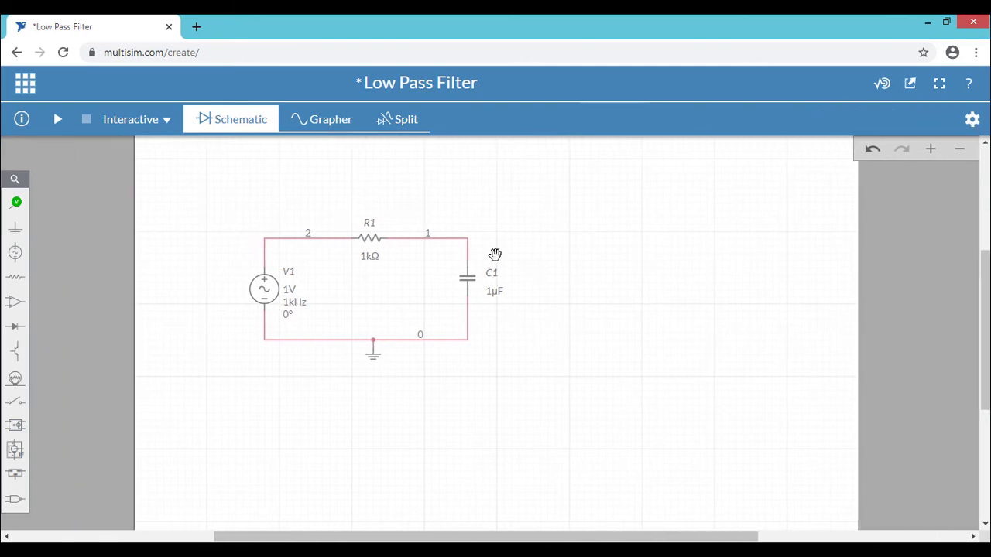
{"action": "mouse_move", "coordinate": [532, 211]}
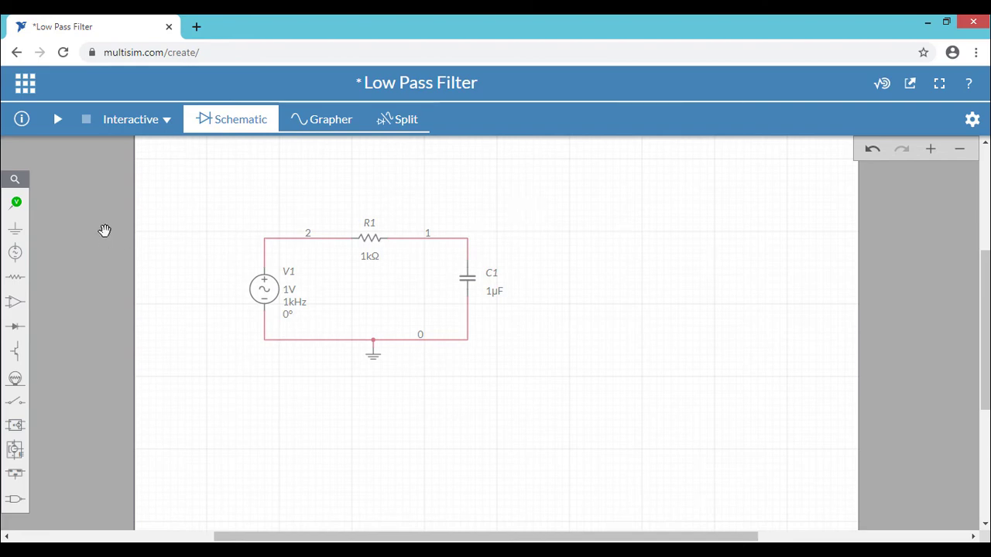
Pick the voltage probe tool for PR1 on node 2
{"action": "left_click", "coordinate": [16, 202]}
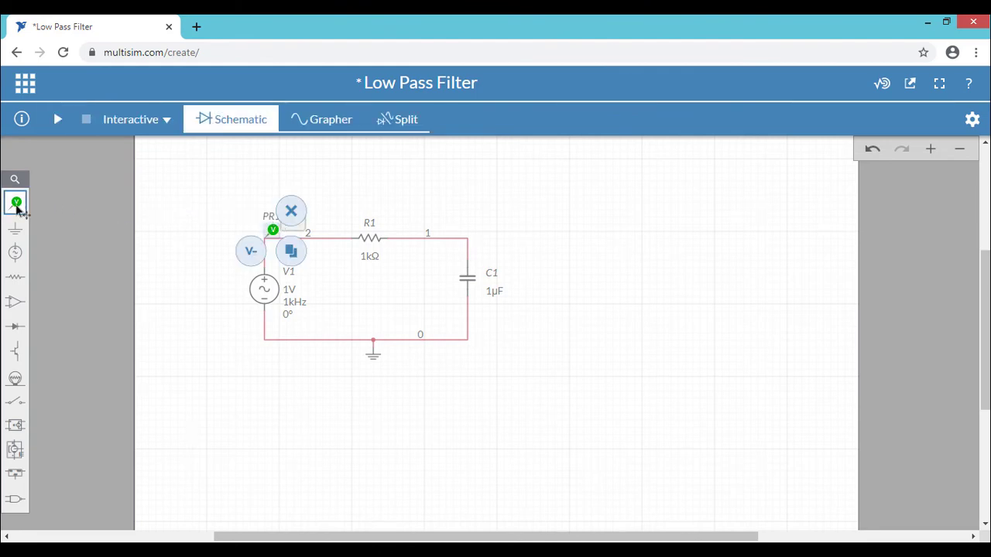
Place voltage probe PR2 on node 1 above capacitor C1
{"action": "left_click", "coordinate": [15, 203]}
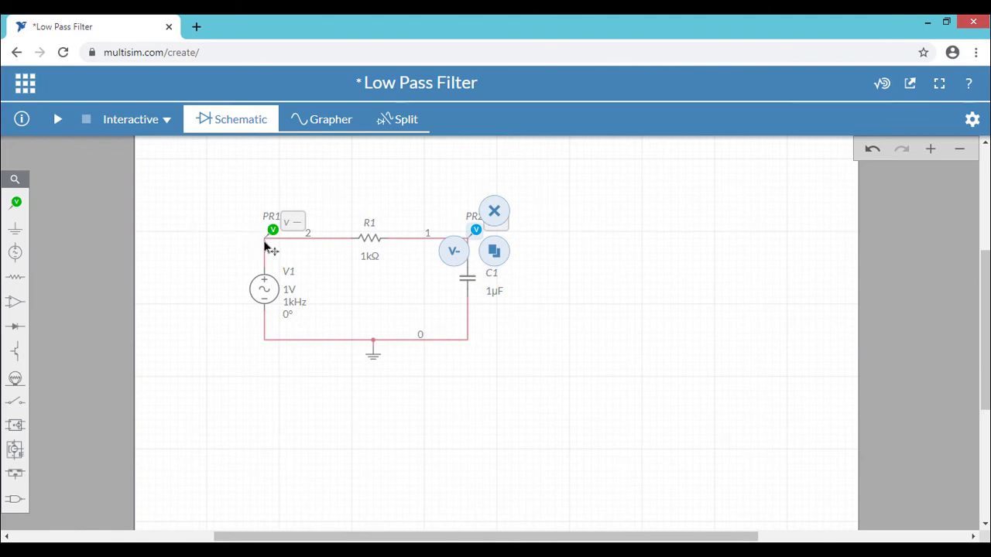
{"action": "mouse_move", "coordinate": [207, 278]}
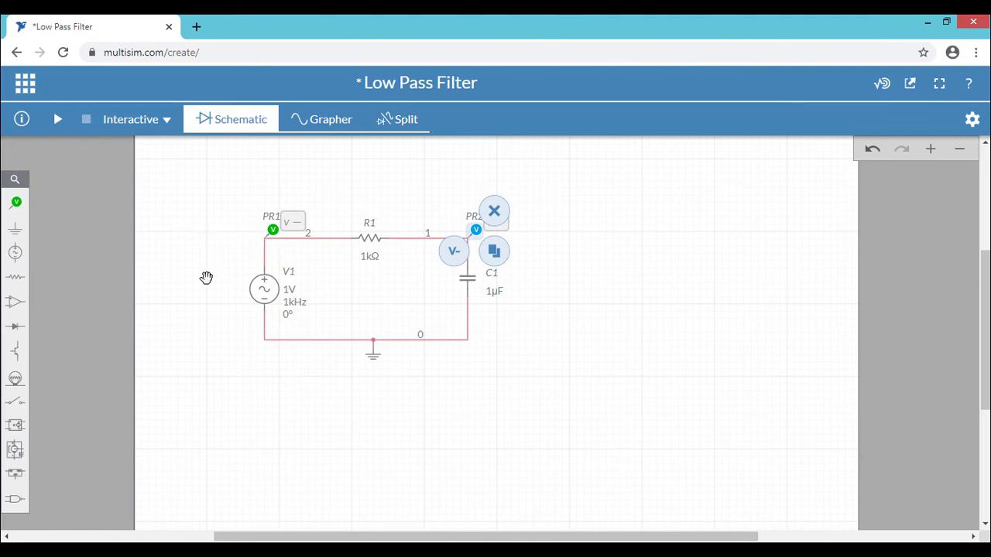
{"action": "mouse_move", "coordinate": [352, 352]}
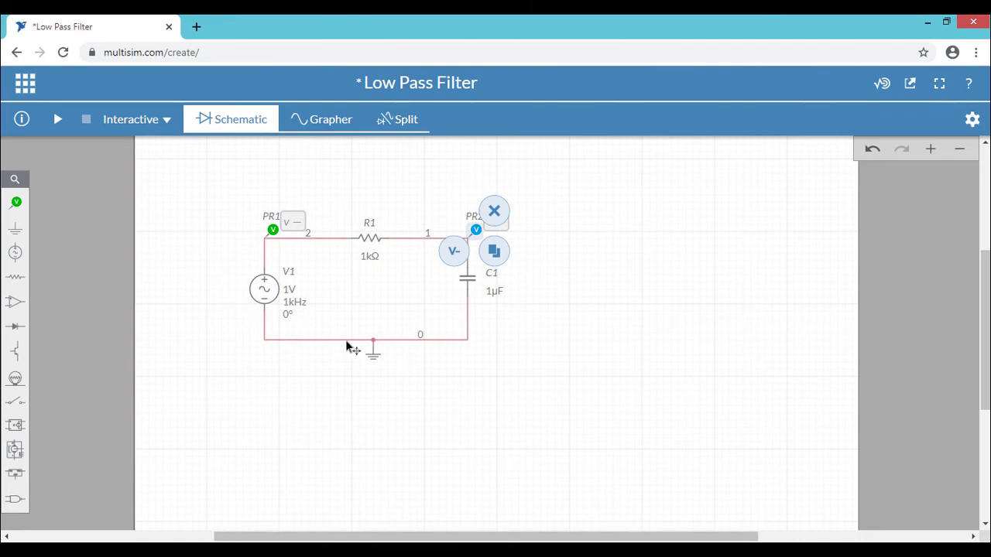
{"action": "mouse_move", "coordinate": [486, 417]}
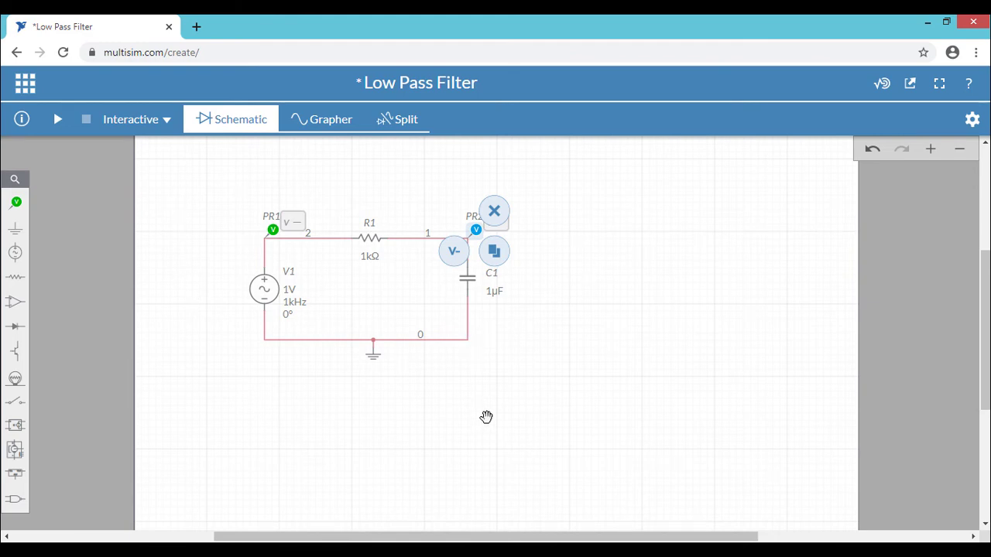
{"action": "left_click", "coordinate": [494, 211]}
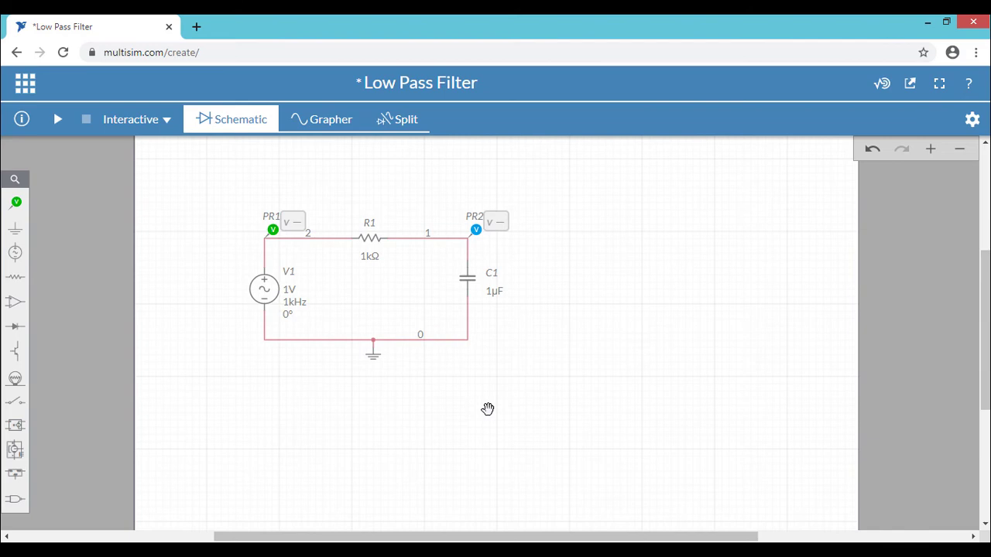
{"action": "mouse_move", "coordinate": [163, 157]}
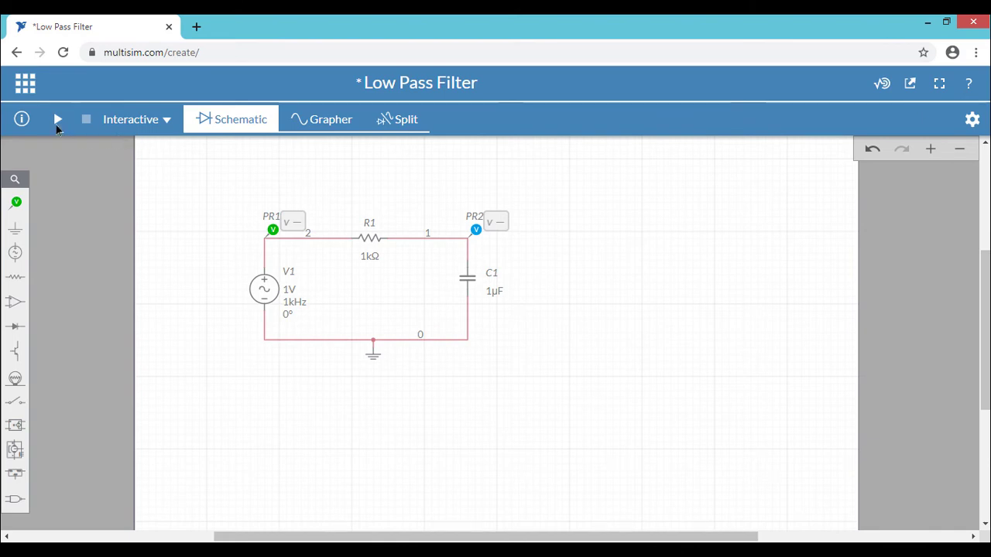
Run the interactive simulation, reading PR1 431.13 mV and PR2 150.21 mV
{"action": "left_click", "coordinate": [58, 119]}
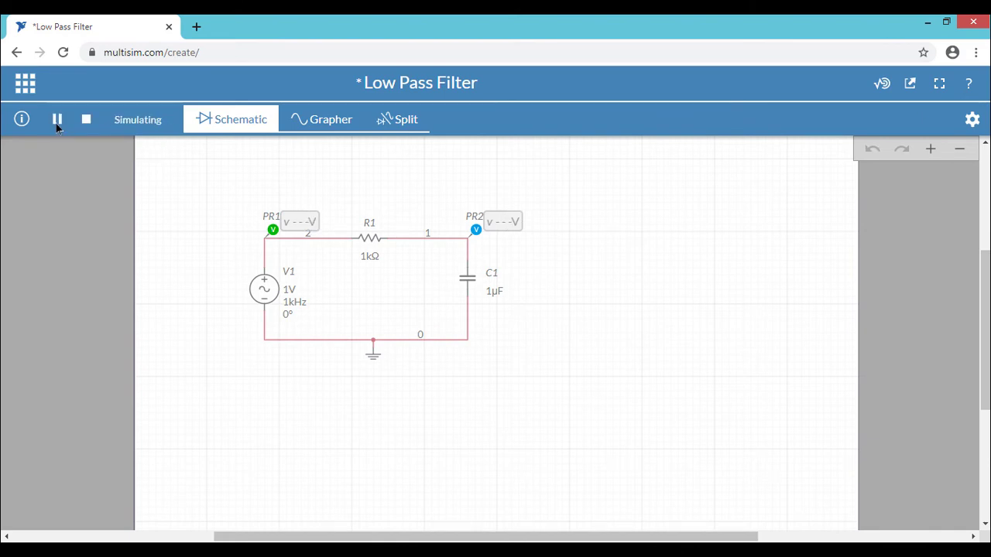
{"action": "left_click", "coordinate": [56, 119]}
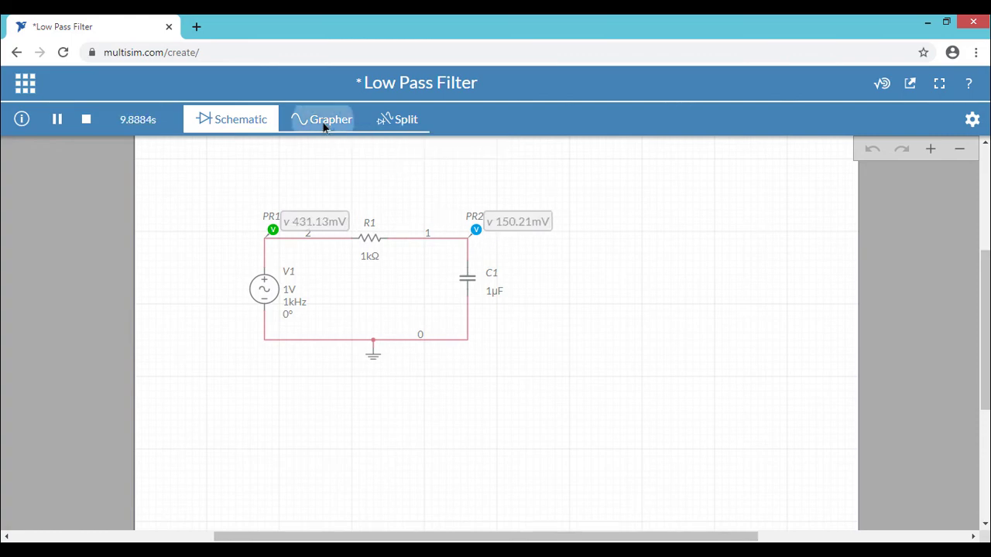
Plot the PR1 input and PR2 output sine waves in Split view
{"action": "left_click", "coordinate": [322, 119]}
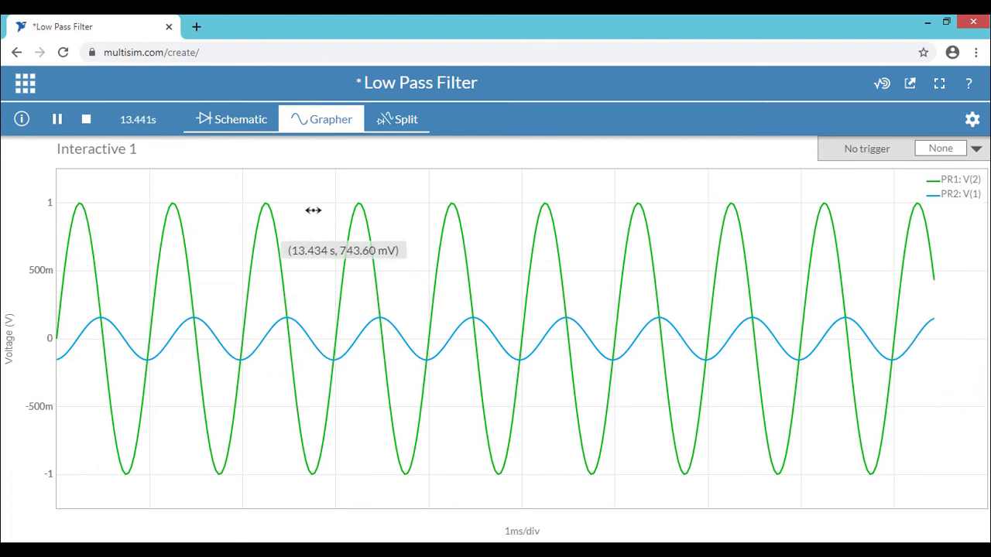
{"action": "left_click", "coordinate": [398, 120]}
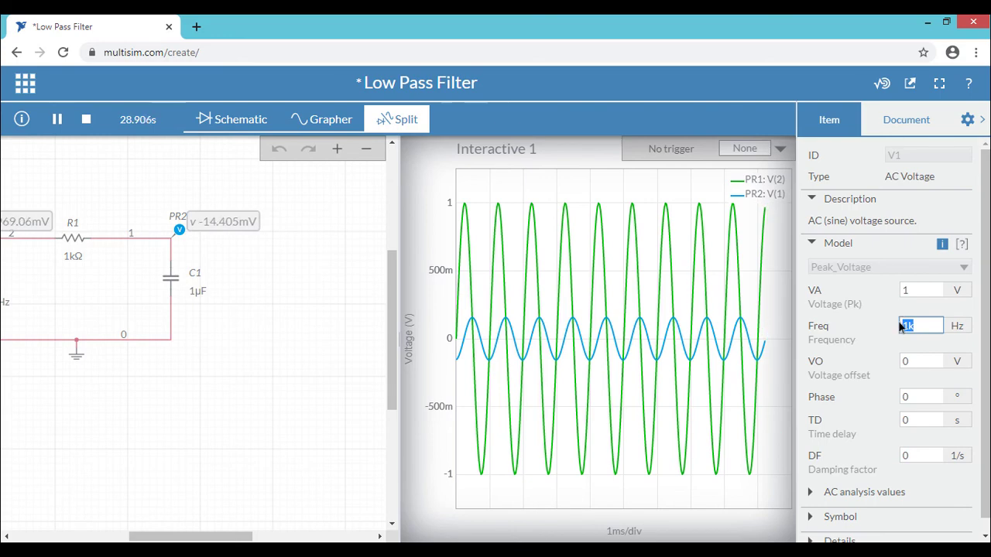
Enter 500 Hz as V1's frequency
{"action": "type", "text": "500"}
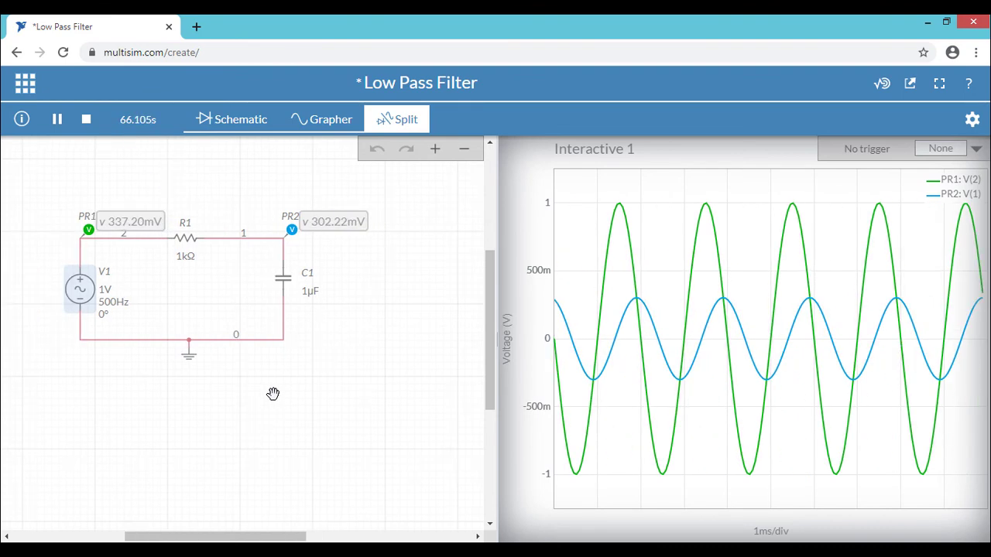
{"action": "left_click", "coordinate": [85, 120]}
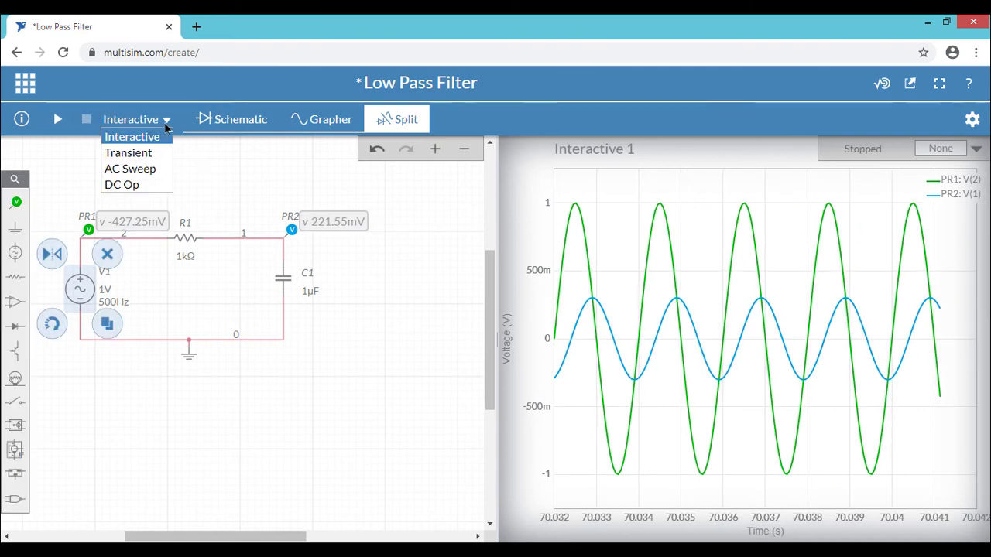
{"action": "mouse_move", "coordinate": [130, 169]}
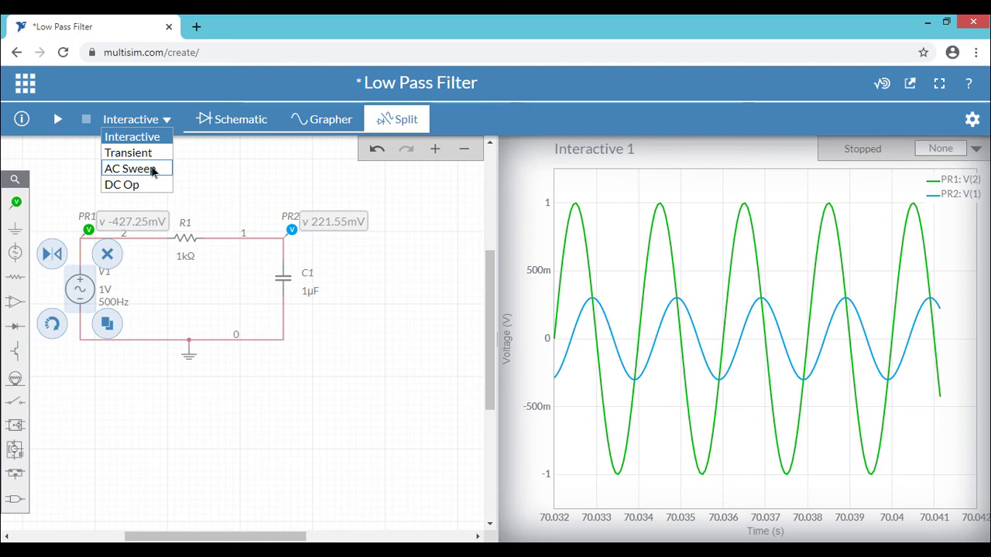
{"action": "left_click", "coordinate": [127, 169]}
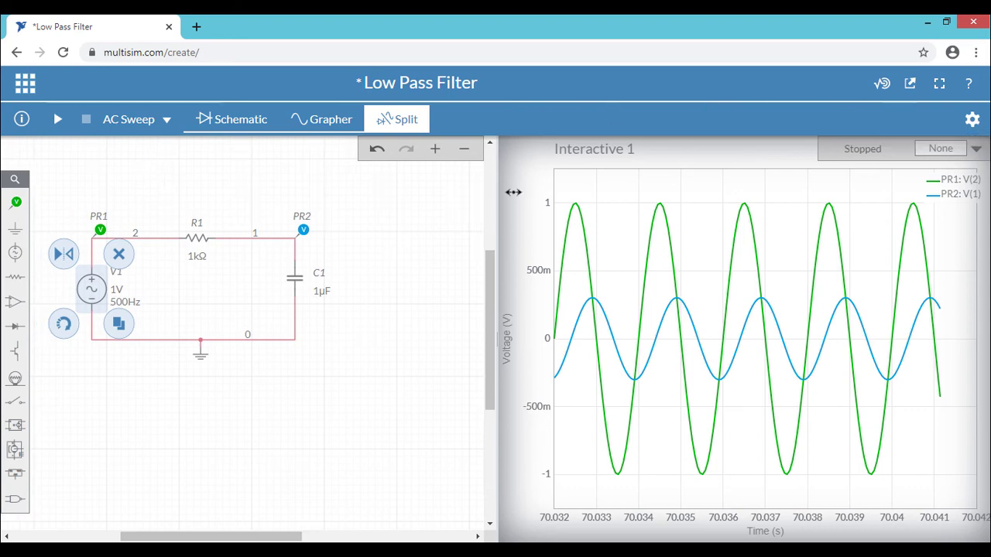
{"action": "mouse_move", "coordinate": [972, 118]}
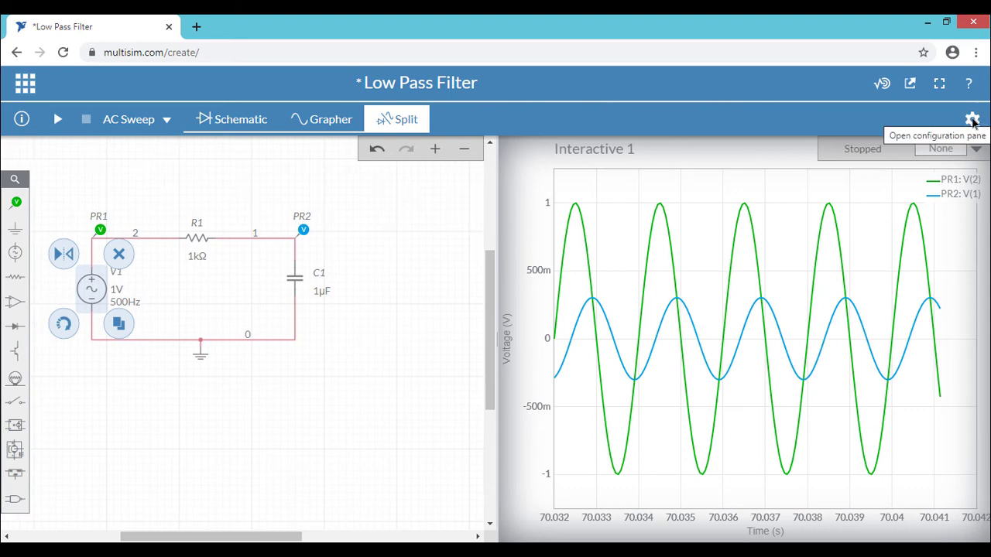
{"action": "left_click", "coordinate": [973, 118]}
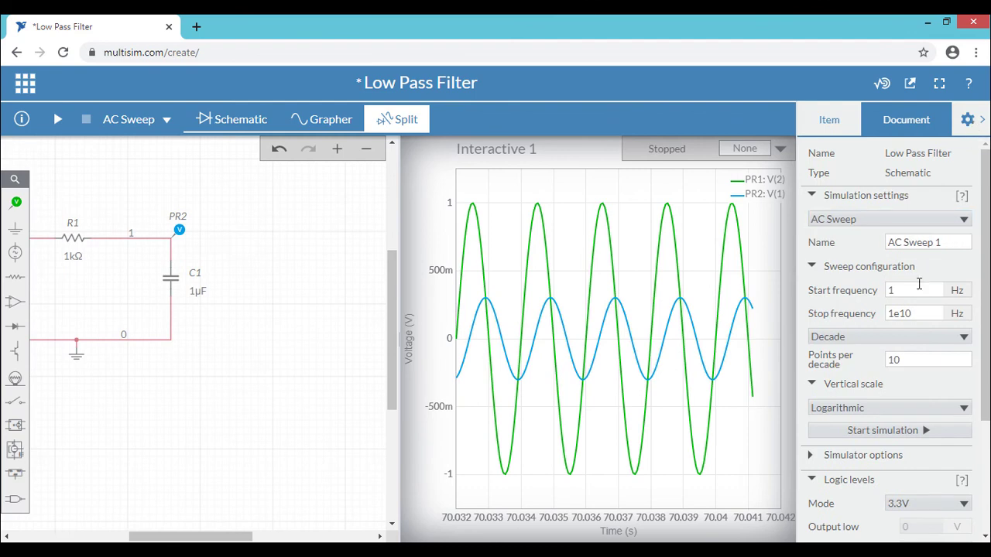
{"action": "left_click", "coordinate": [927, 243]}
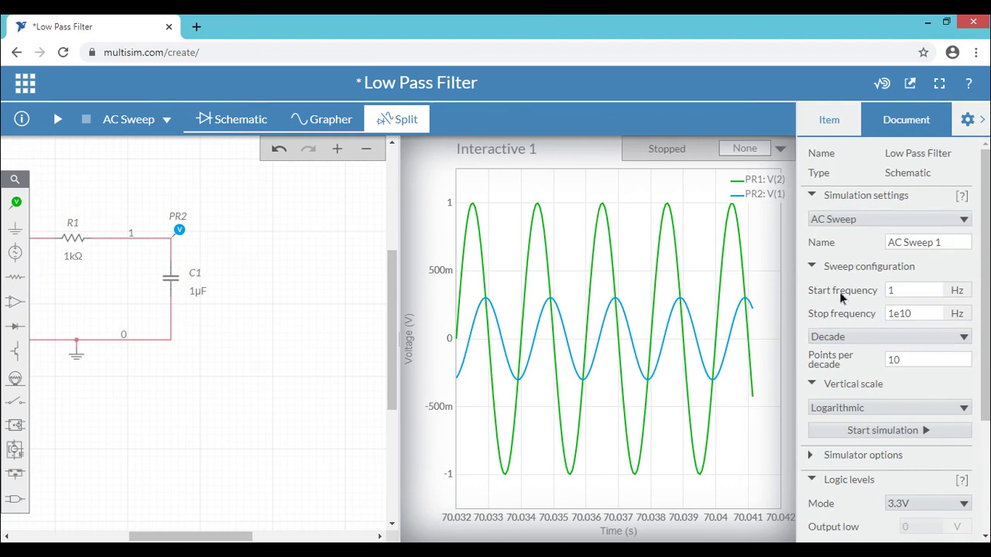
{"action": "mouse_move", "coordinate": [852, 345]}
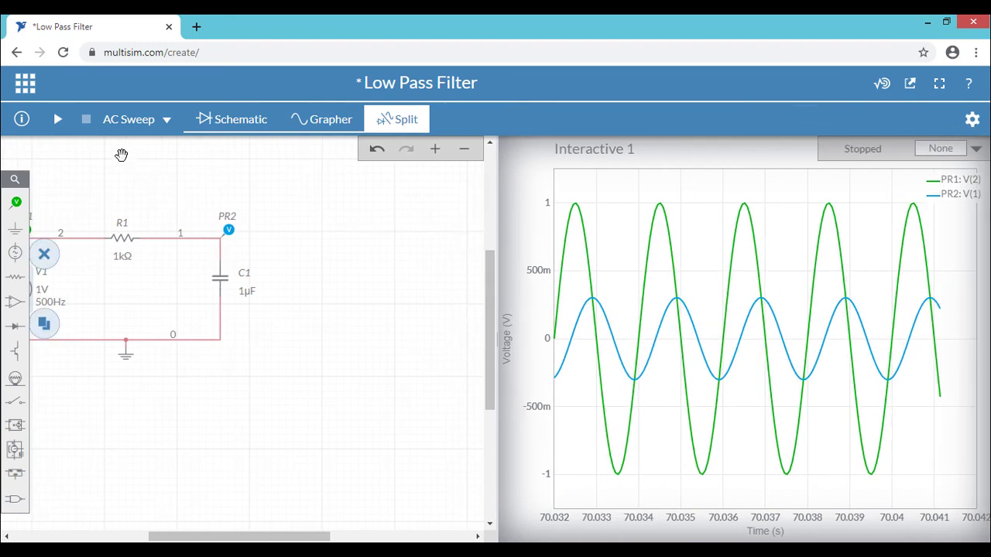
Run the AC sweep to plot PR1 and PR2 magnitude and phase from 1 Hz to 10 GHz
{"action": "left_click", "coordinate": [57, 119]}
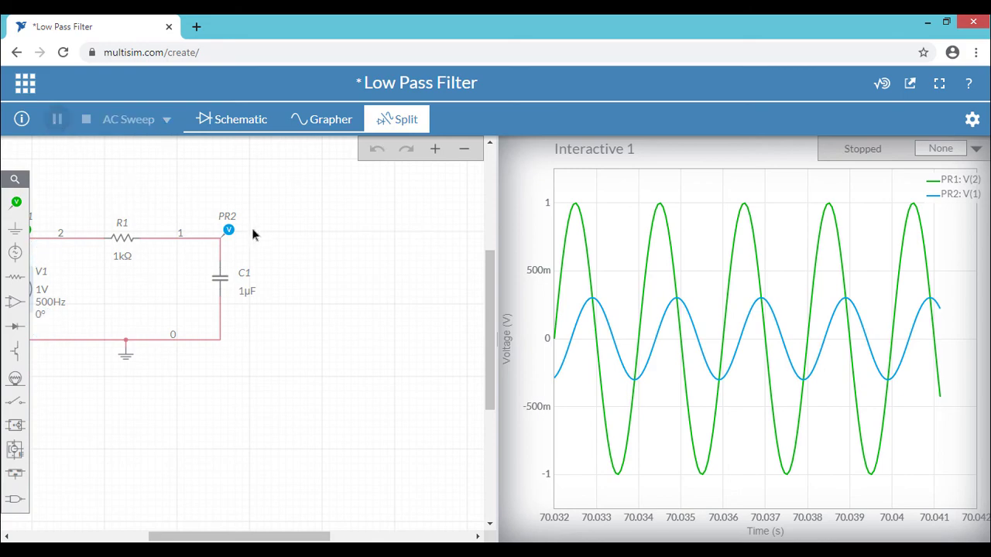
{"action": "left_click", "coordinate": [57, 119]}
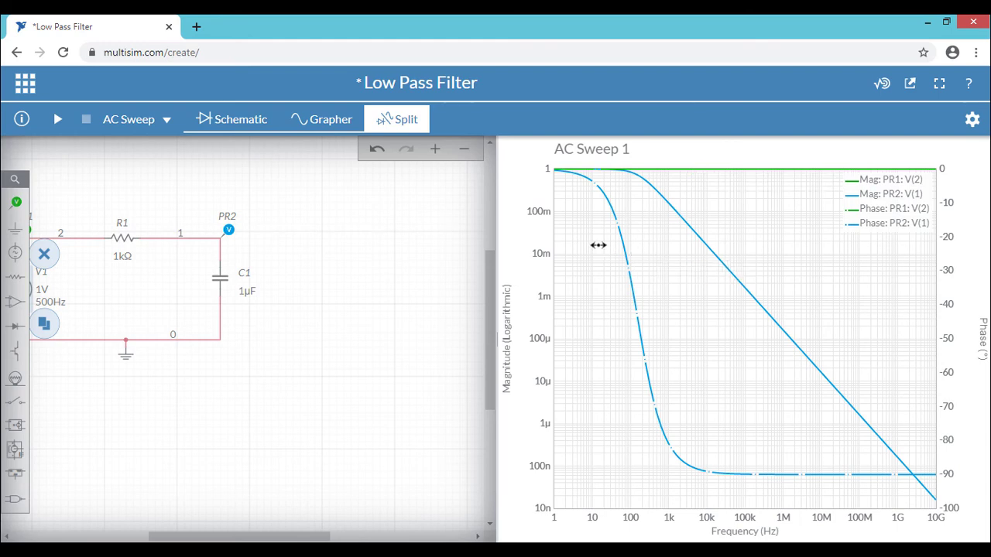
{"action": "mouse_move", "coordinate": [631, 232]}
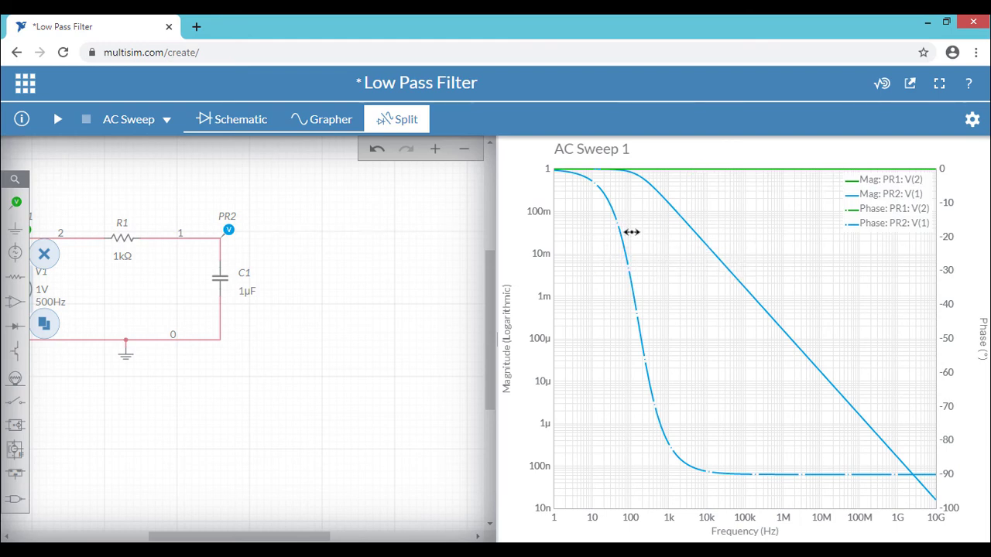
{"action": "mouse_move", "coordinate": [626, 309]}
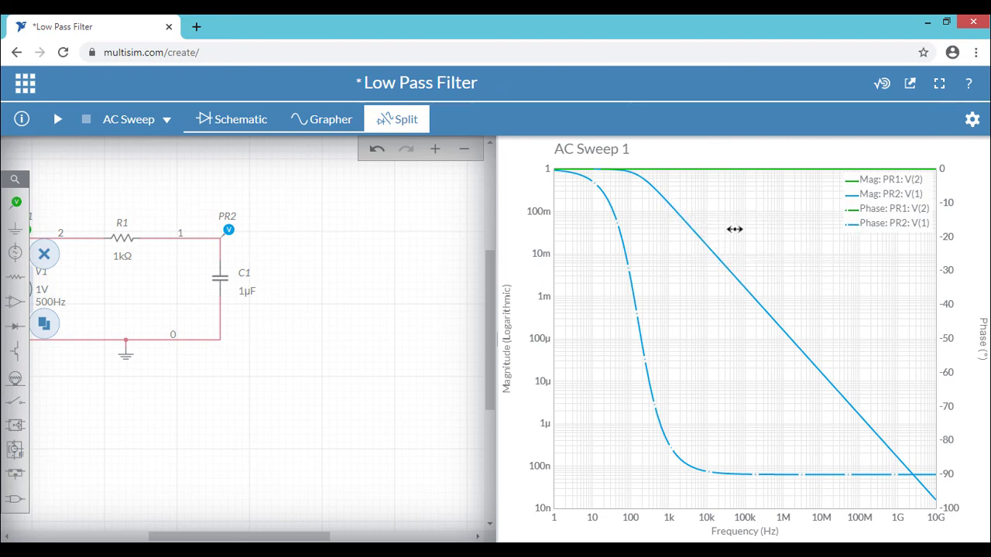
{"action": "mouse_move", "coordinate": [416, 316]}
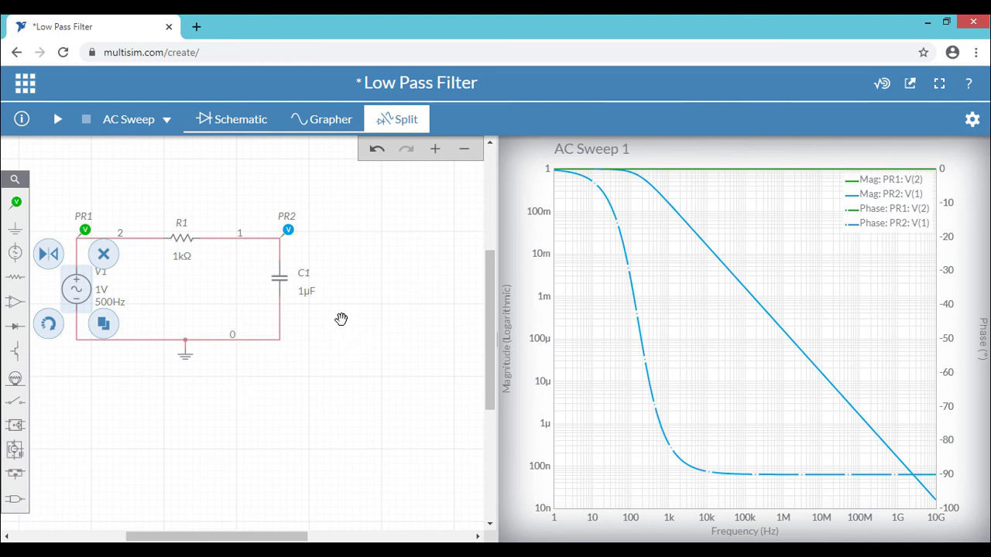
{"action": "mouse_move", "coordinate": [185, 263]}
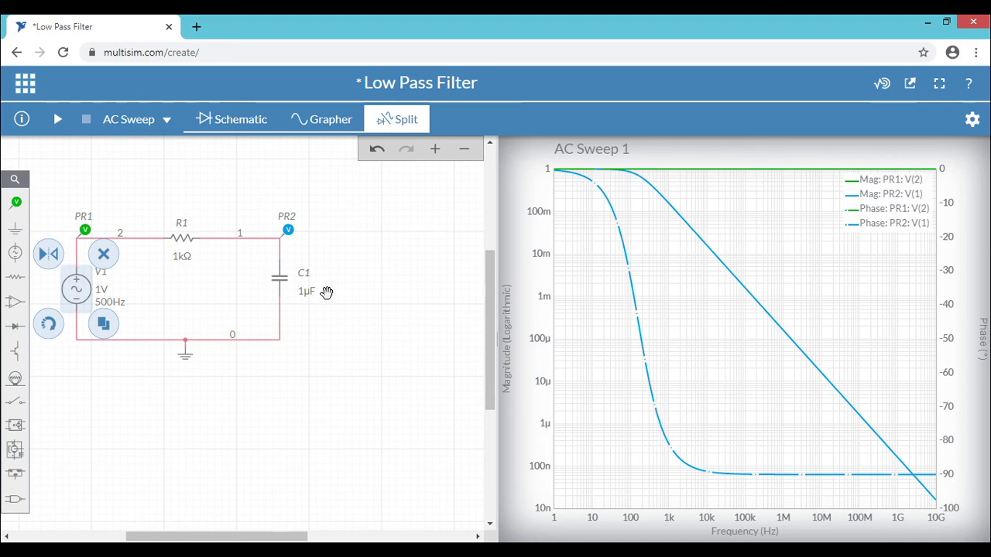
{"action": "mouse_move", "coordinate": [236, 397]}
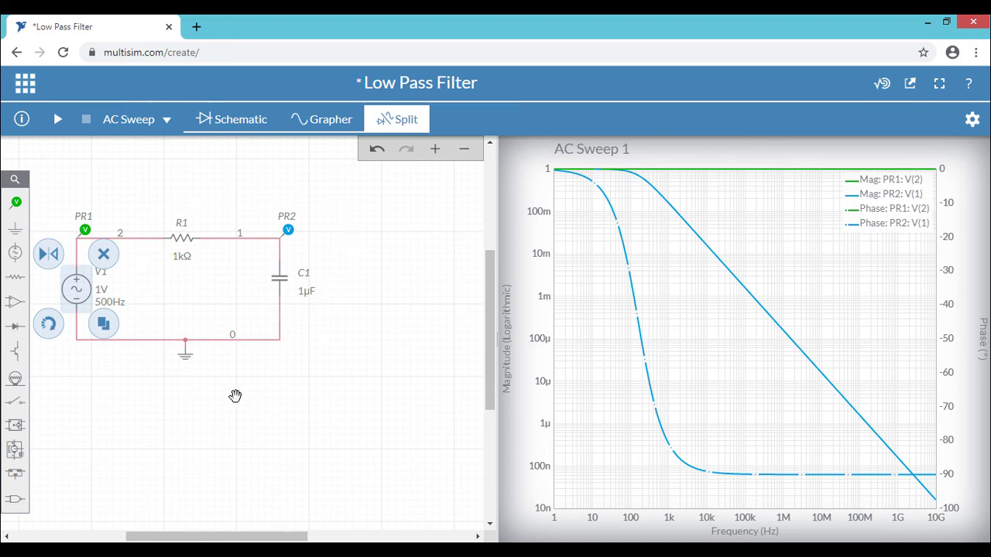
{"action": "mouse_move", "coordinate": [321, 322]}
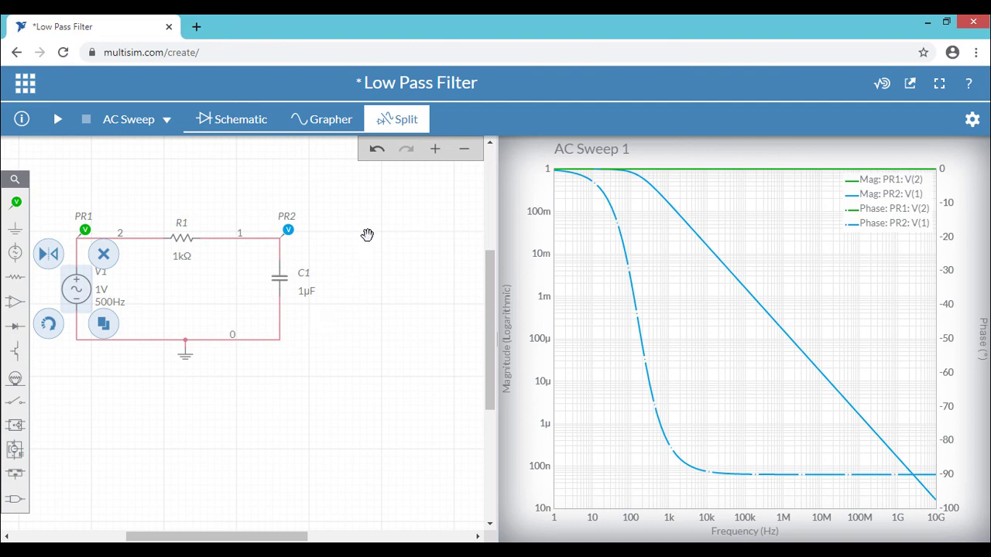
{"action": "mouse_move", "coordinate": [380, 278]}
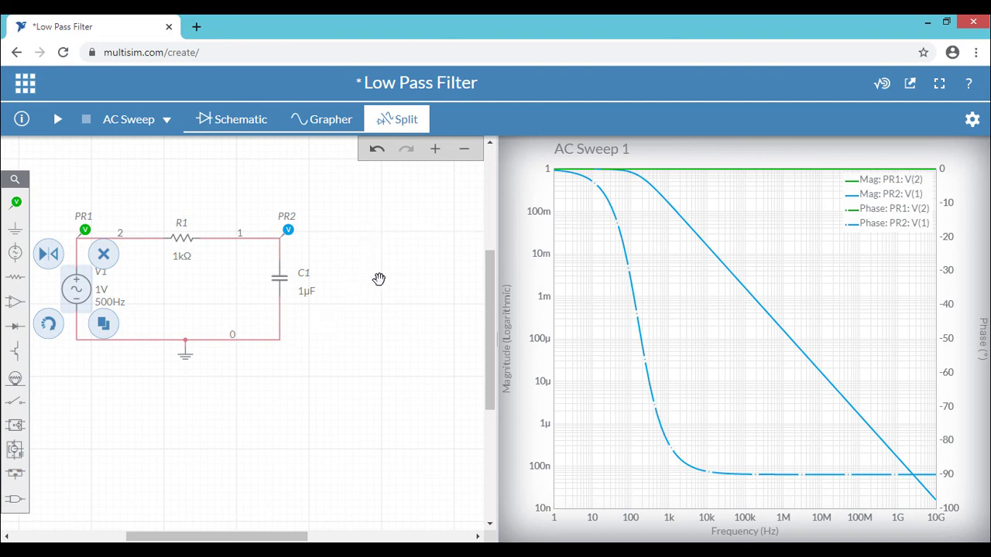
{"action": "mouse_move", "coordinate": [303, 227]}
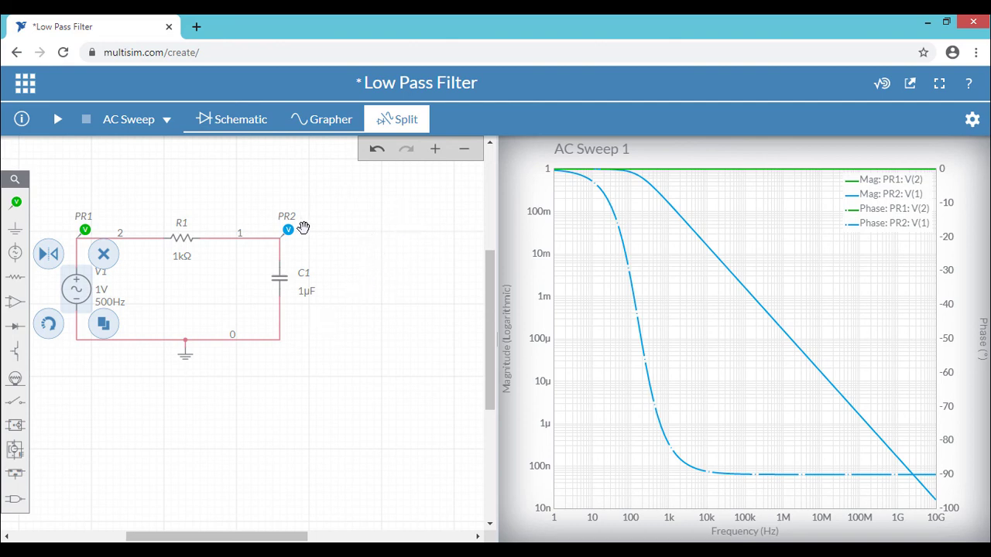
{"action": "mouse_move", "coordinate": [215, 263]}
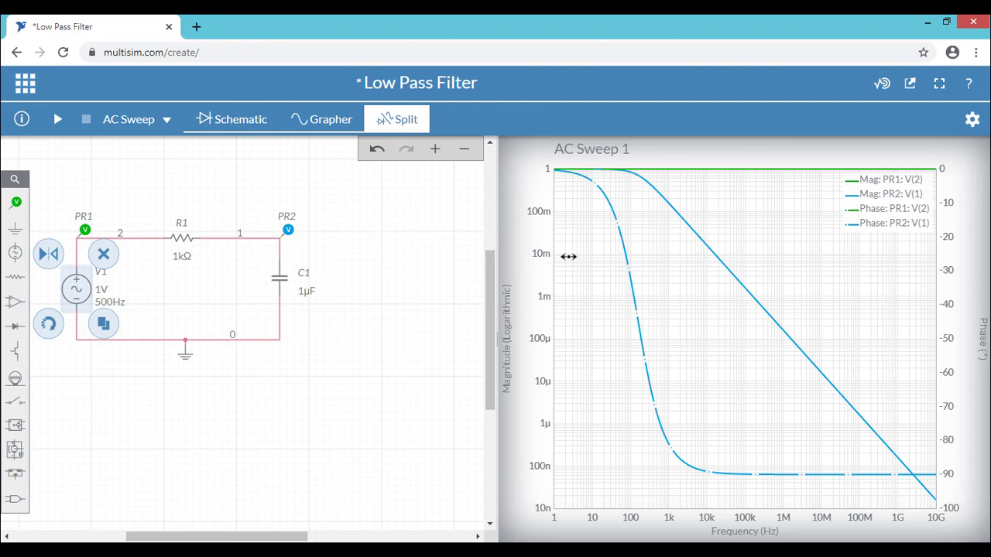
{"action": "mouse_move", "coordinate": [706, 304]}
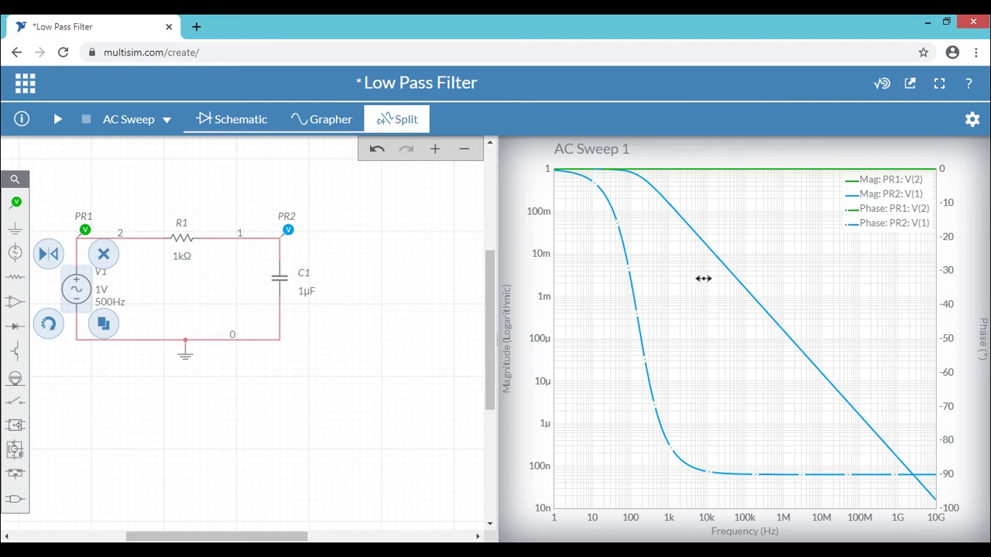
{"action": "mouse_move", "coordinate": [511, 325]}
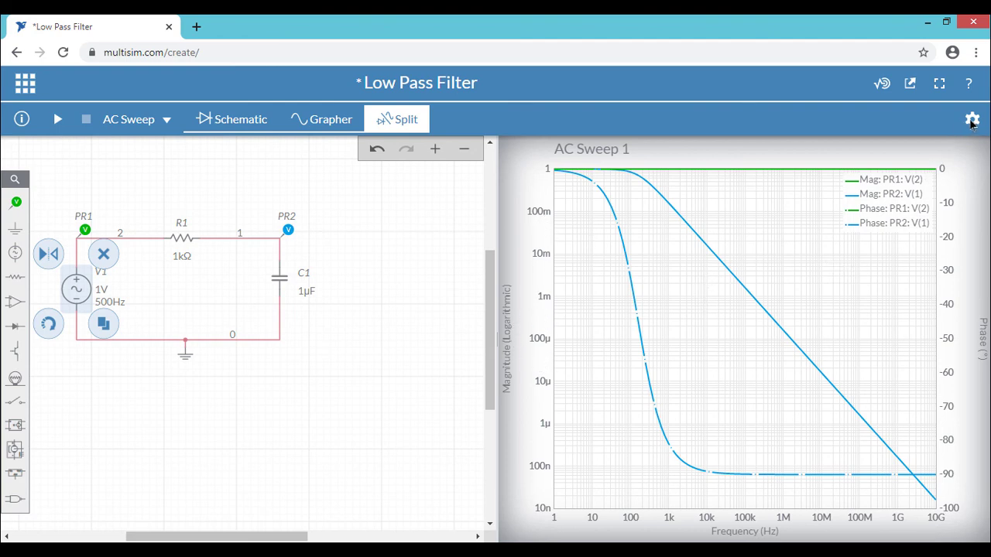
Change the Bode plot's magnitude vertical scale from Logarithmic to Decibel
{"action": "left_click", "coordinate": [971, 120]}
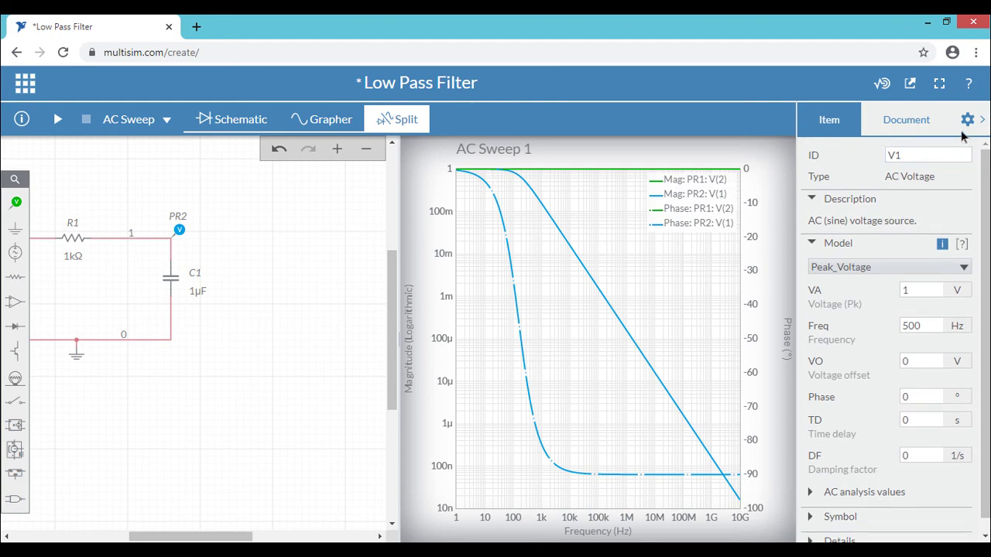
{"action": "mouse_move", "coordinate": [967, 119]}
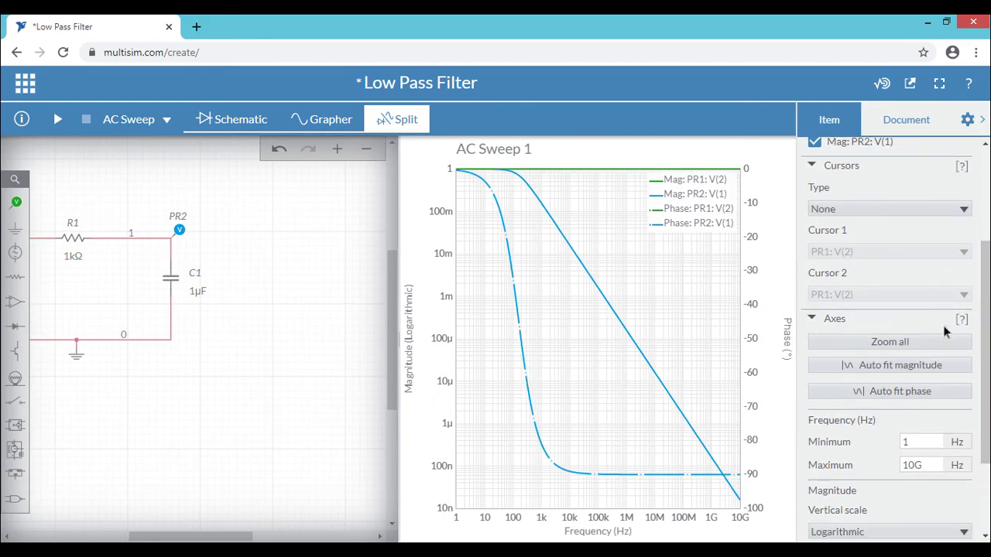
{"action": "scroll", "scroll_direction": "down", "scroll_amount": 3}
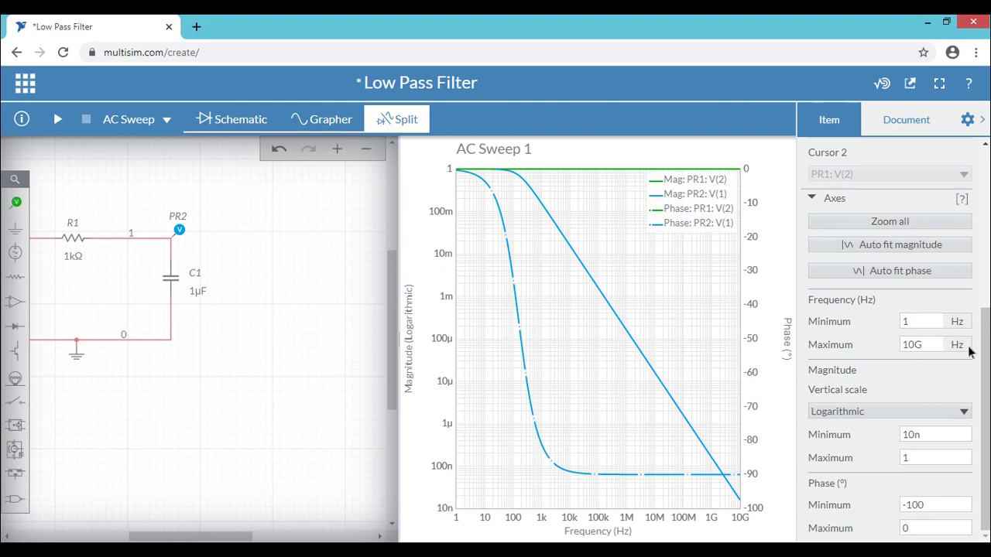
{"action": "mouse_move", "coordinate": [871, 426]}
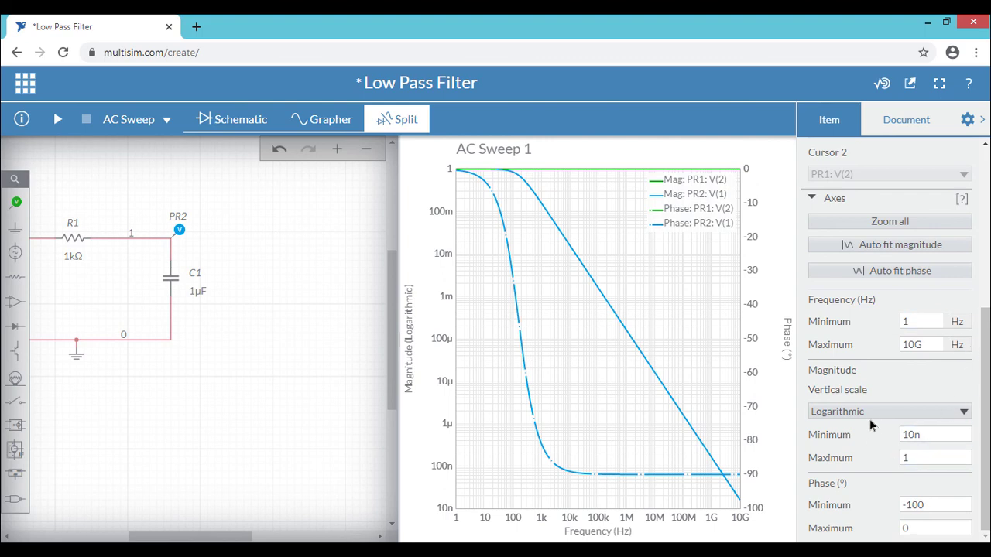
{"action": "left_click", "coordinate": [889, 411]}
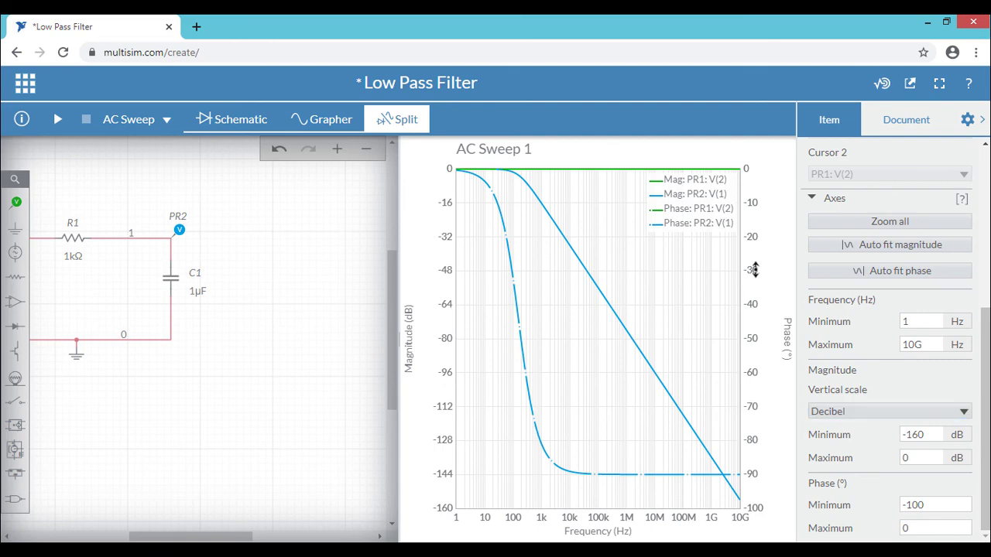
{"action": "mouse_move", "coordinate": [966, 120]}
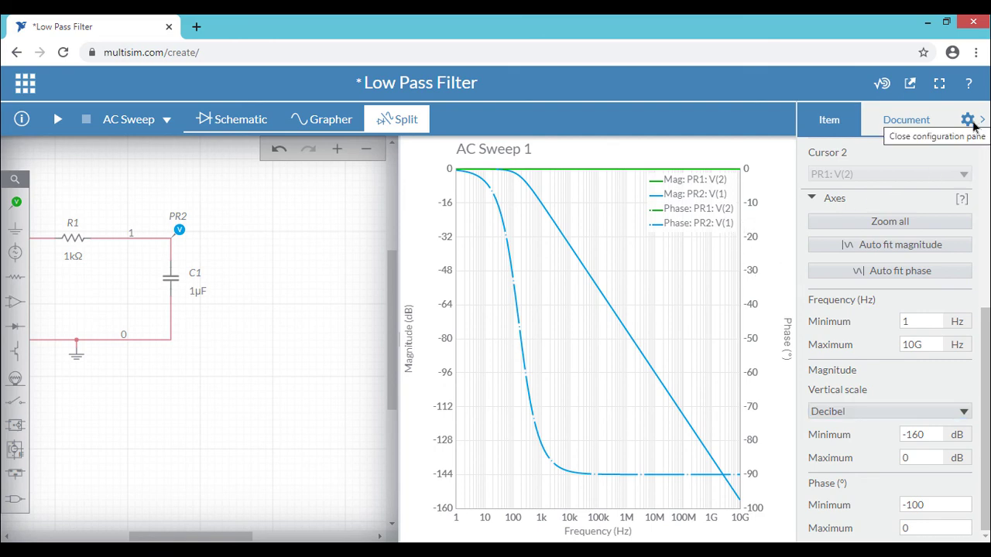
{"action": "left_click", "coordinate": [967, 119]}
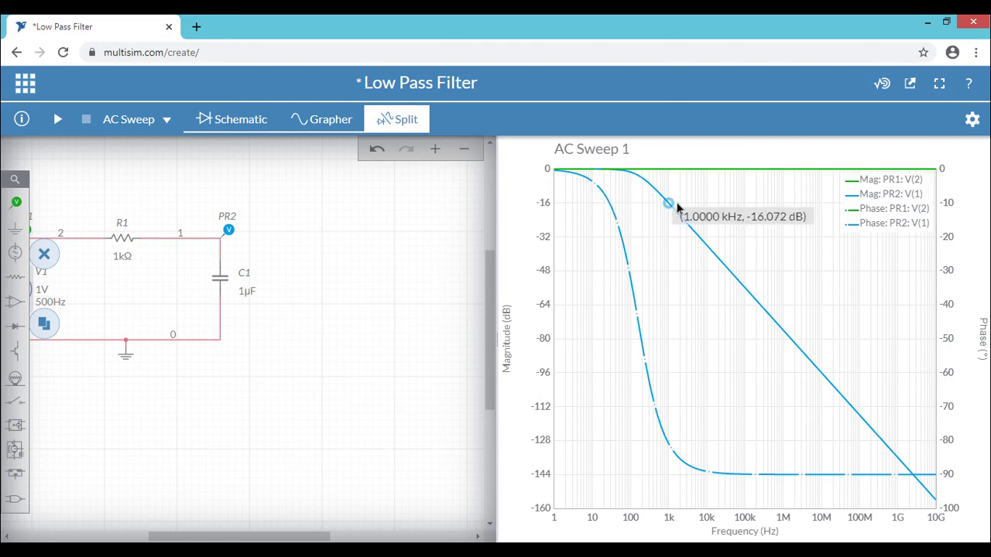
{"action": "mouse_move", "coordinate": [619, 168]}
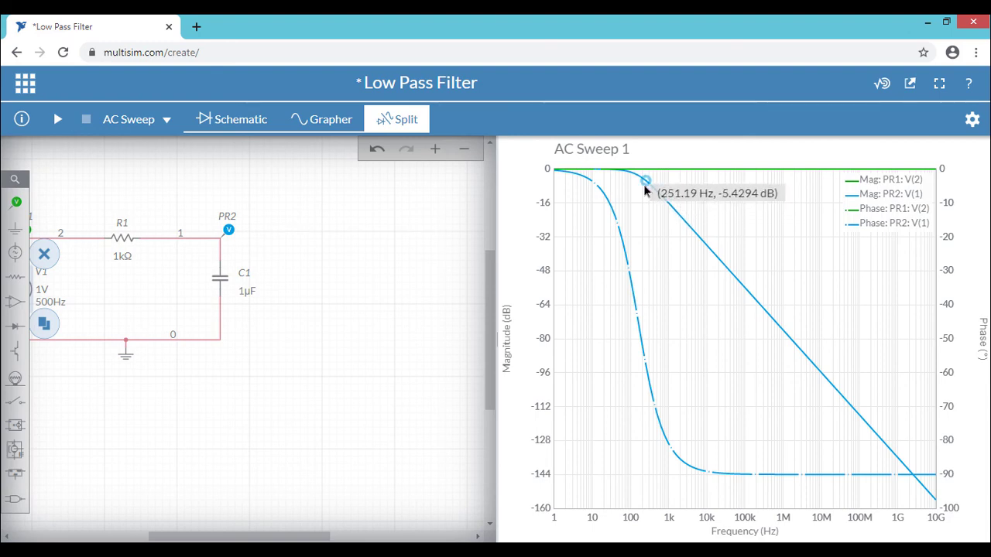
{"action": "mouse_move", "coordinate": [643, 181]}
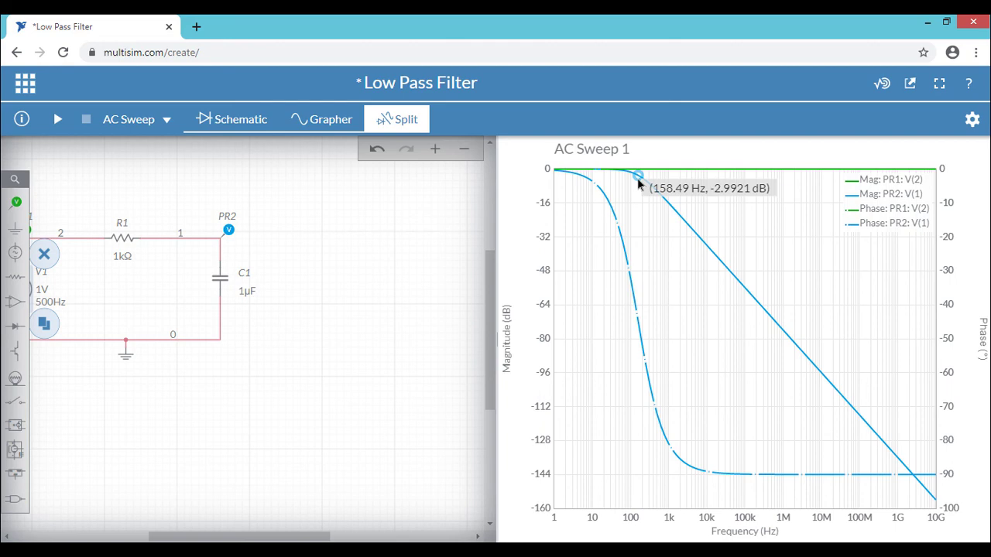
{"action": "mouse_move", "coordinate": [632, 232]}
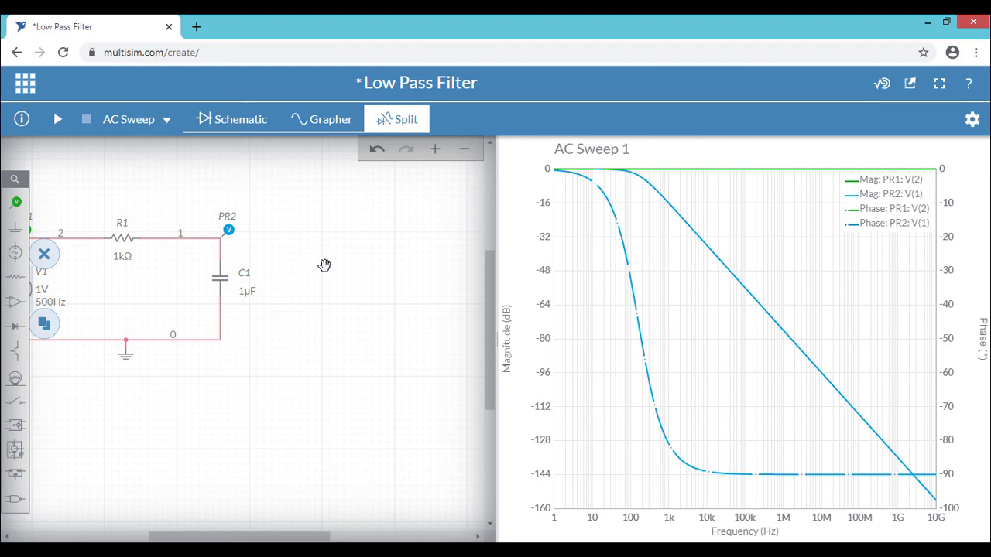
{"action": "mouse_move", "coordinate": [591, 247]}
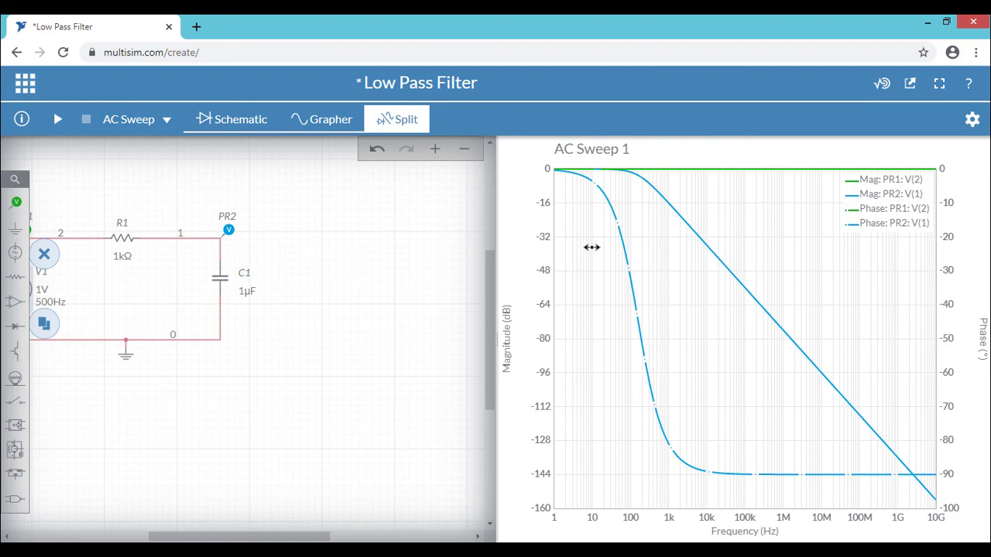